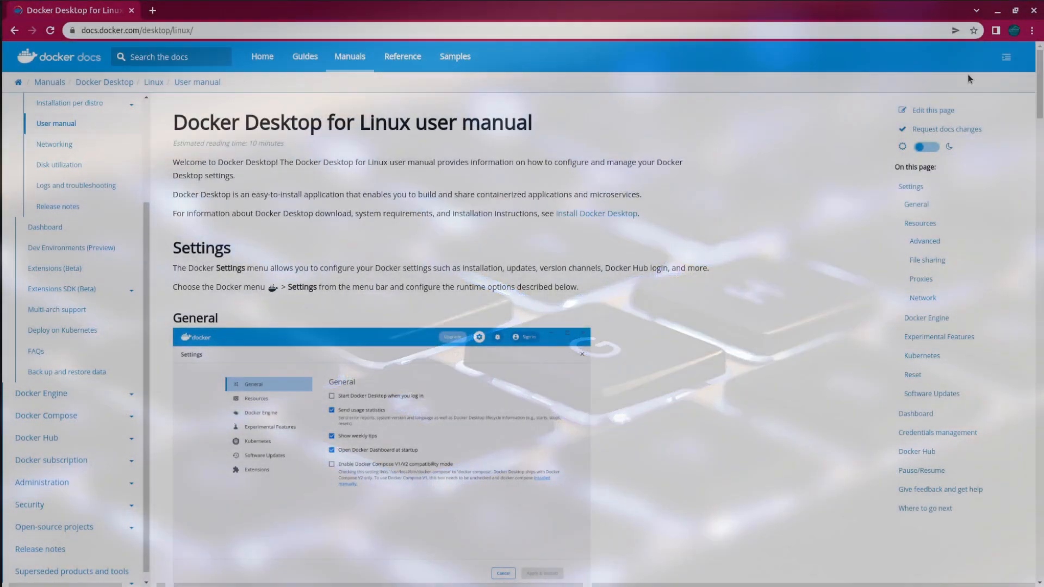
# - Scroll the Docker Desktop for Linux manual from Settings down to 'Where to go next'
pyautogui.scroll(-3)
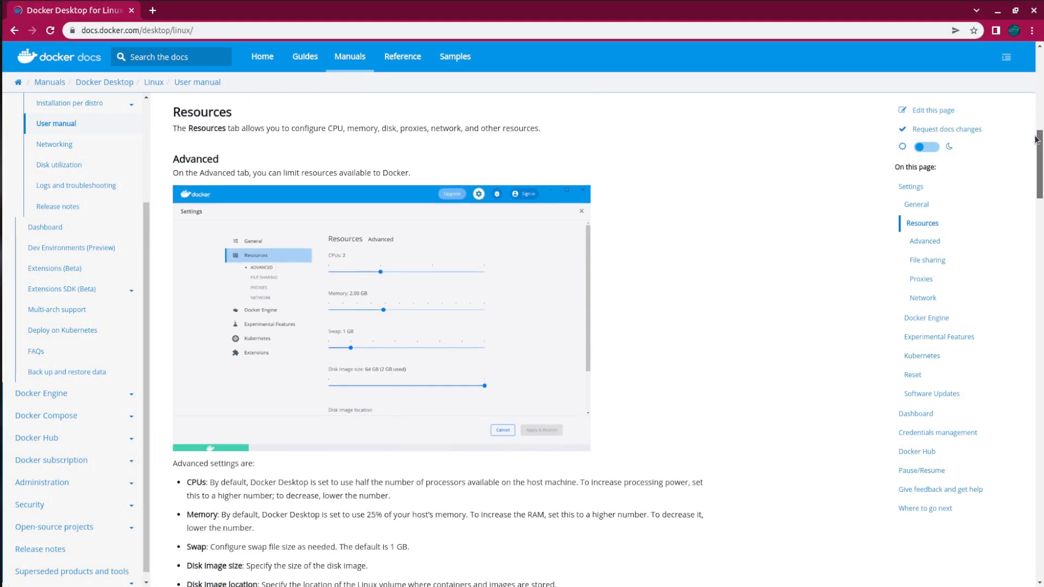
pyautogui.scroll(-3)
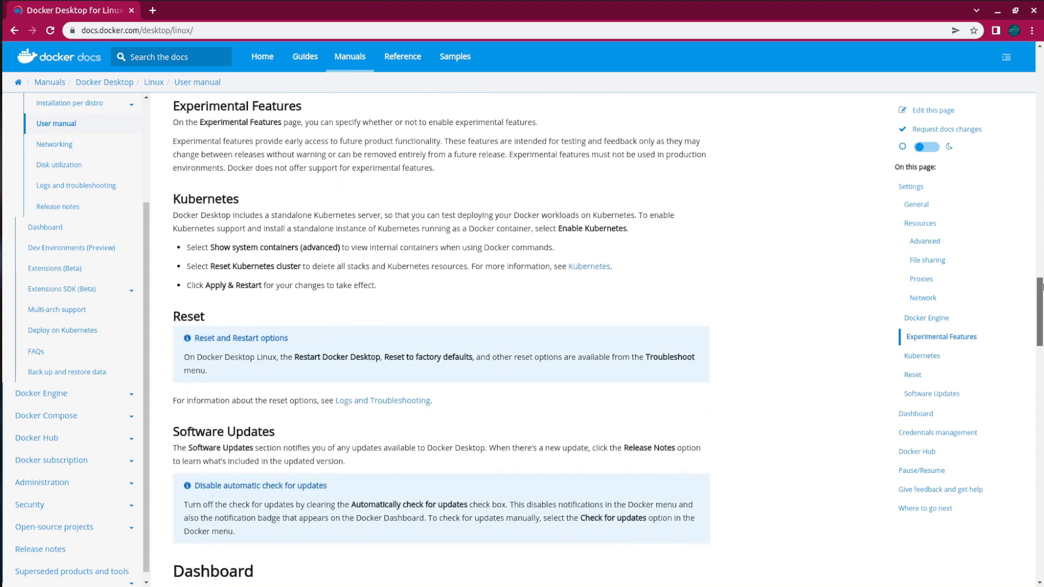
pyautogui.scroll(-3)
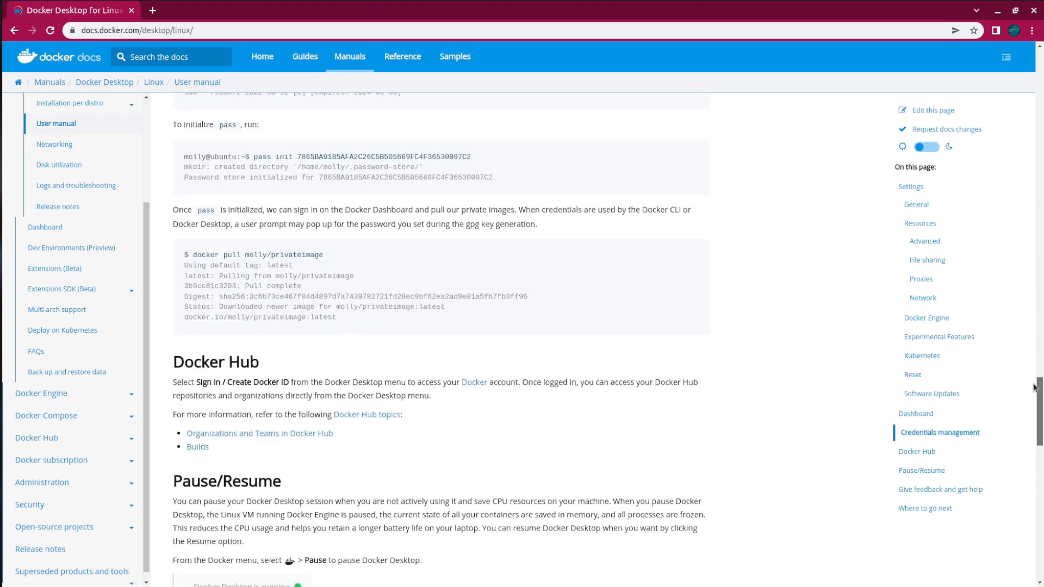
pyautogui.scroll(-3)
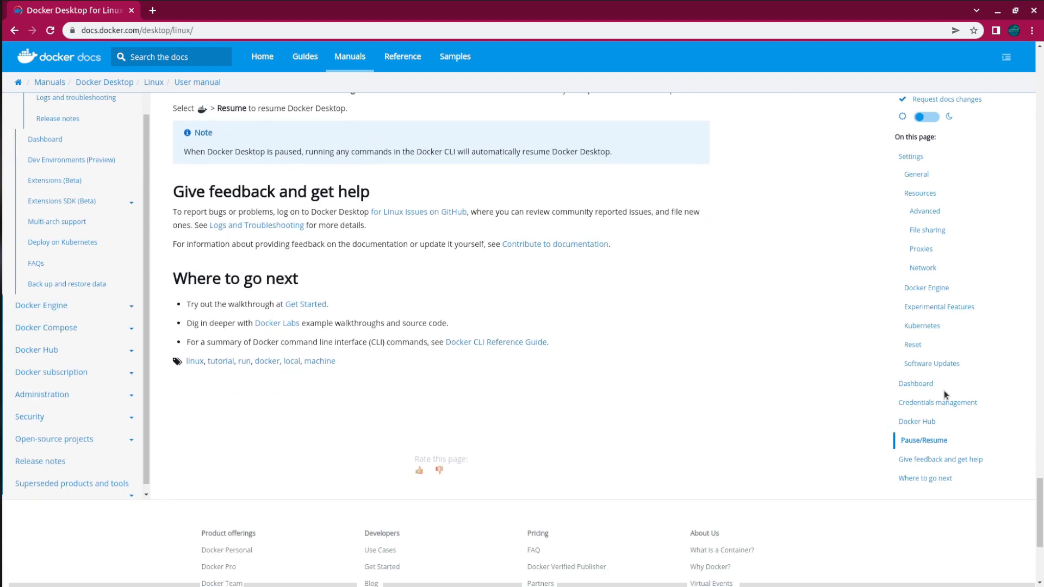
pyautogui.scroll(-3)
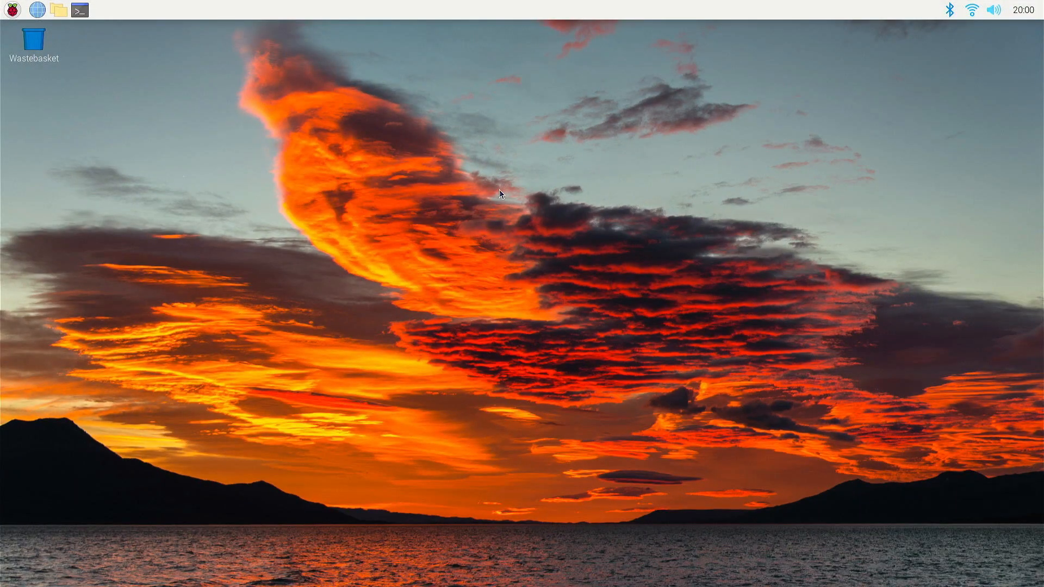
pyautogui.moveTo(175, 115)
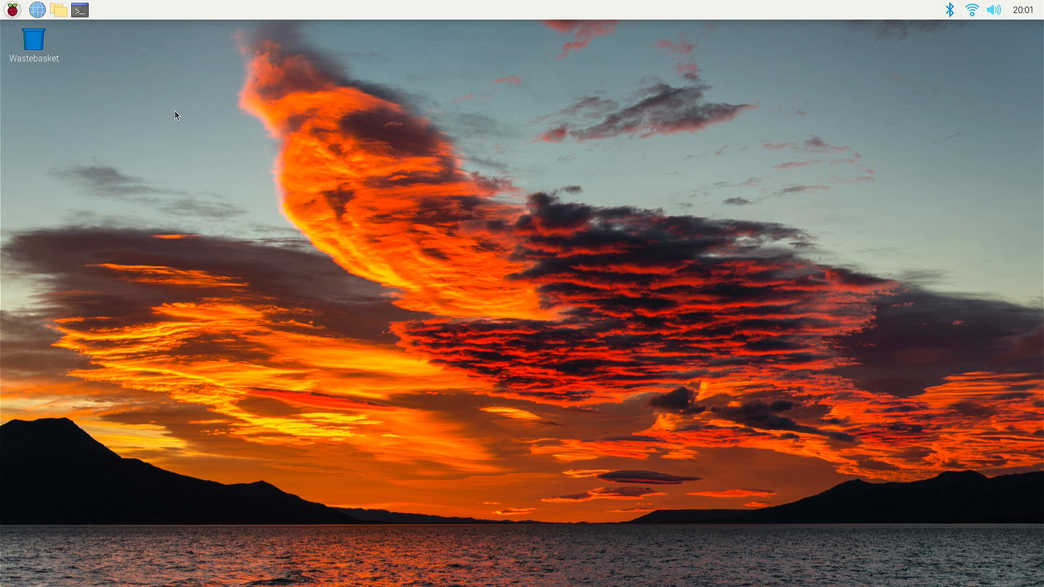
pyautogui.moveTo(111, 153)
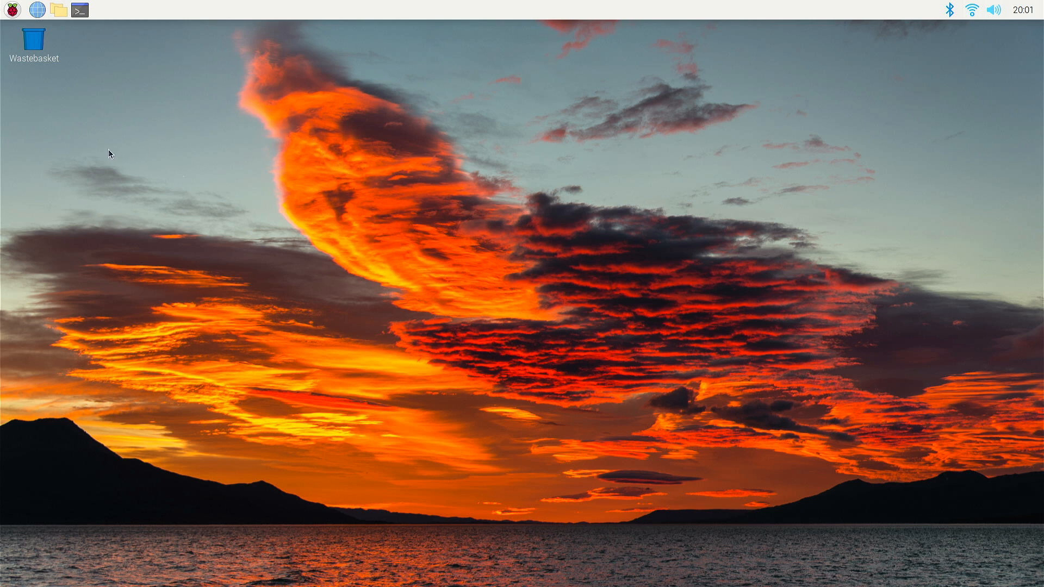
pyautogui.moveTo(120, 148)
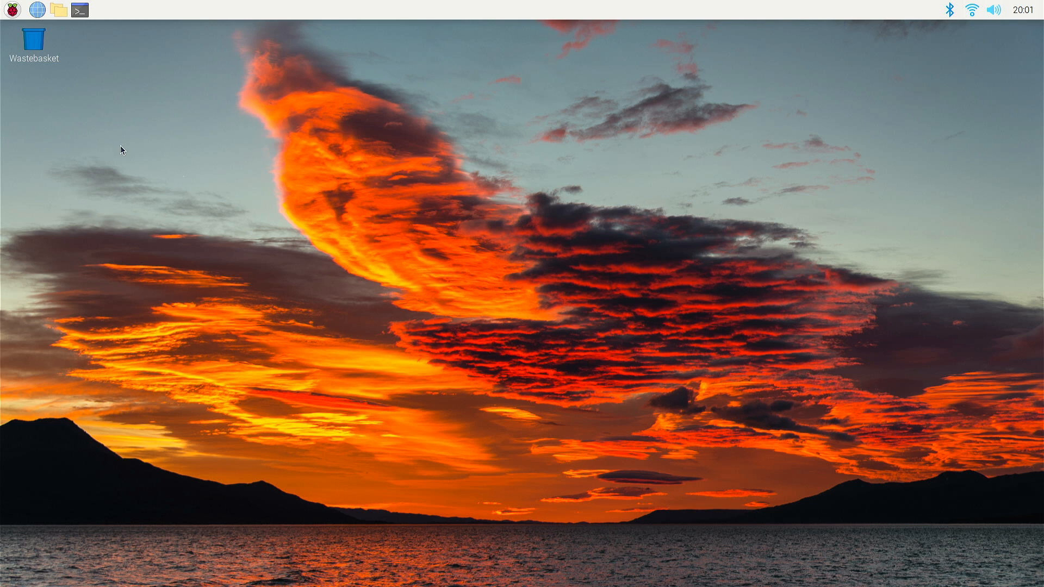
# - Launch LXTerminal from the Pi's top taskbar and drag its corner to enlarge the window
pyautogui.click(80, 9)
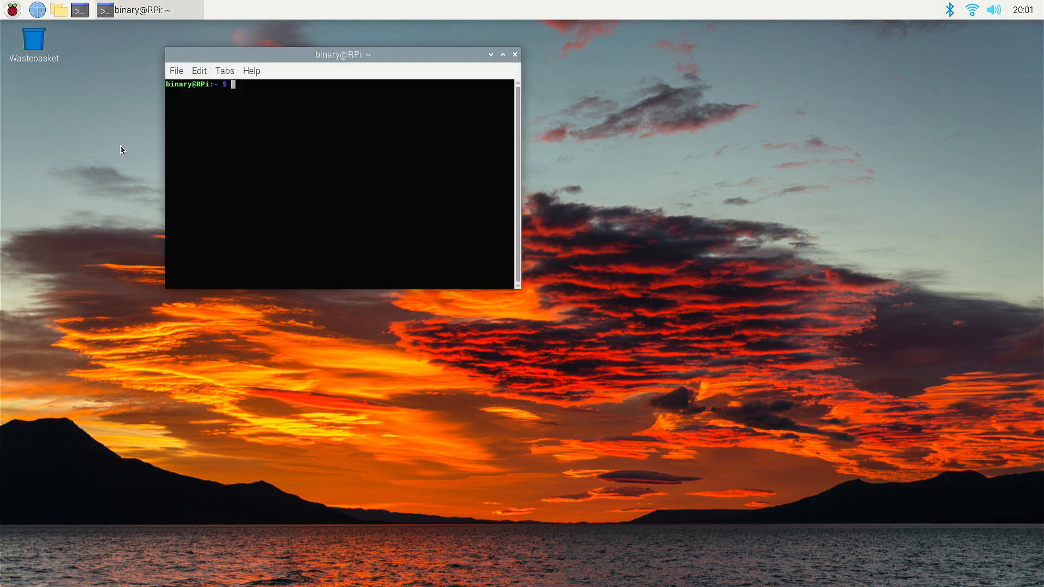
pyautogui.moveTo(520, 288); pyautogui.dragTo(605, 329)
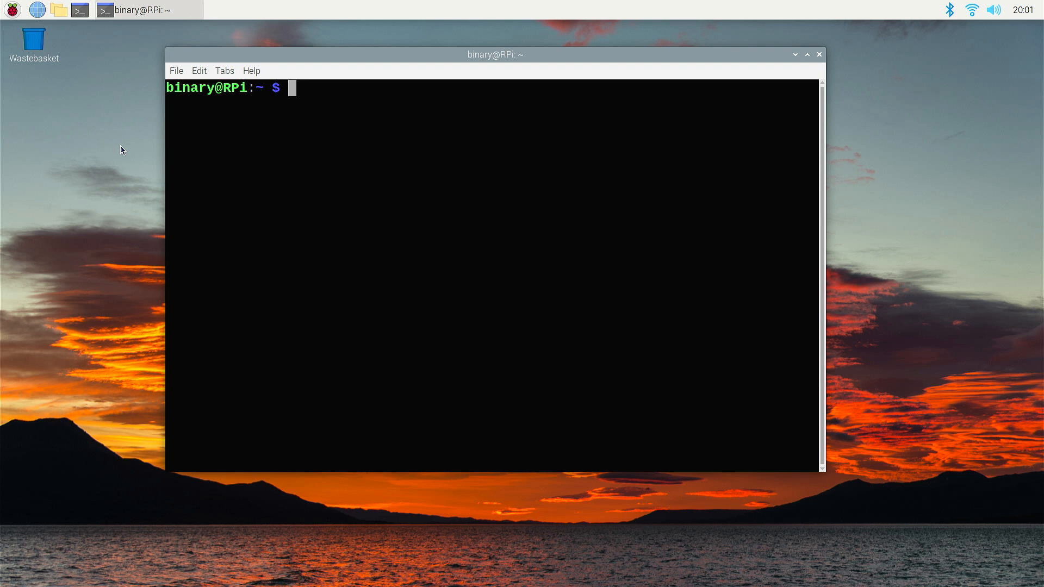
pyautogui.write('una')
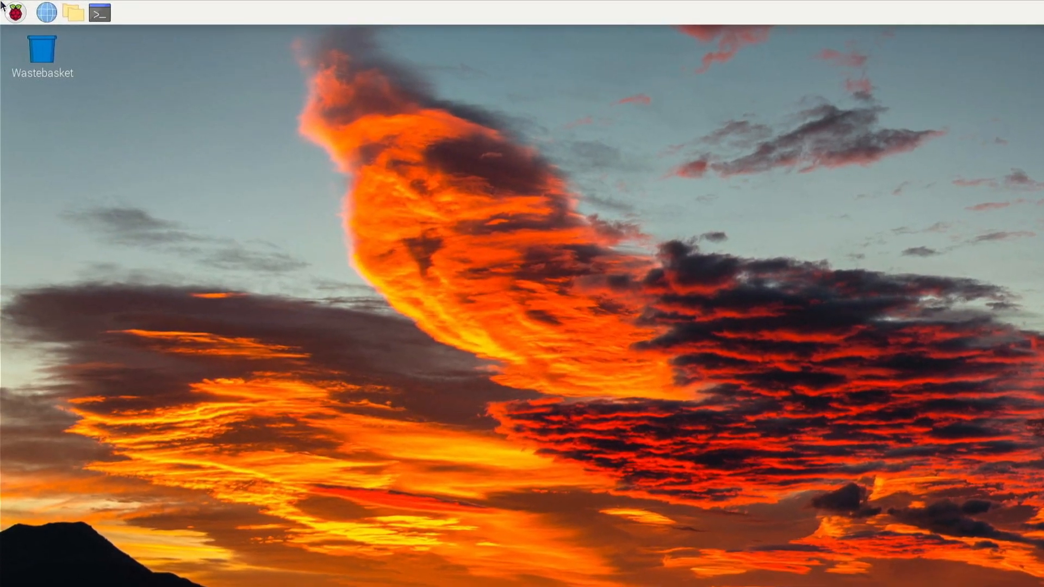
pyautogui.moveTo(15, 12)
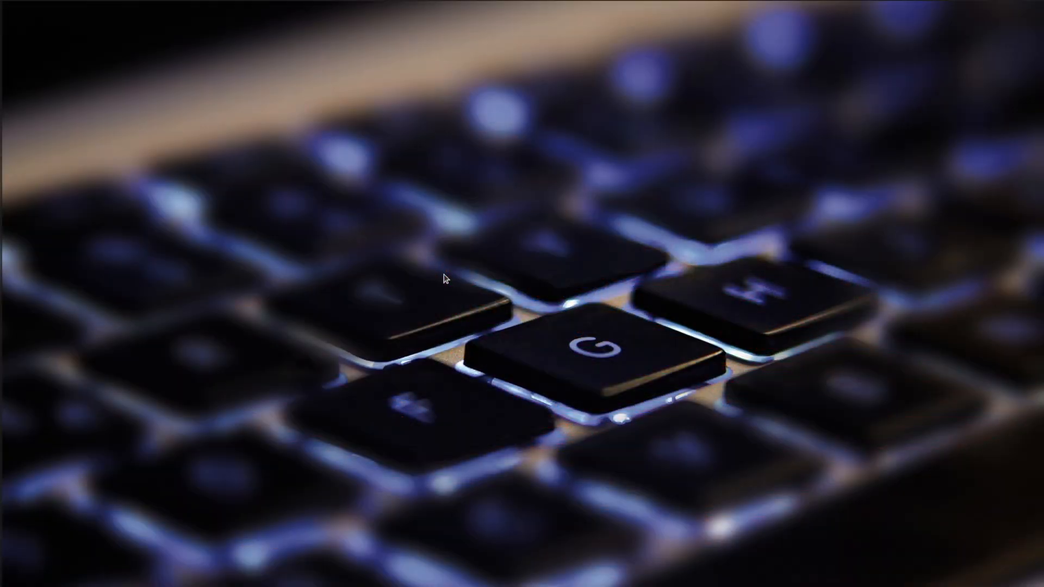
# - Launch a GNOME Terminal window with Ctrl+Alt+T
pyautogui.press('ctrl+alt+t')
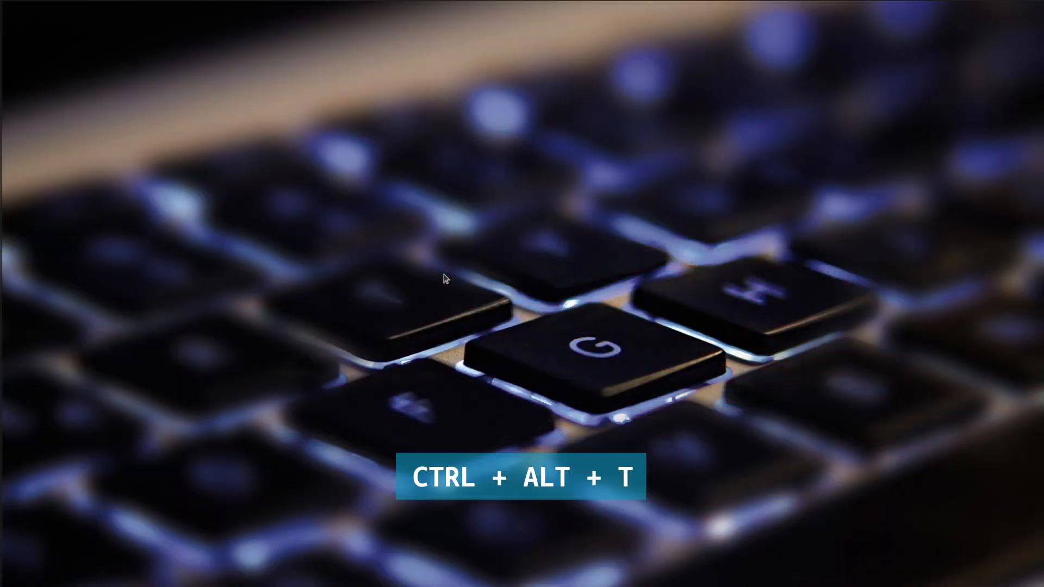
pyautogui.press('ctrl+alt+t')
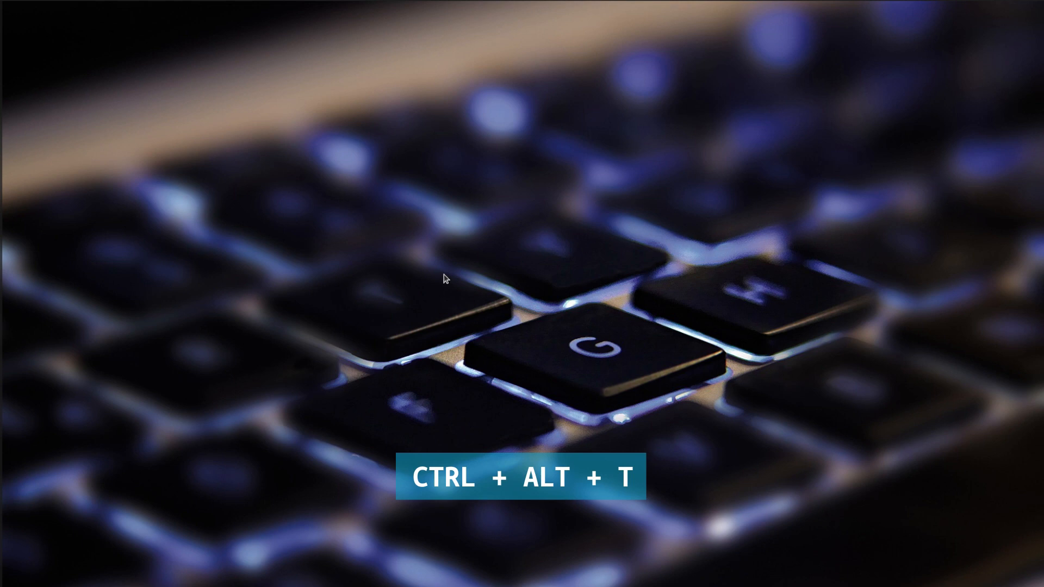
pyautogui.press('ctrl+alt+t')
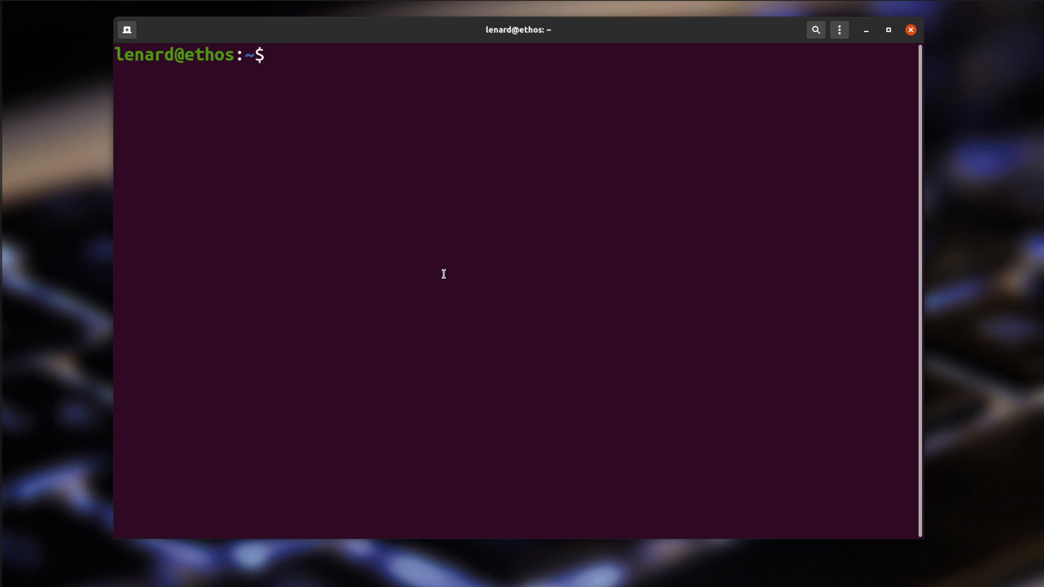
pyautogui.write('ssh b')
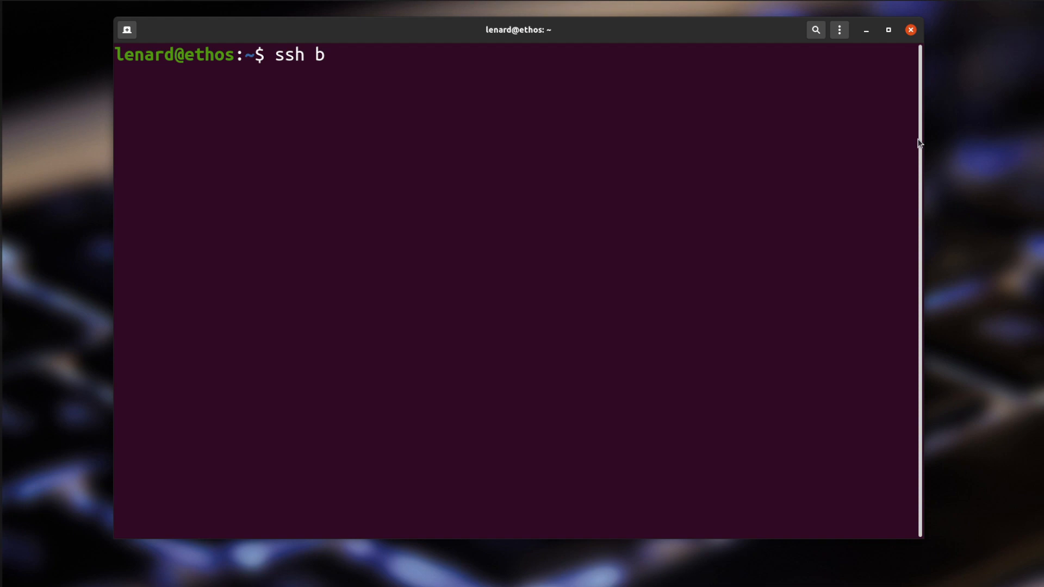
pyautogui.write('inary')
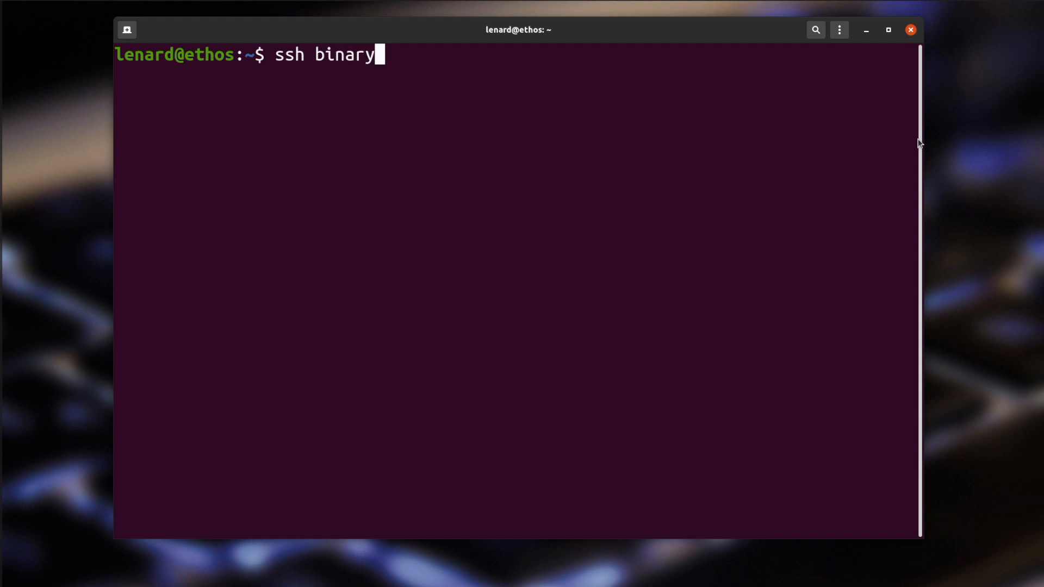
pyautogui.write('@1')
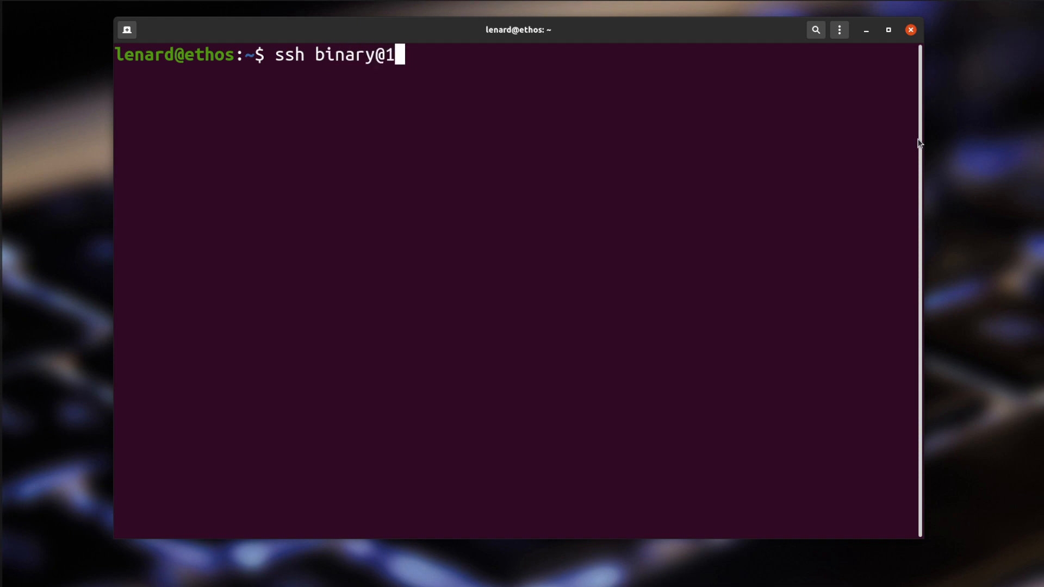
pyautogui.write('0.50.')
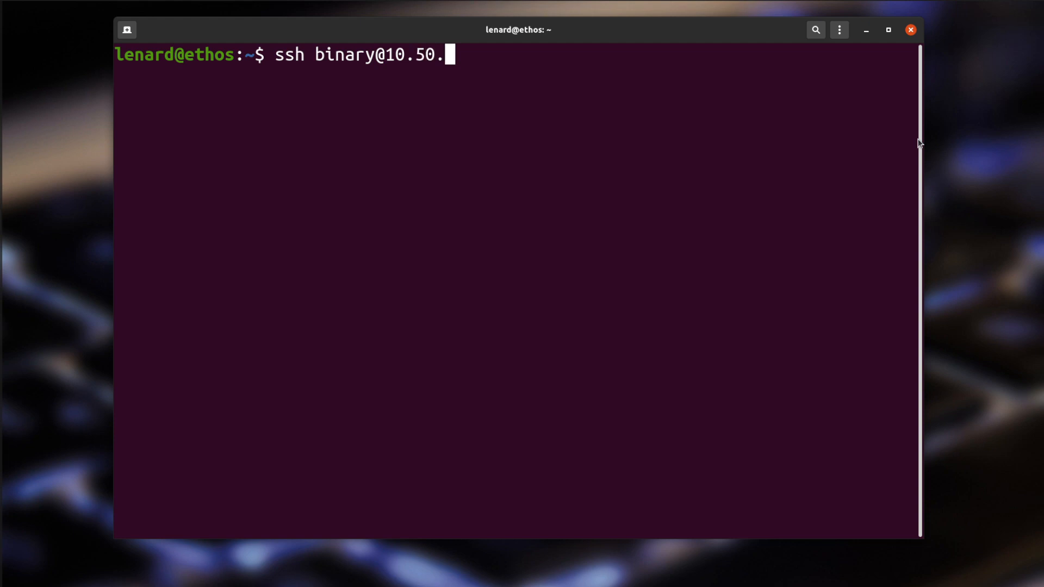
pyautogui.write('165.91')
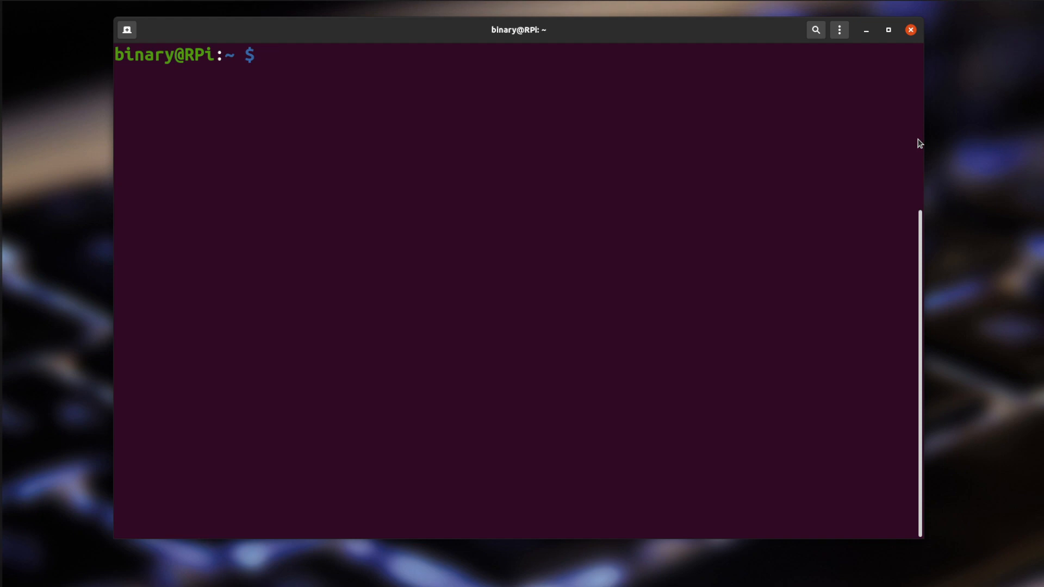
# - Check the kernel with uname, then run 'sudo apt update && sudo apt upgrade -y'
pyautogui.write('uname -a')
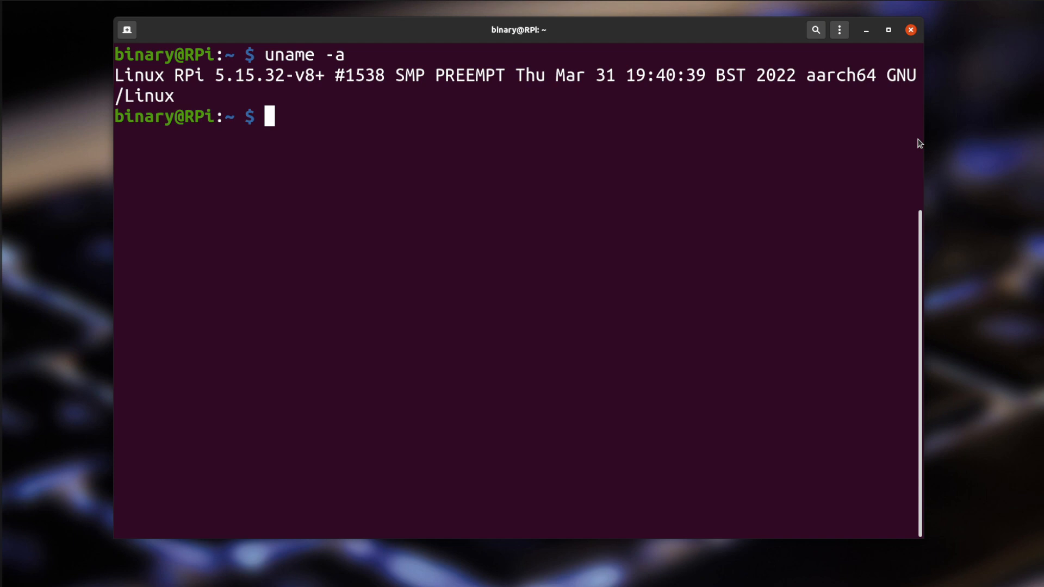
pyautogui.write('sudo apt')
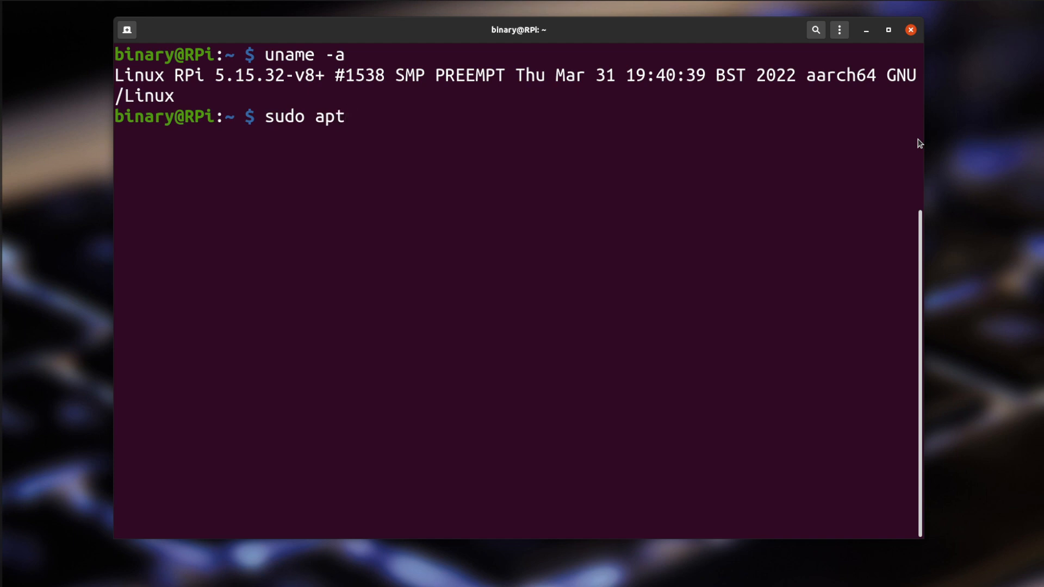
pyautogui.write('up')
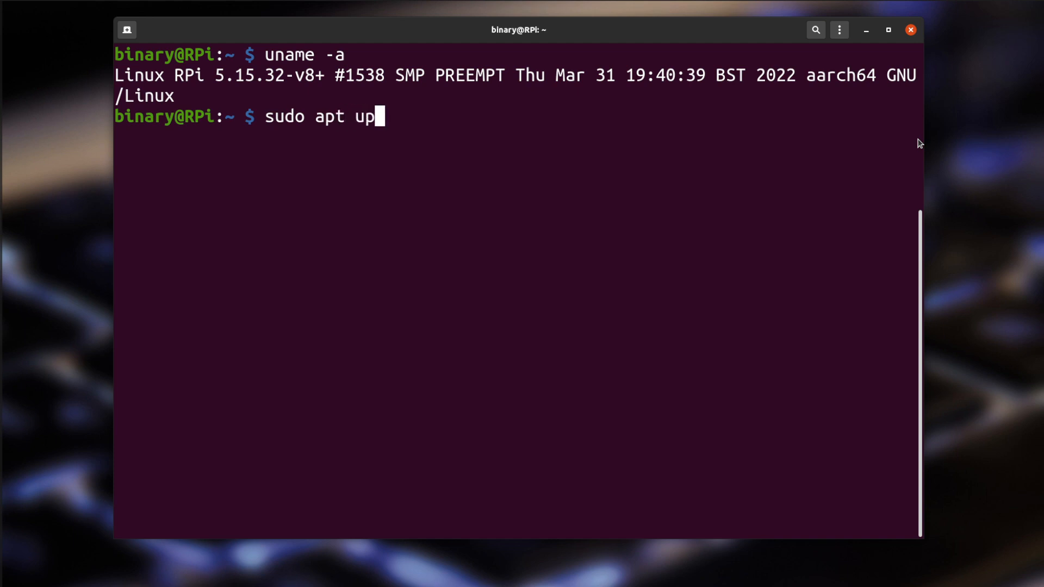
pyautogui.write('date')
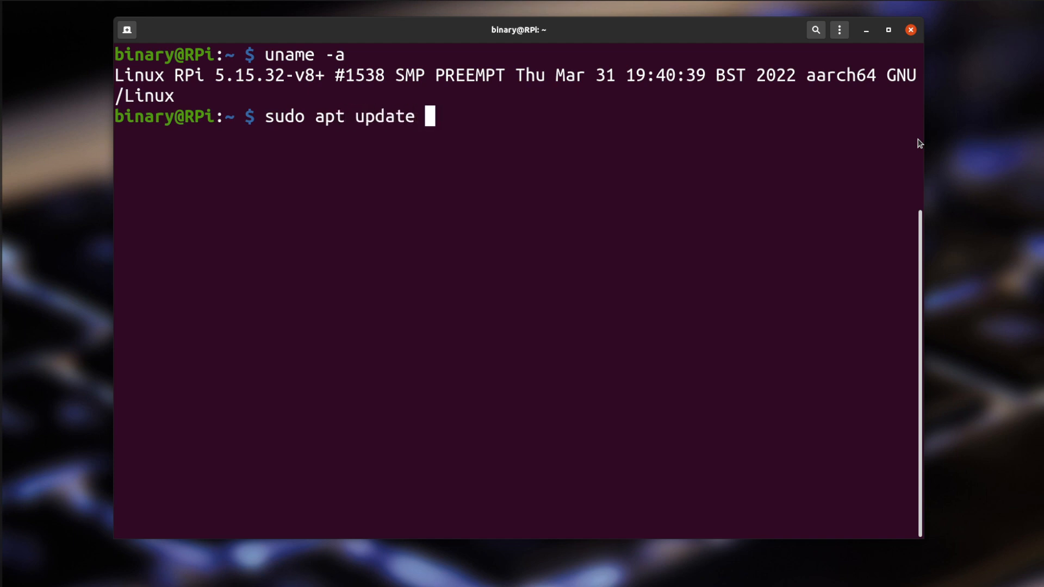
pyautogui.write('&& su')
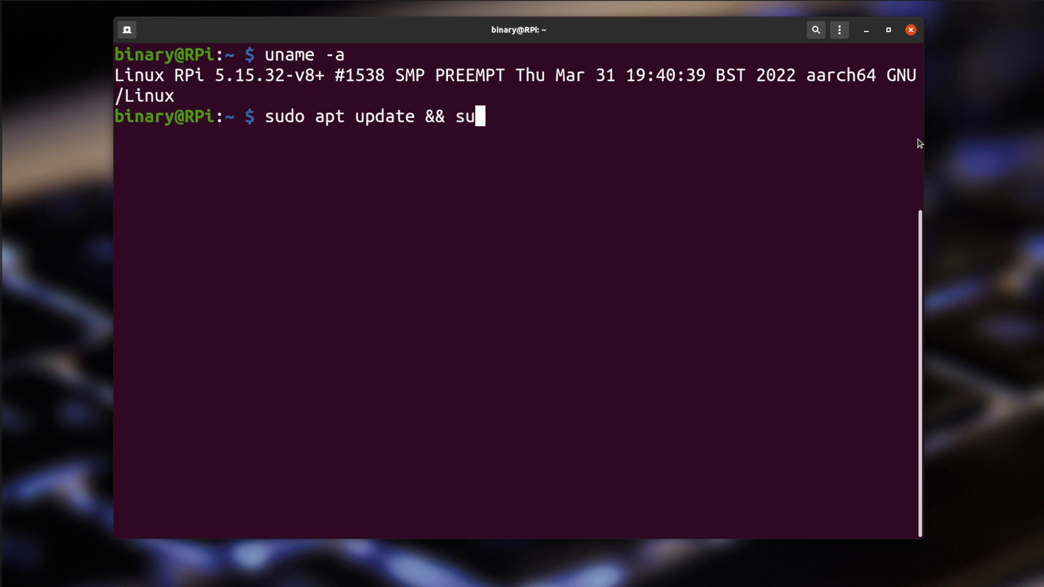
pyautogui.write('do apt')
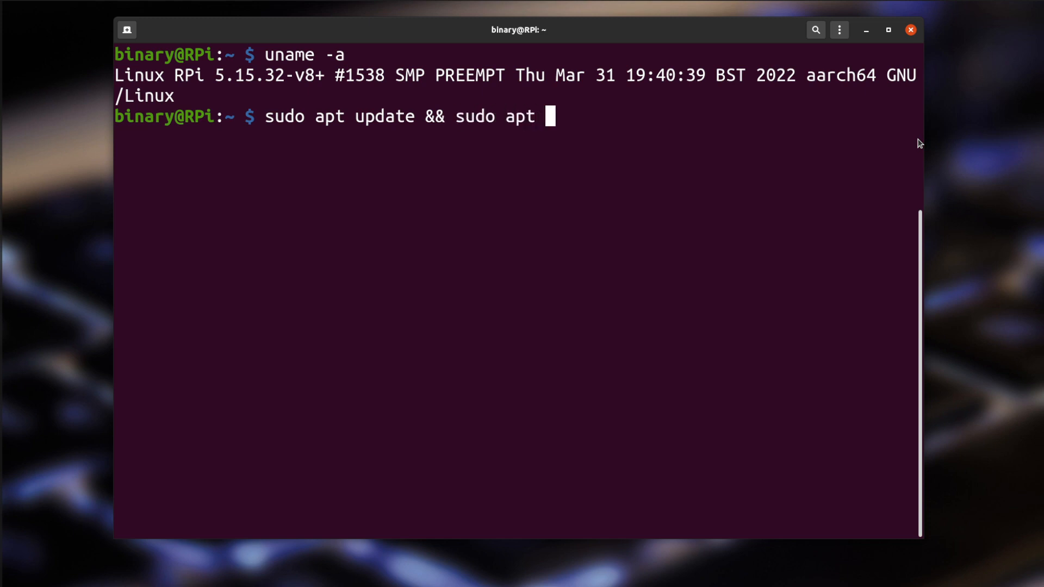
pyautogui.write('upgrade')
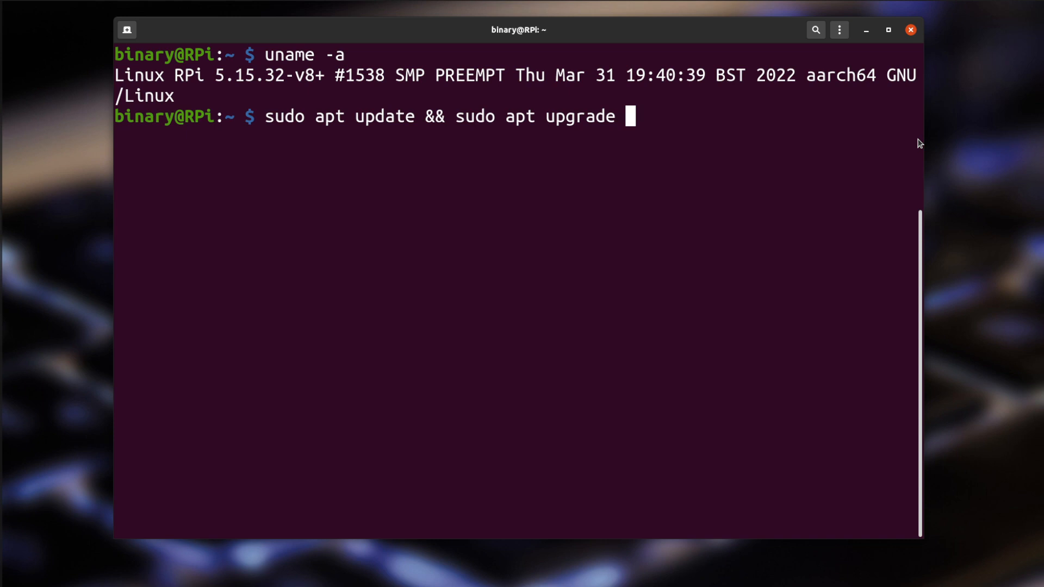
pyautogui.write('-y')
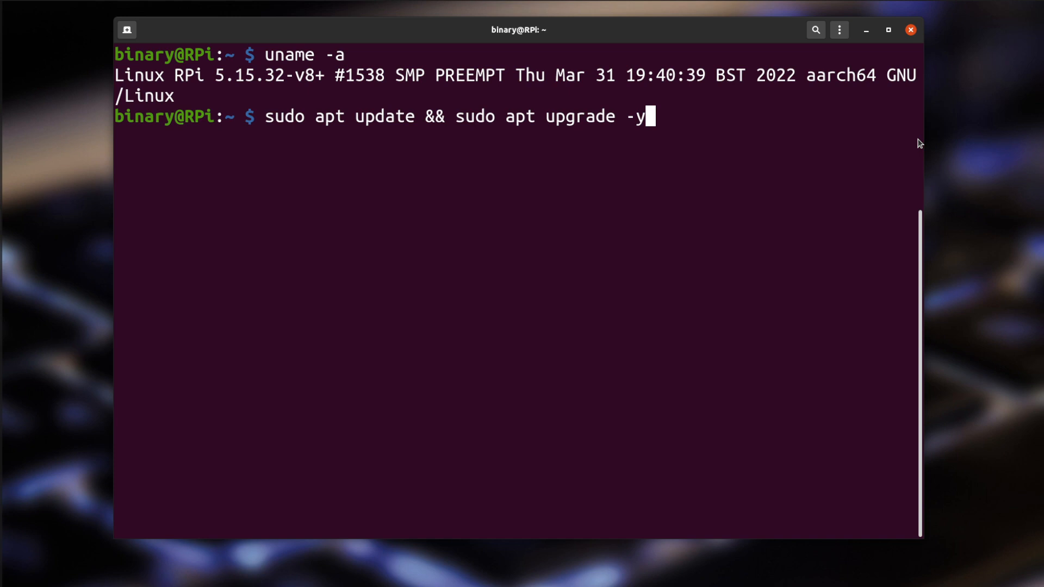
pyautogui.press('Return')
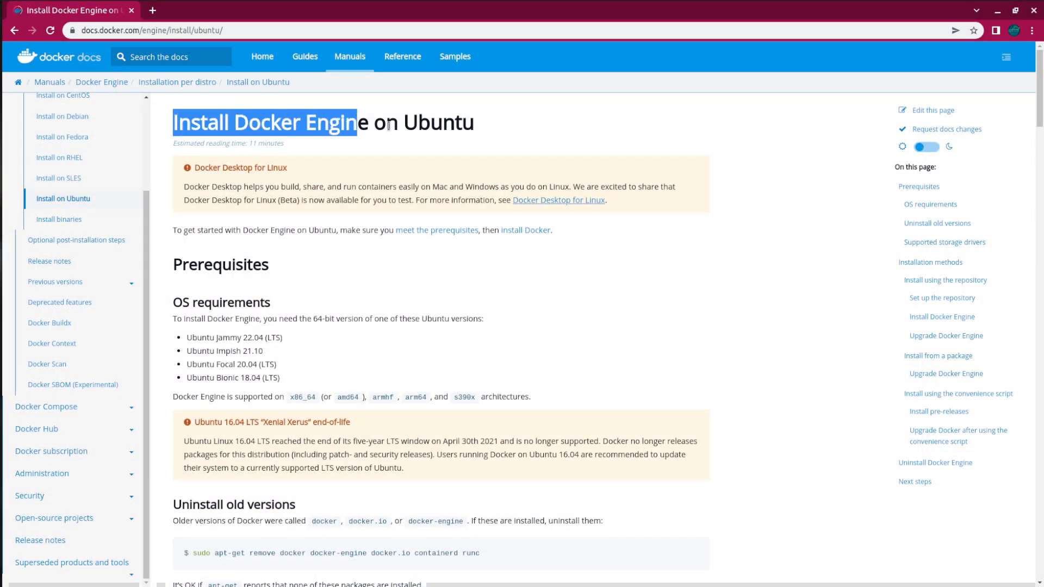
# - Scroll the Ubuntu install guide and copy the old-version removal command
pyautogui.scroll(-3)
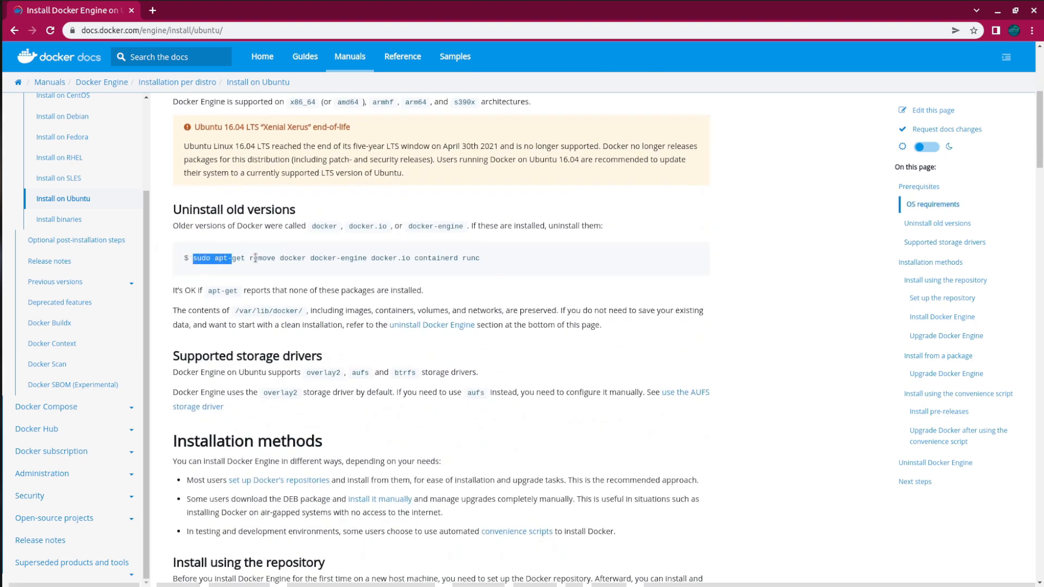
pyautogui.rightClick(333, 258)
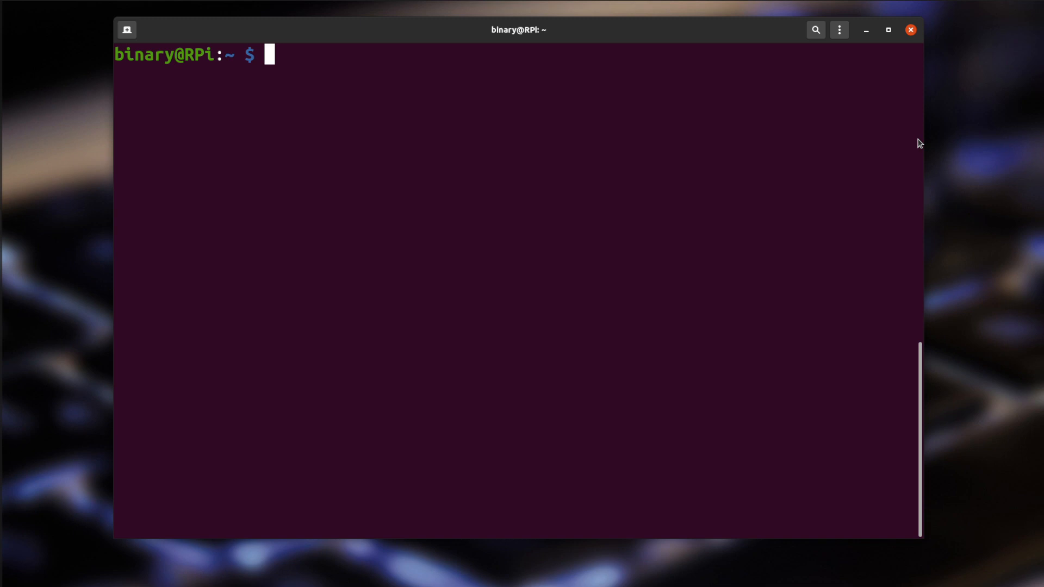
pyautogui.moveTo(157, 142)
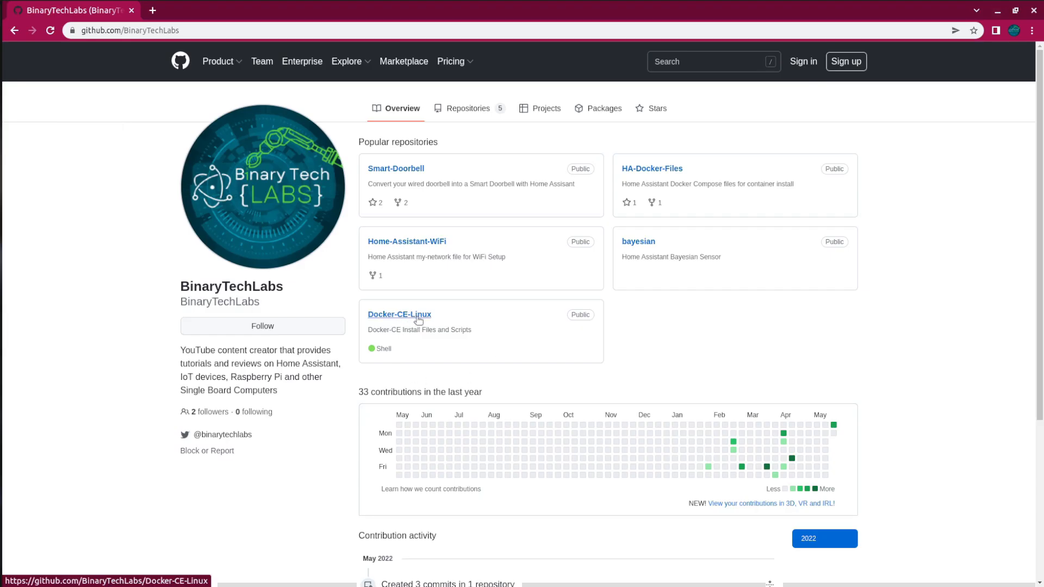
# - Open RPi_docker.sh in the Docker-CE-Linux repository and copy the script text
pyautogui.click(398, 314)
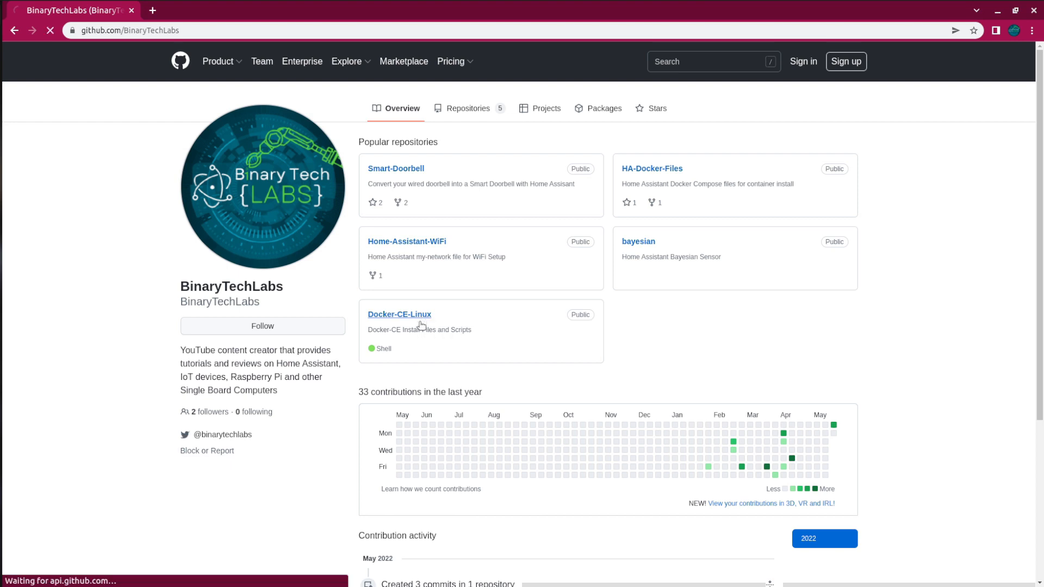
pyautogui.click(400, 314)
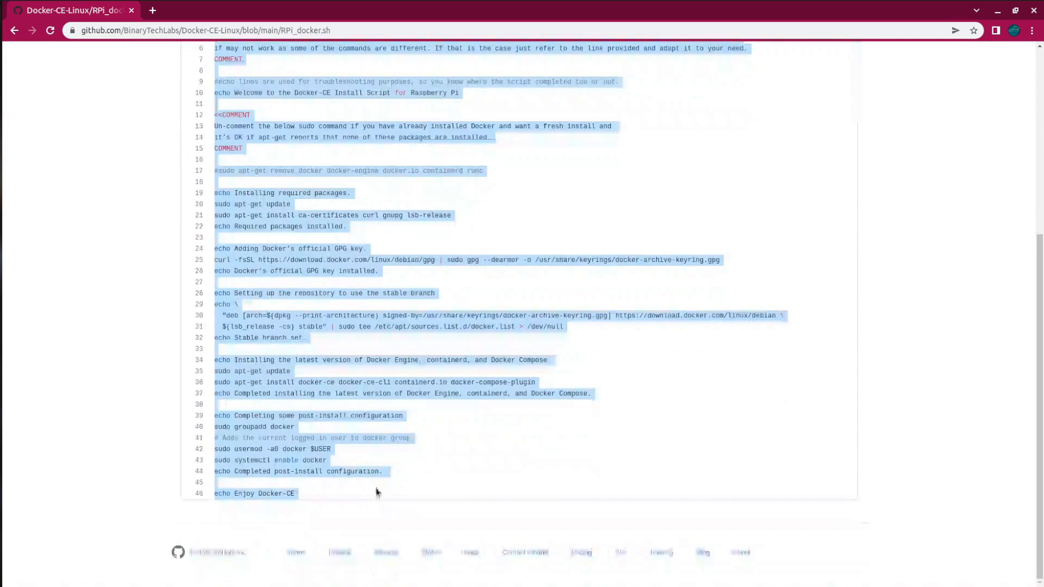
pyautogui.rightClick(376, 492)
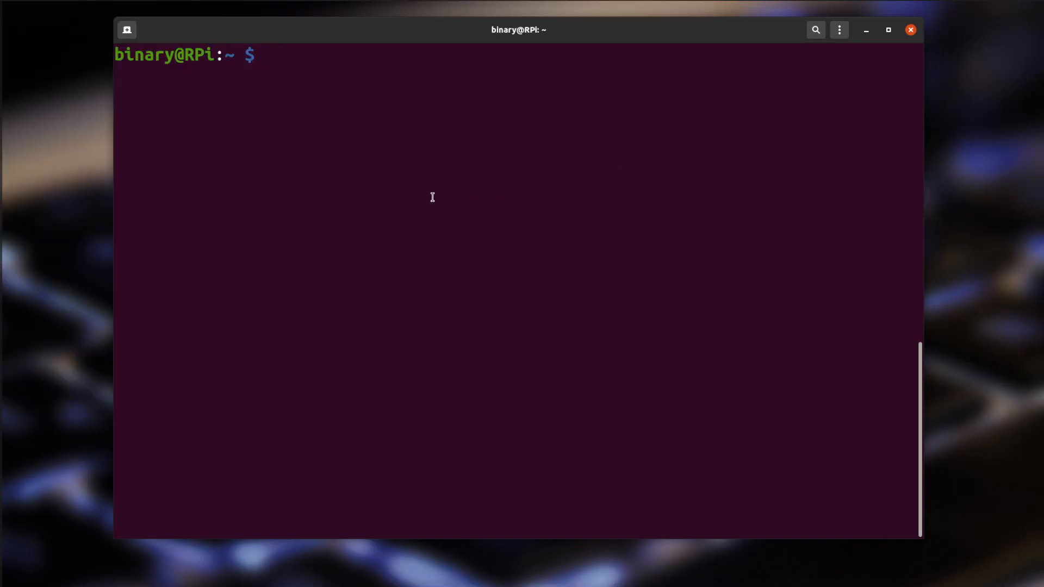
# - List the Pi's home folder and change into Downloads
pyautogui.write('ls')
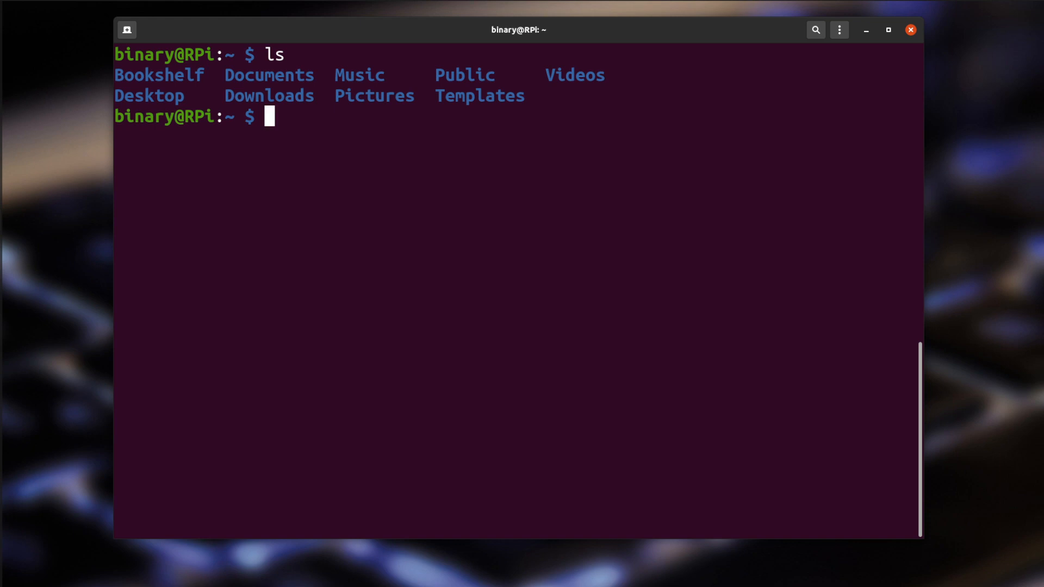
pyautogui.write('cd')
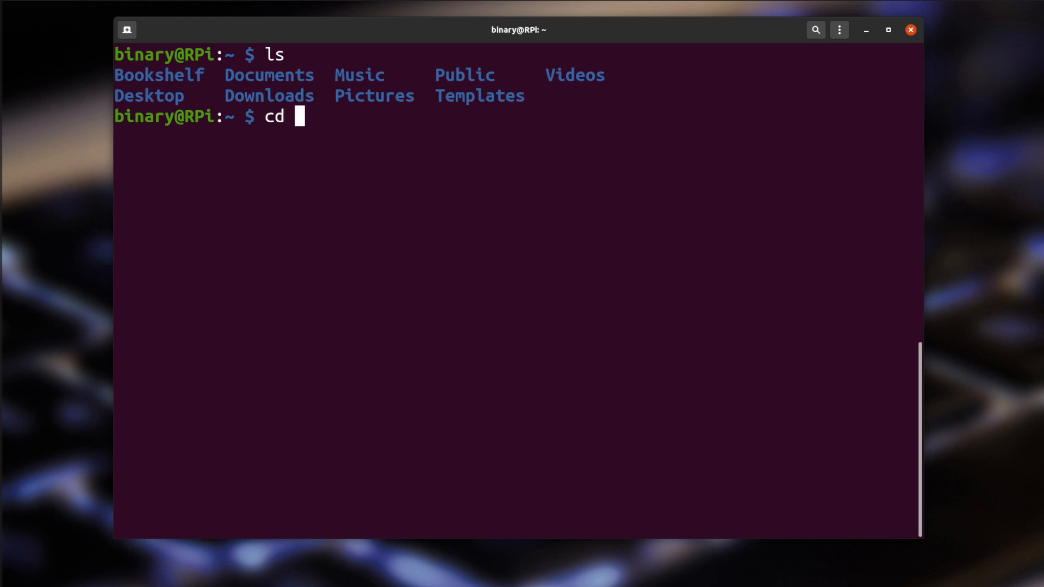
pyautogui.write('Downloads/')
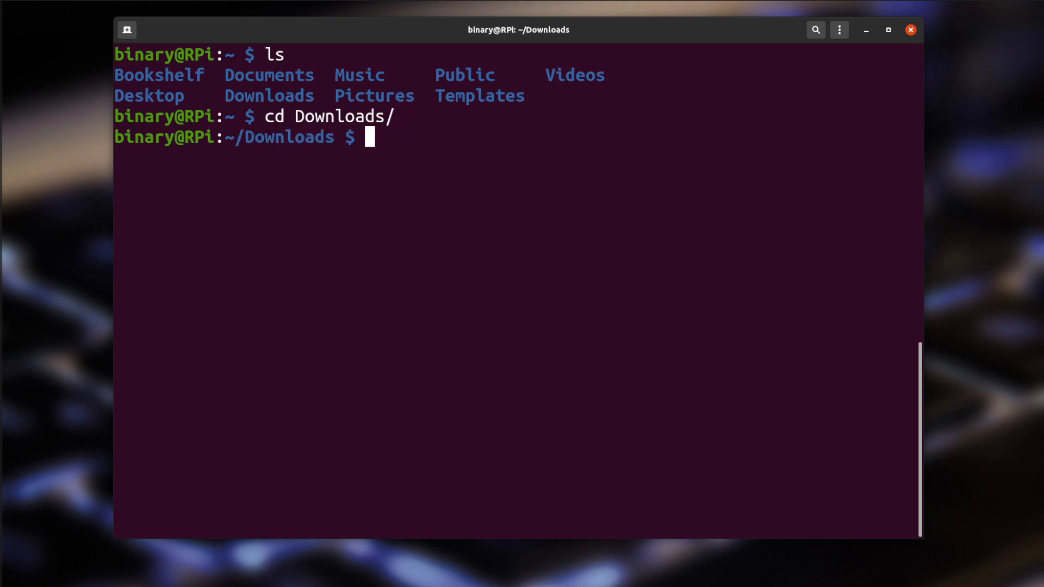
# - Create docker_install.sh with sudo nano, paste the script, save and exit
pyautogui.write('sudo')
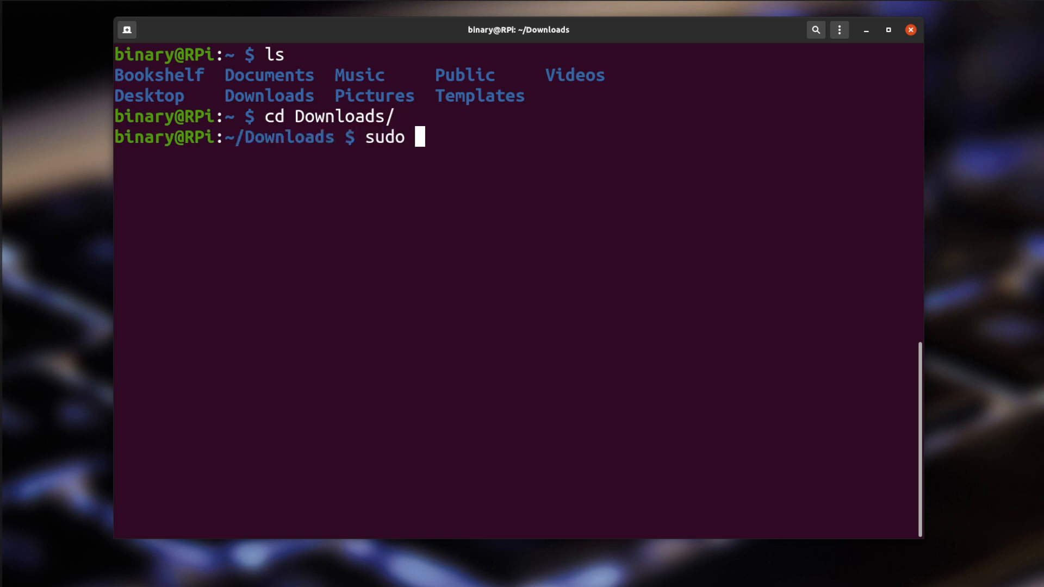
pyautogui.write('nano')
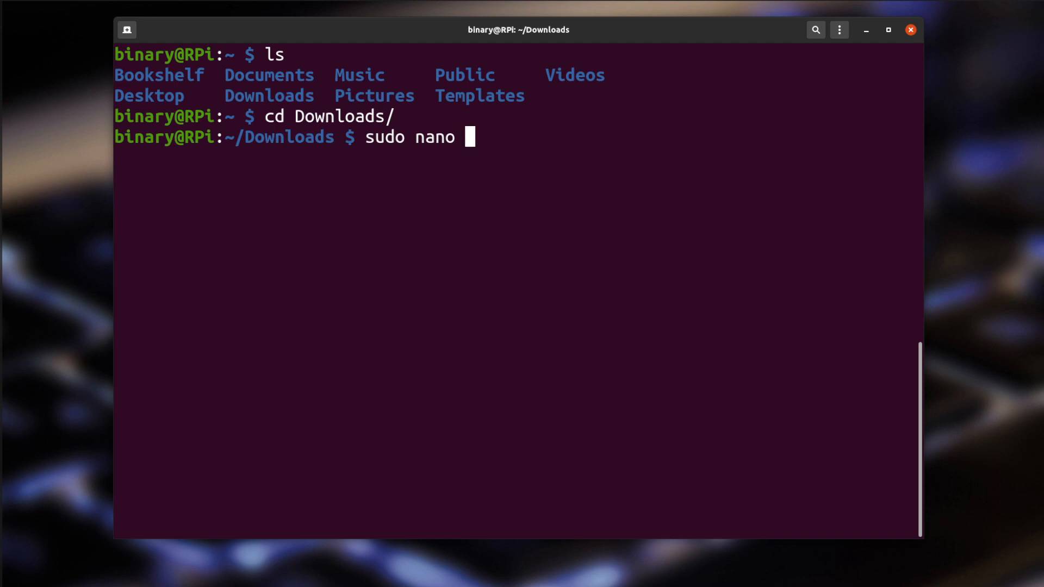
pyautogui.write('docker')
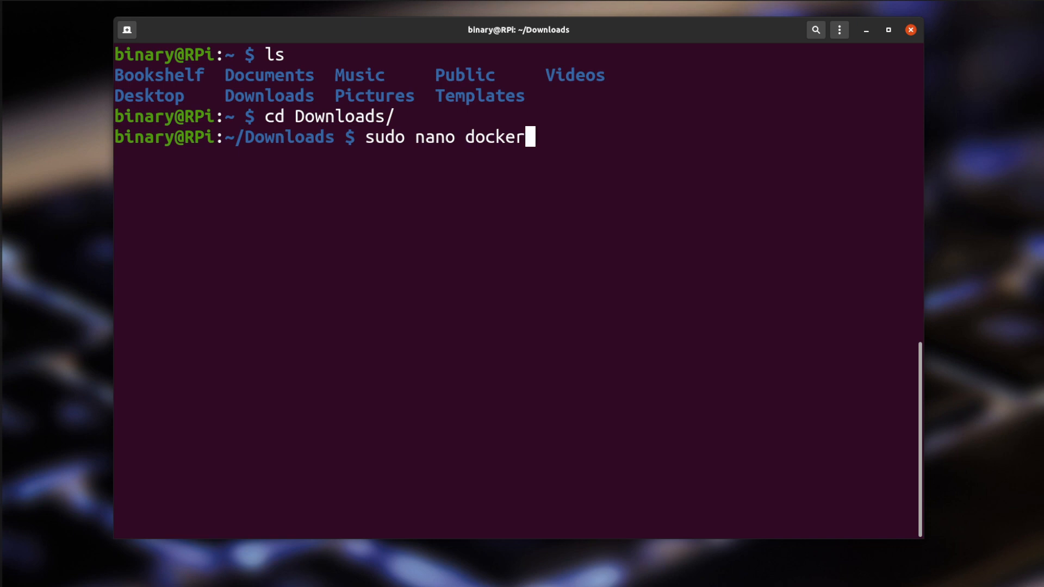
pyautogui.write('_in')
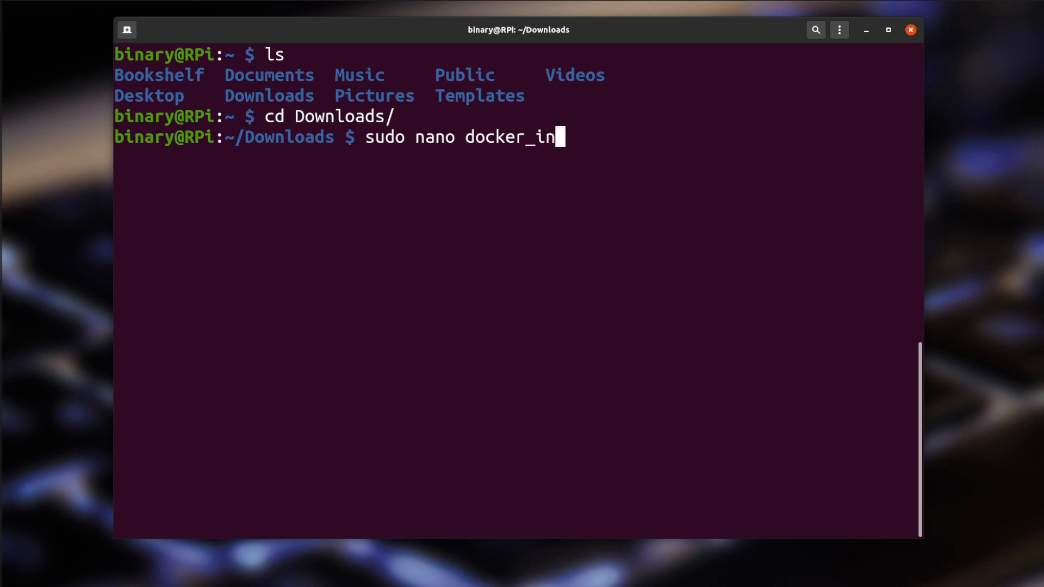
pyautogui.write('stall')
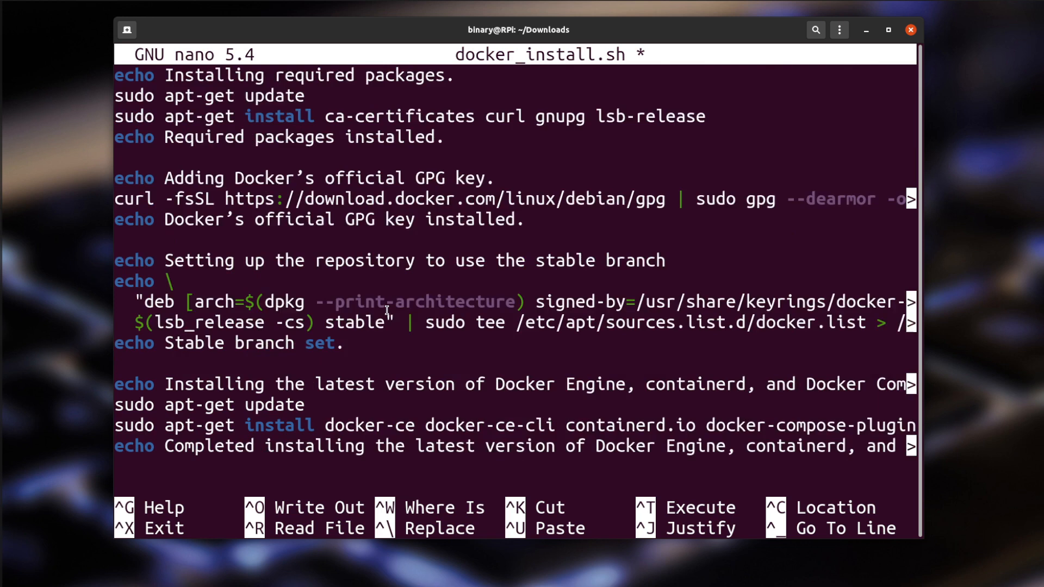
pyautogui.press('ctrl+o')
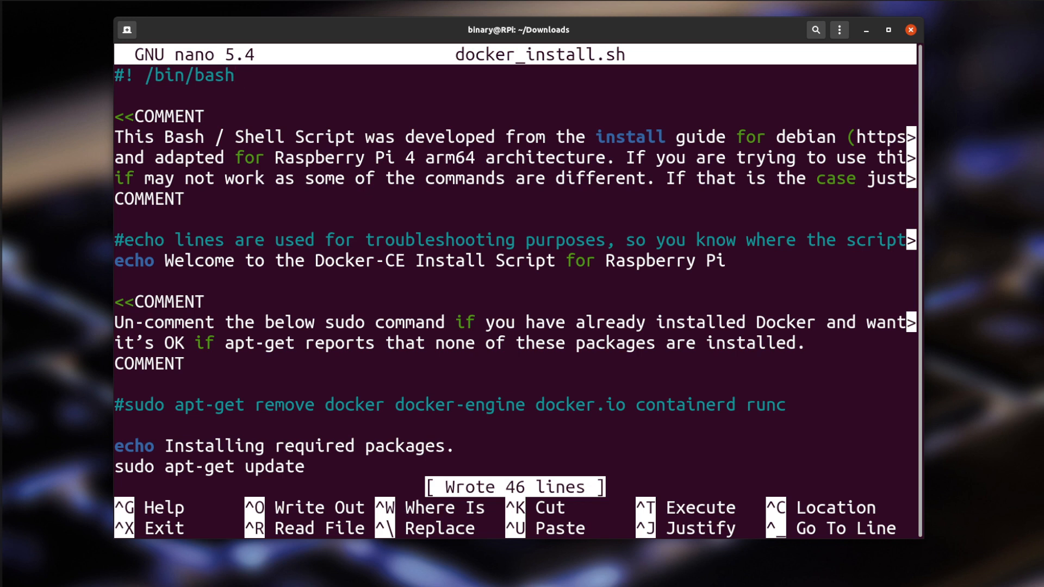
pyautogui.press('ctrl+x')
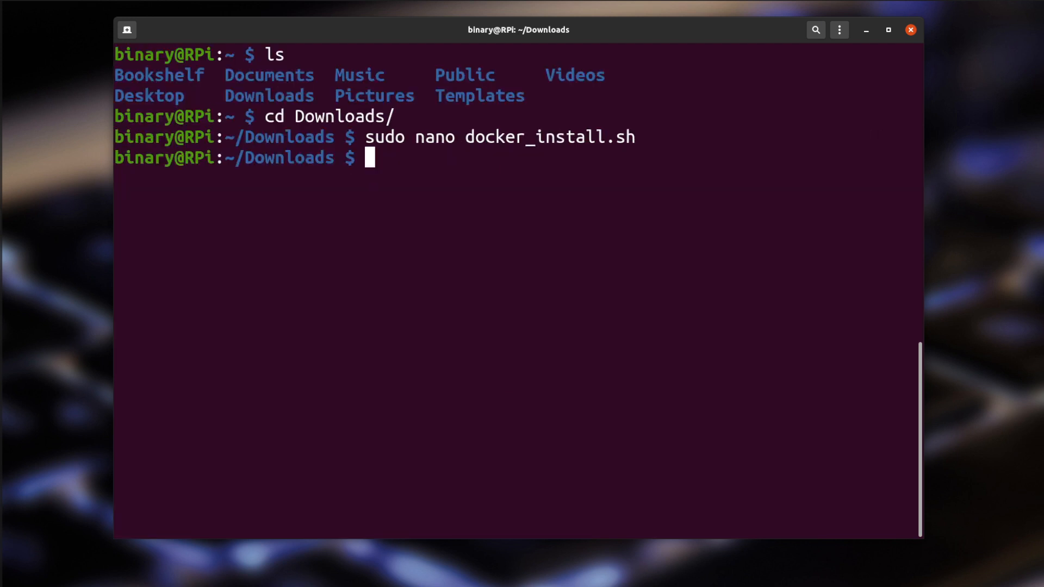
# - Make docker_install.sh executable with sudo chmod +x and clear the screen
pyautogui.write('ls')
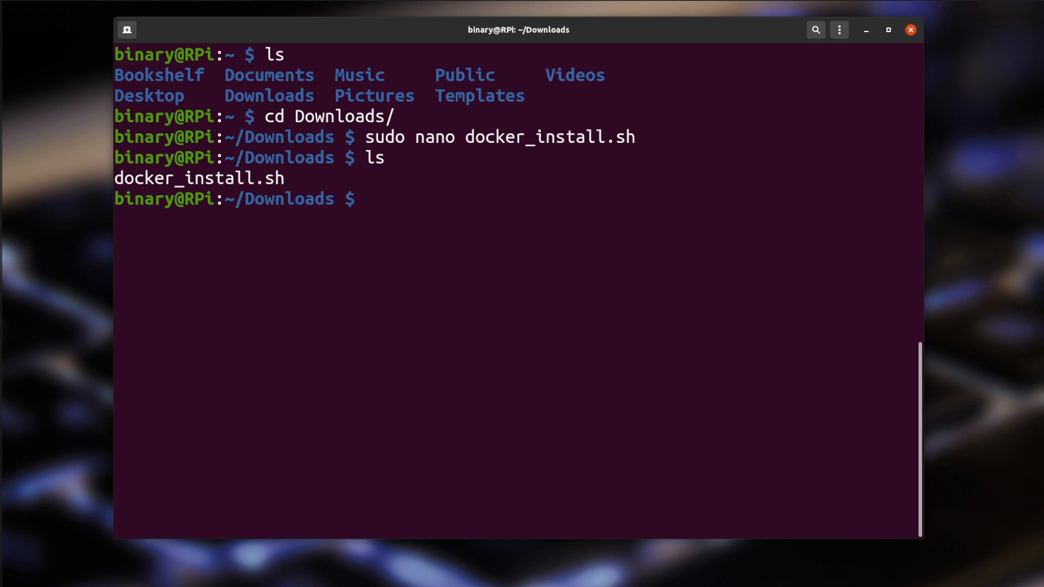
pyautogui.write('sudo')
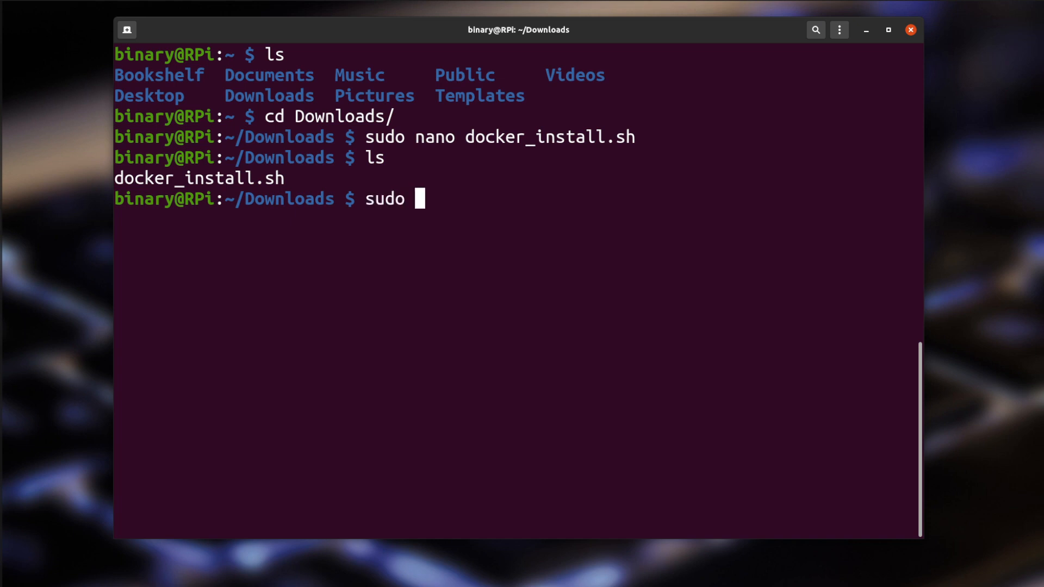
pyautogui.write('chmo')
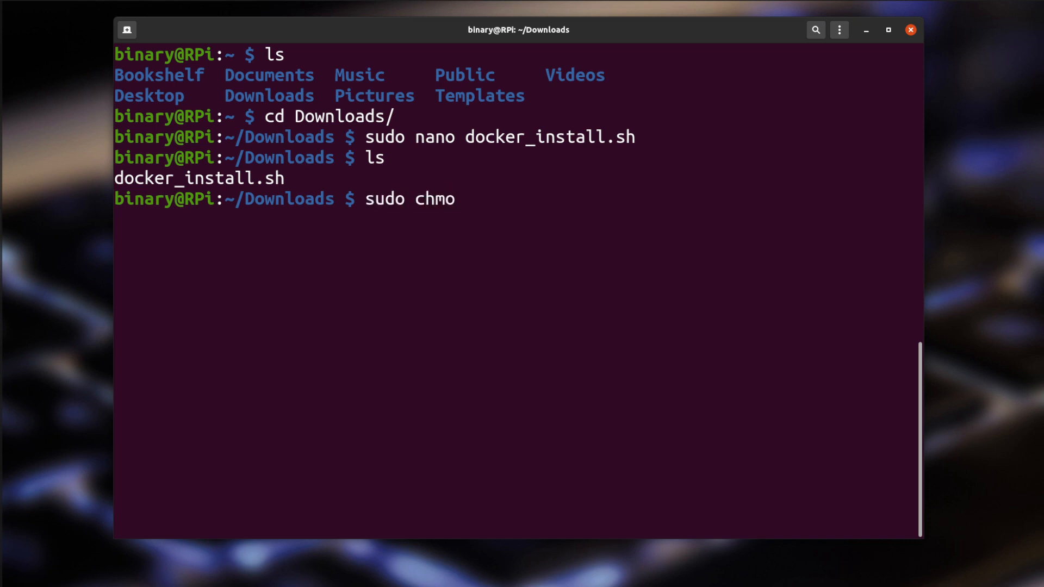
pyautogui.write('d')
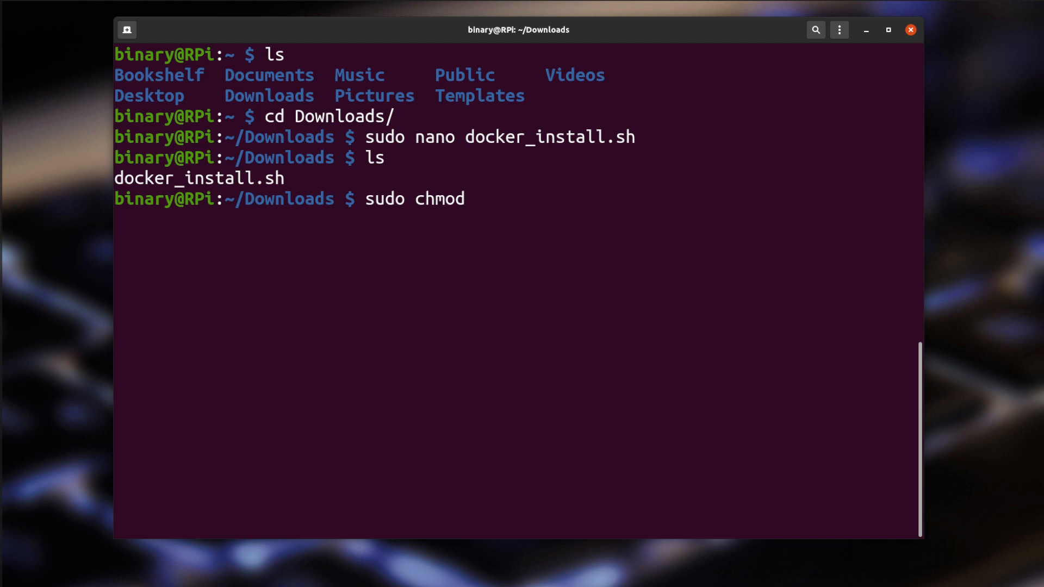
pyautogui.write('=')
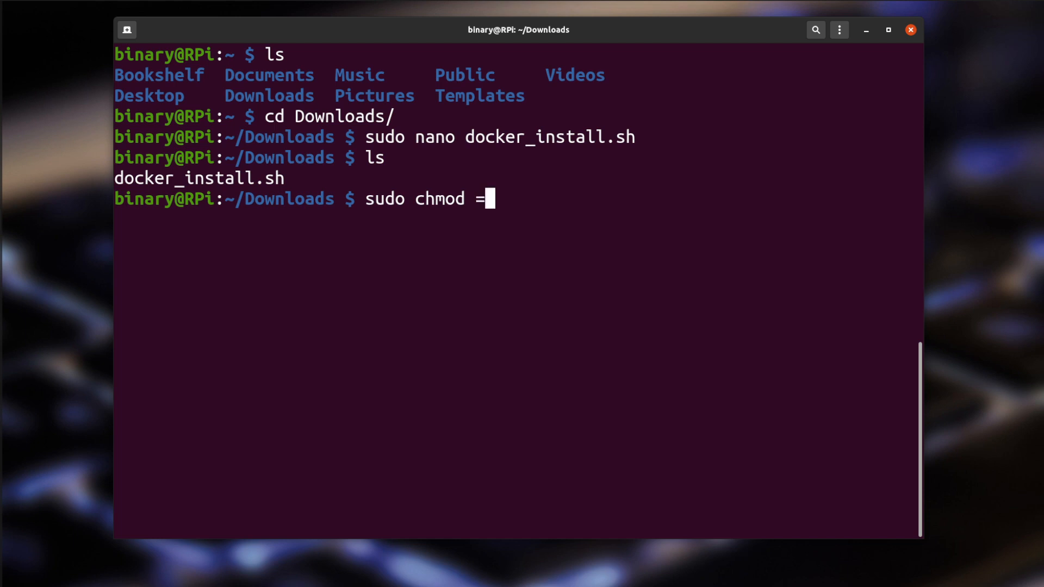
pyautogui.write('x docker_install.sh')
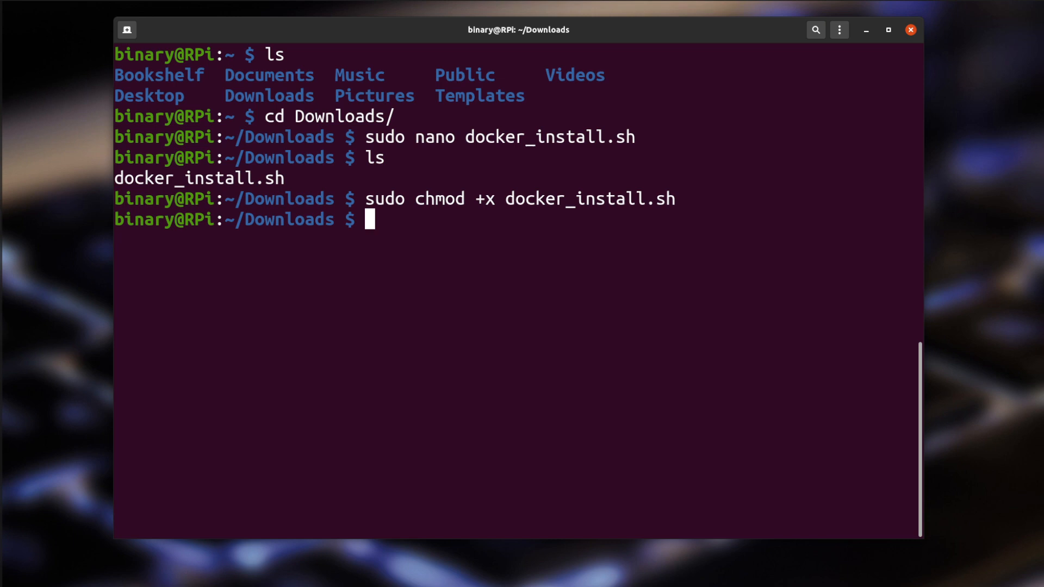
pyautogui.write('./')
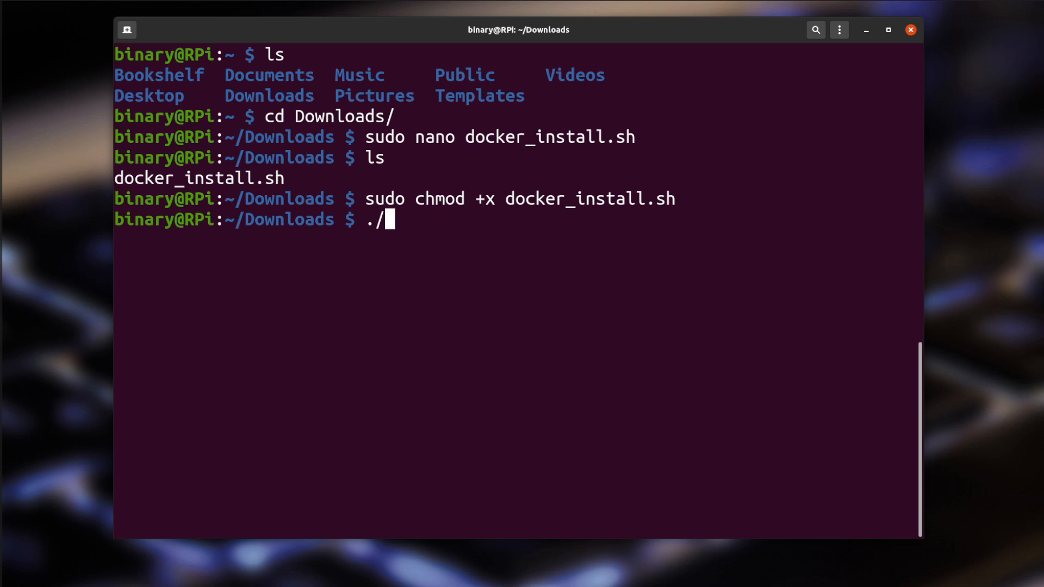
pyautogui.press('BackSpace')
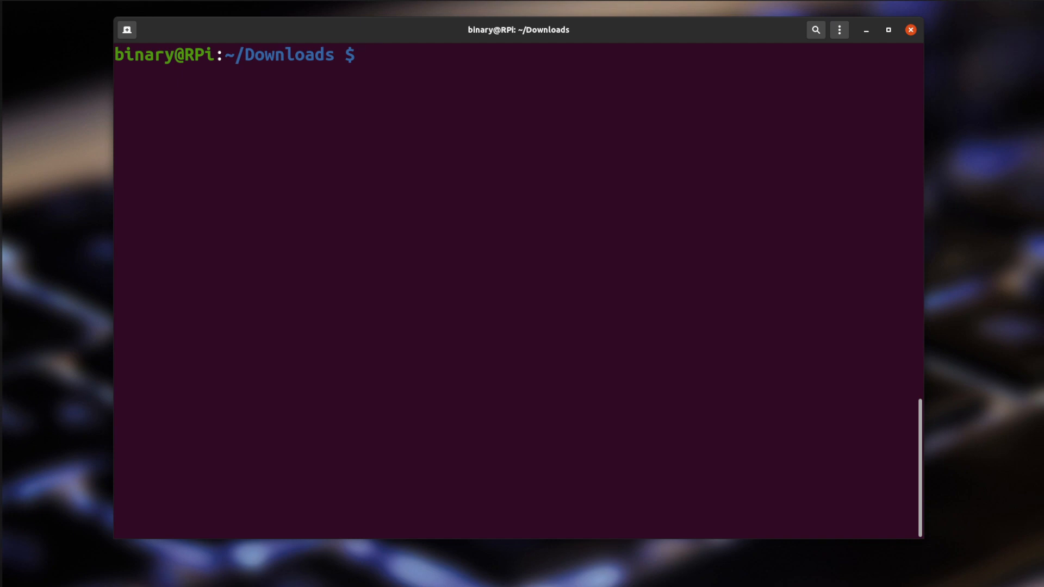
# - Run ./docker_install.sh and follow its output until 'Enjoy Docker-CE!' appears
pyautogui.write('cl')
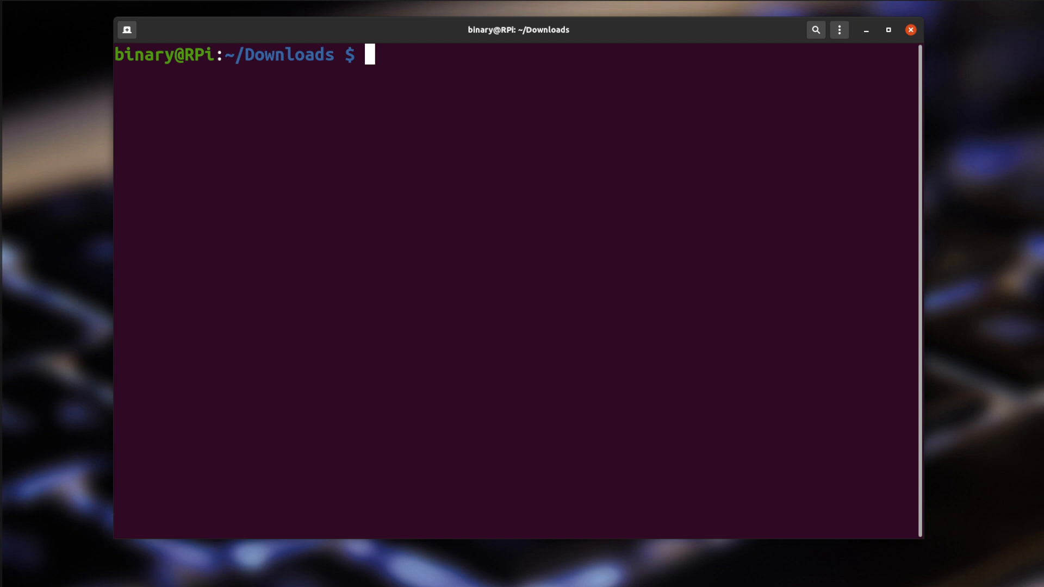
pyautogui.write('./doc')
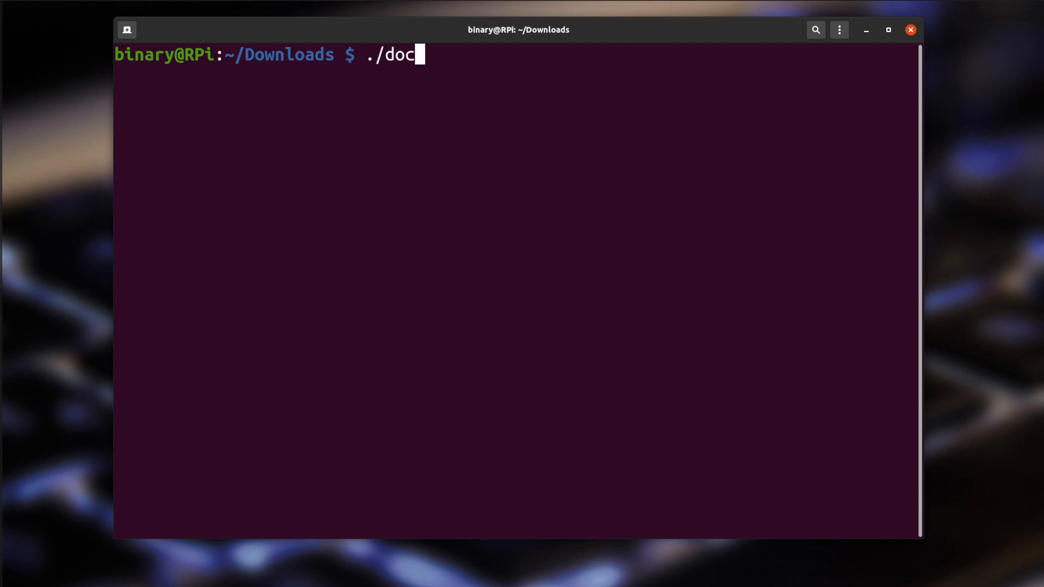
pyautogui.write('ker_install.sh')
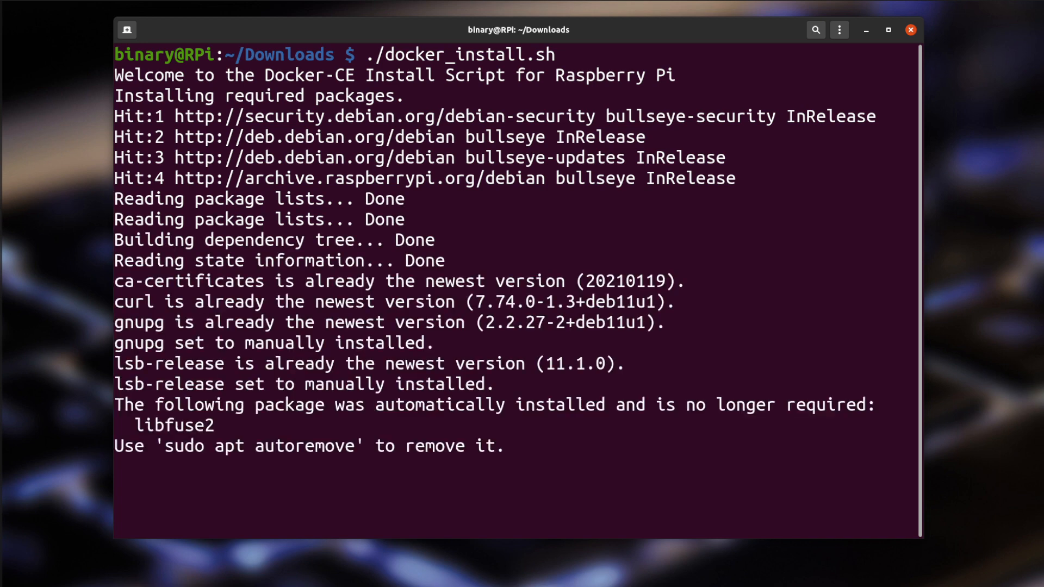
pyautogui.scroll(-3)
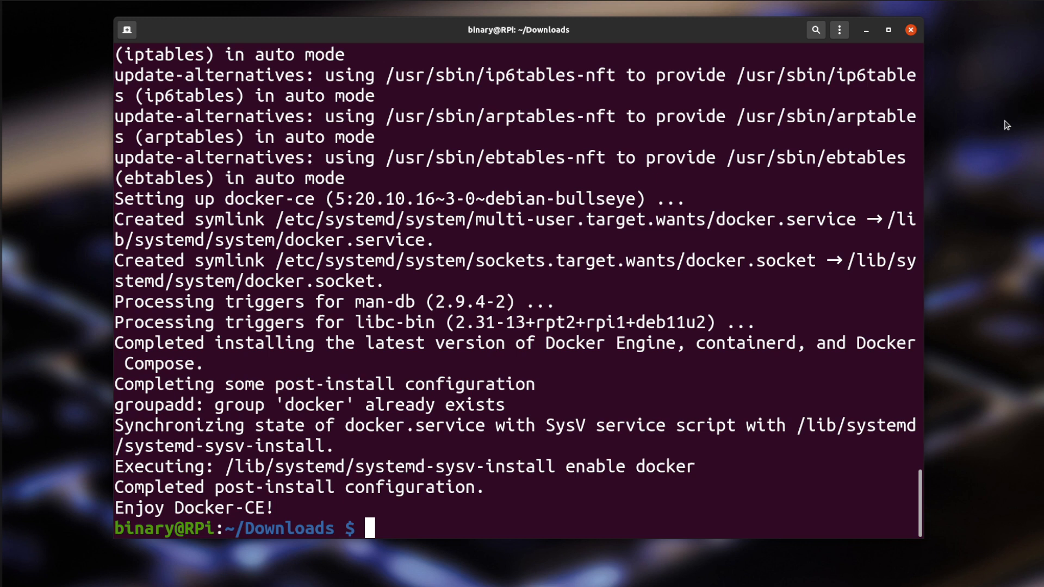
# - Check the installed Docker version (20.10.16) with docker -v, then clear the screen
pyautogui.write('docker')
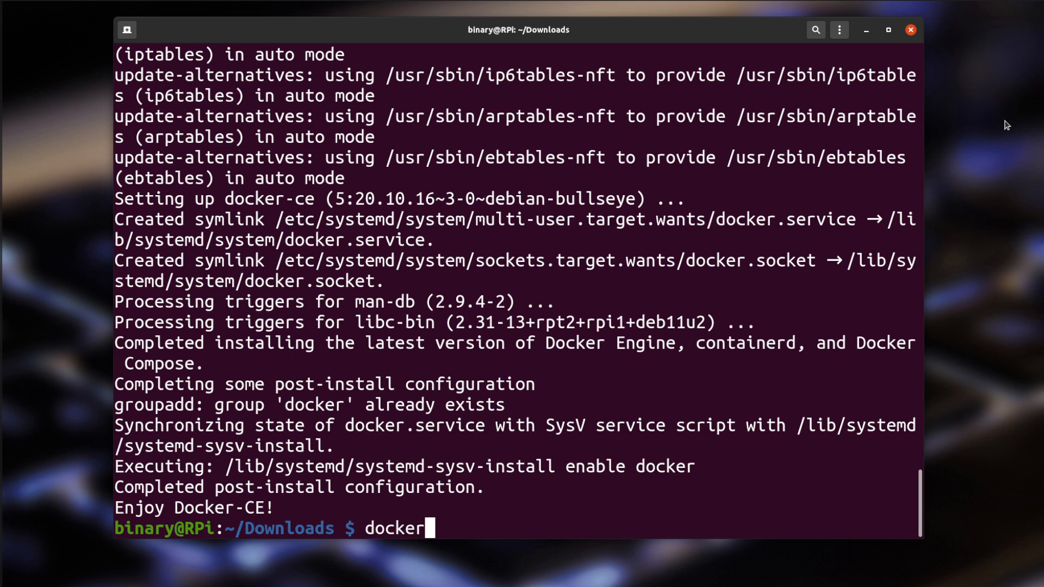
pyautogui.write('-v')
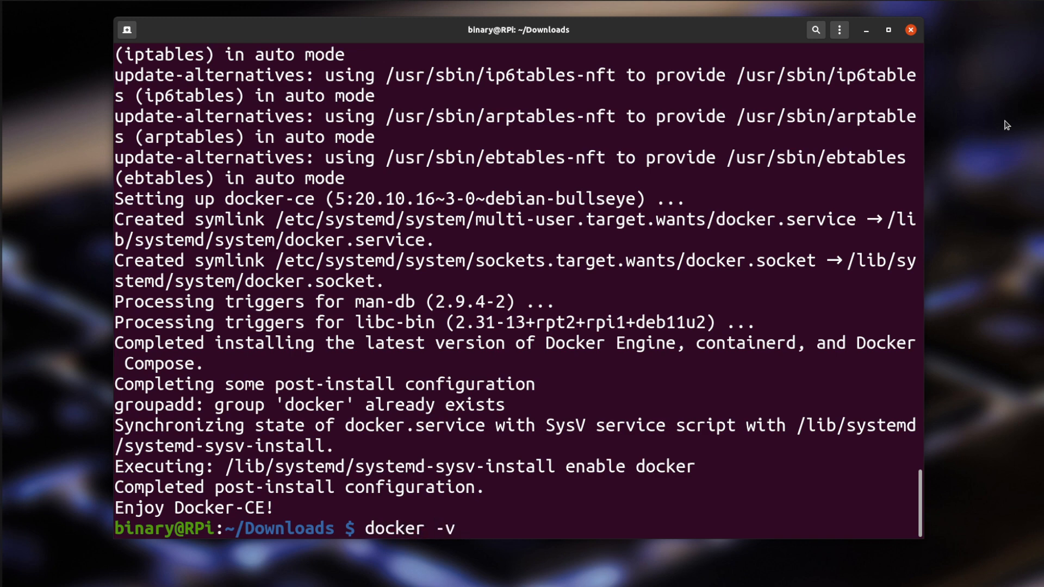
pyautogui.press('Return')
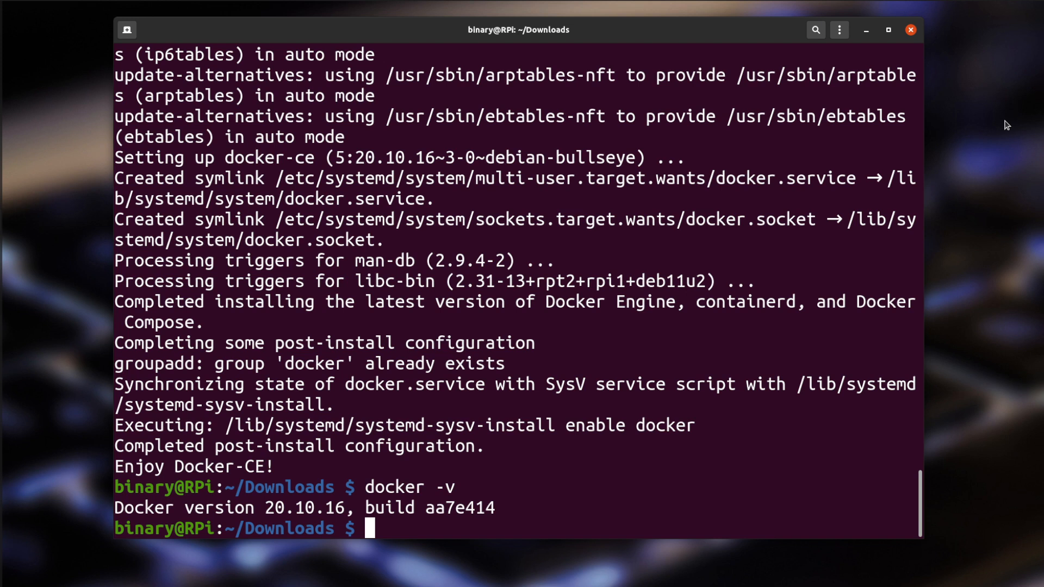
pyautogui.write('clear')
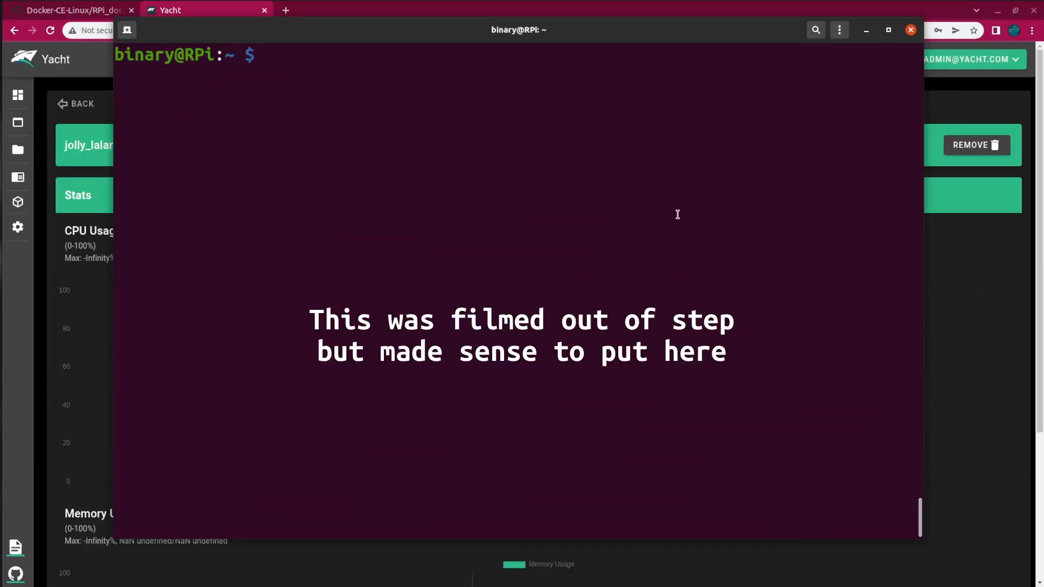
# - Open /boot/cmdline.txt in nano with sudo
pyautogui.write('s')
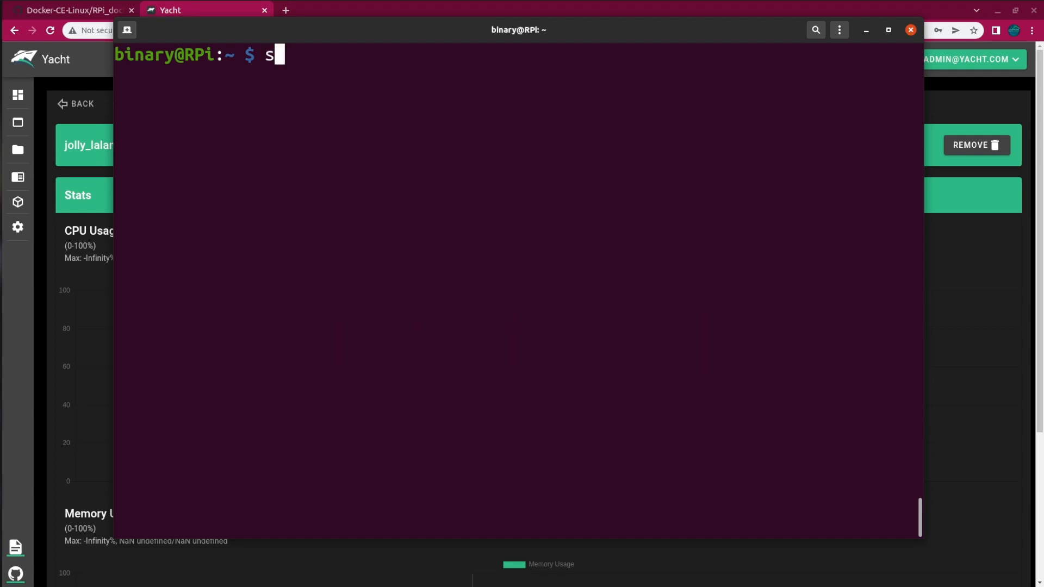
pyautogui.write('udo')
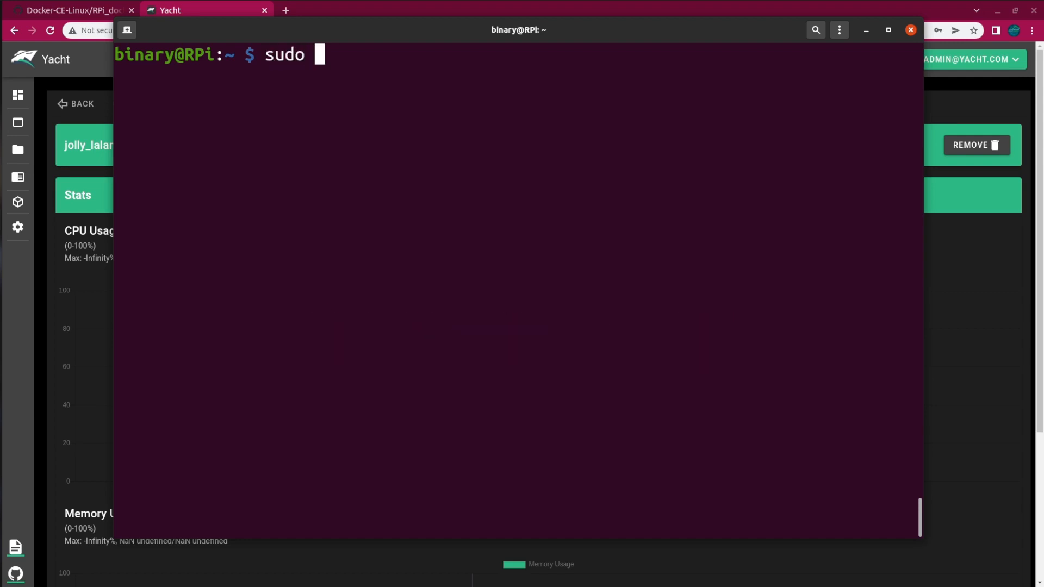
pyautogui.write('nano')
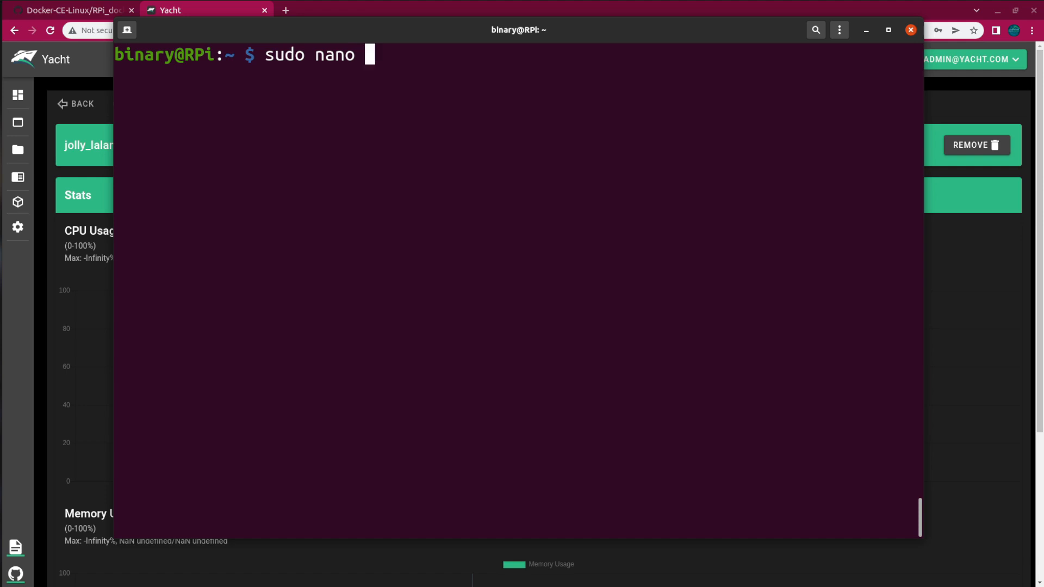
pyautogui.write('/')
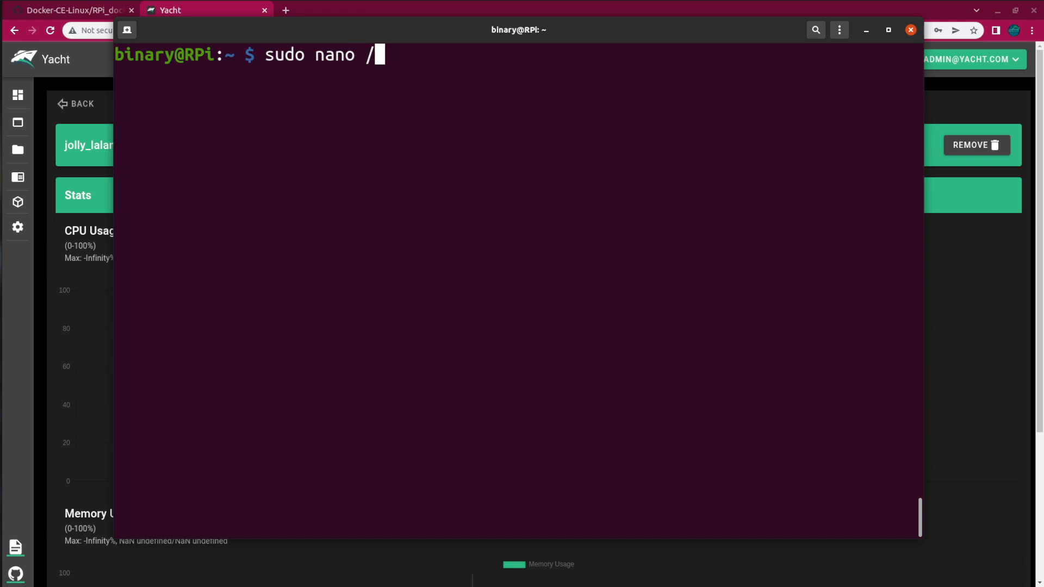
pyautogui.write('boot/')
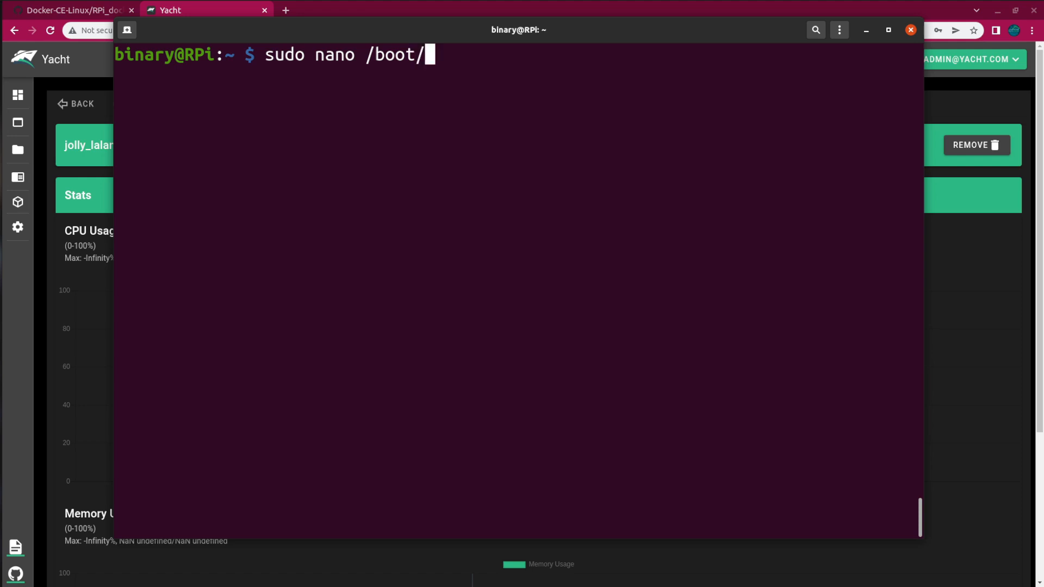
pyautogui.write('cmdline.txt')
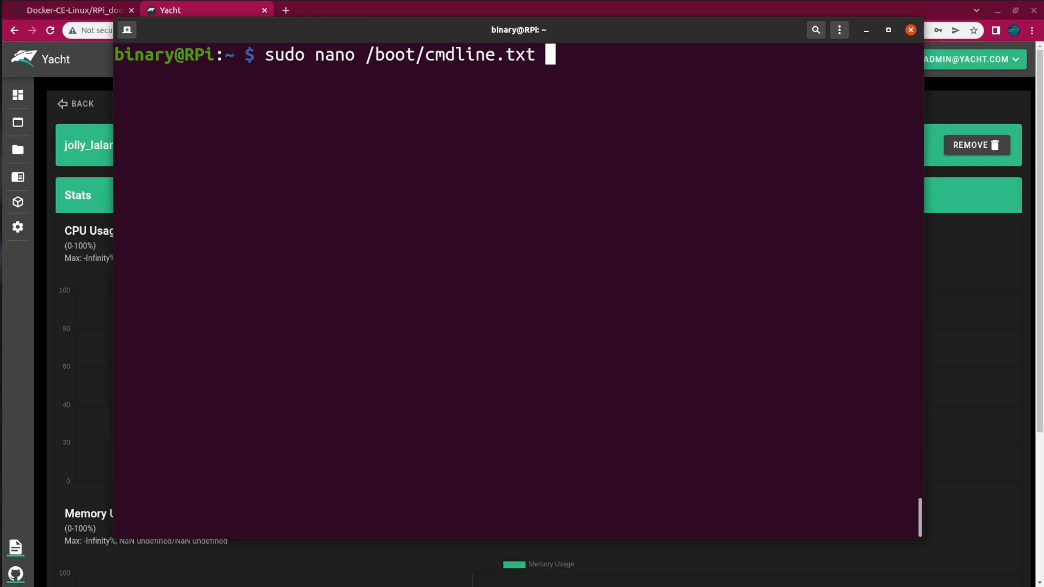
pyautogui.press('Return')
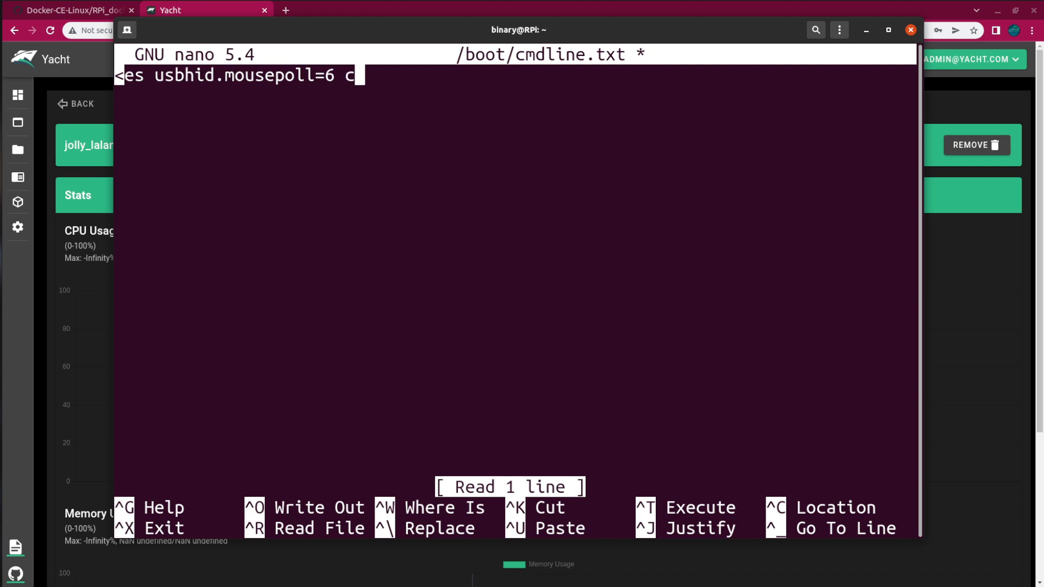
# - Append cgroup_enable=cpuset and cgroup_enable=memory options to the boot command line
pyautogui.write('group_')
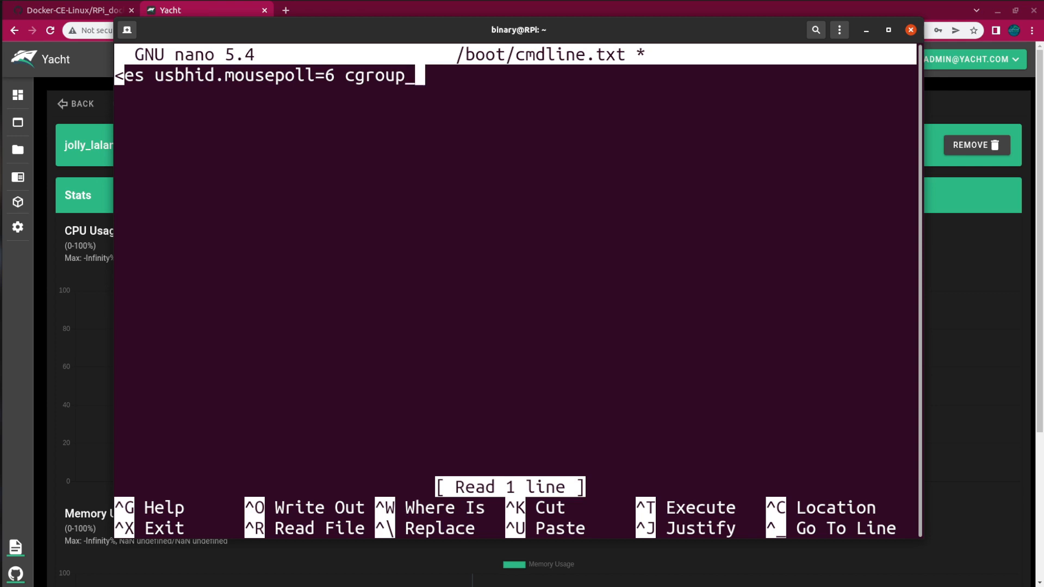
pyautogui.write('en')
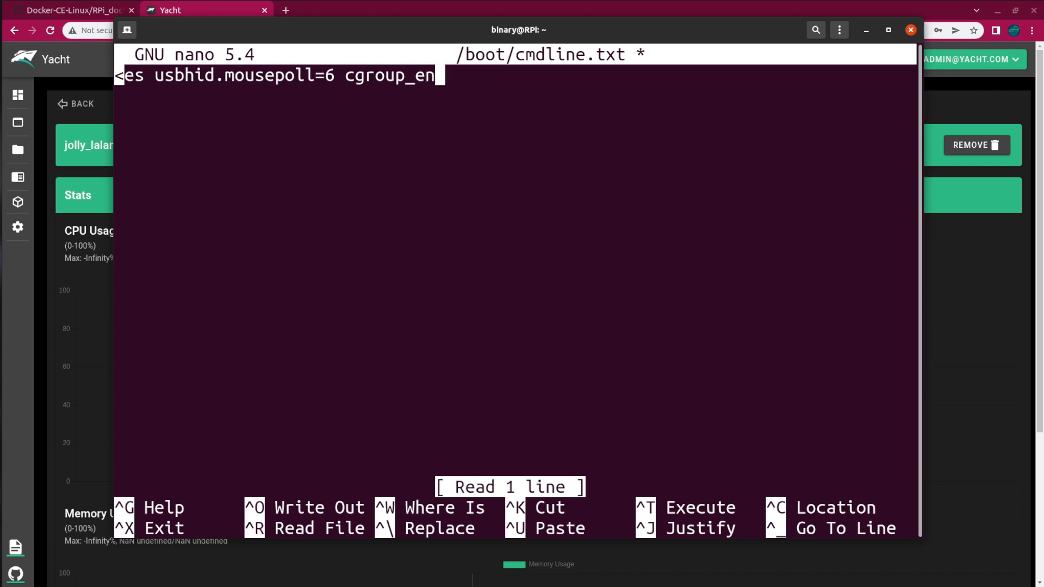
pyautogui.write('able')
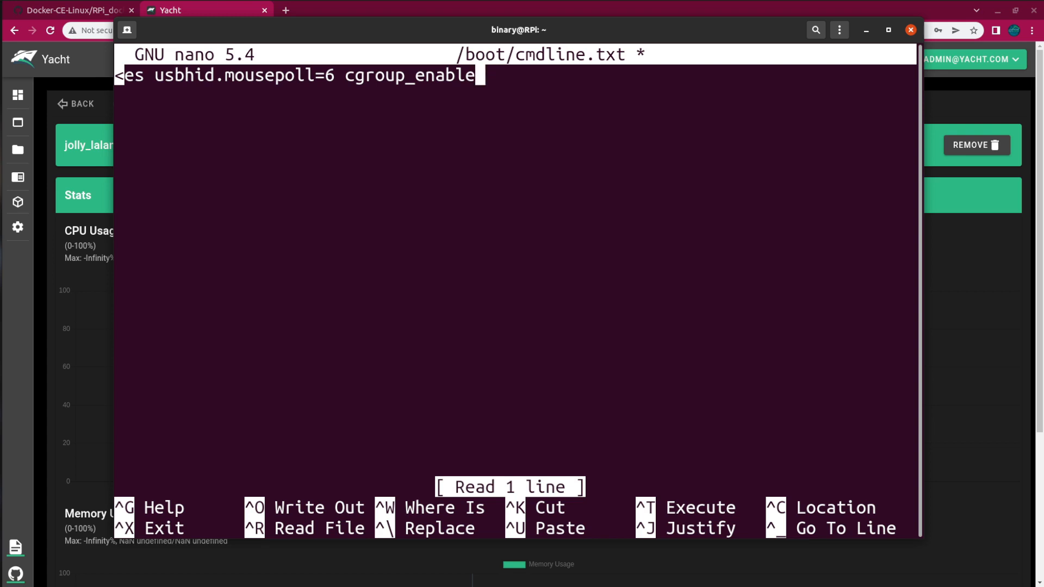
pyautogui.write('=cpu')
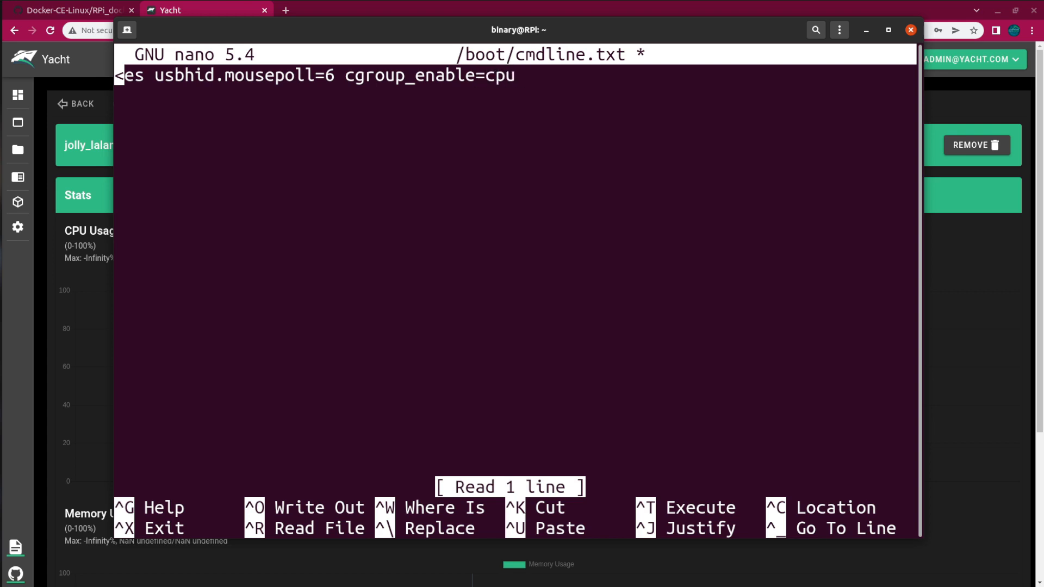
pyautogui.write('se')
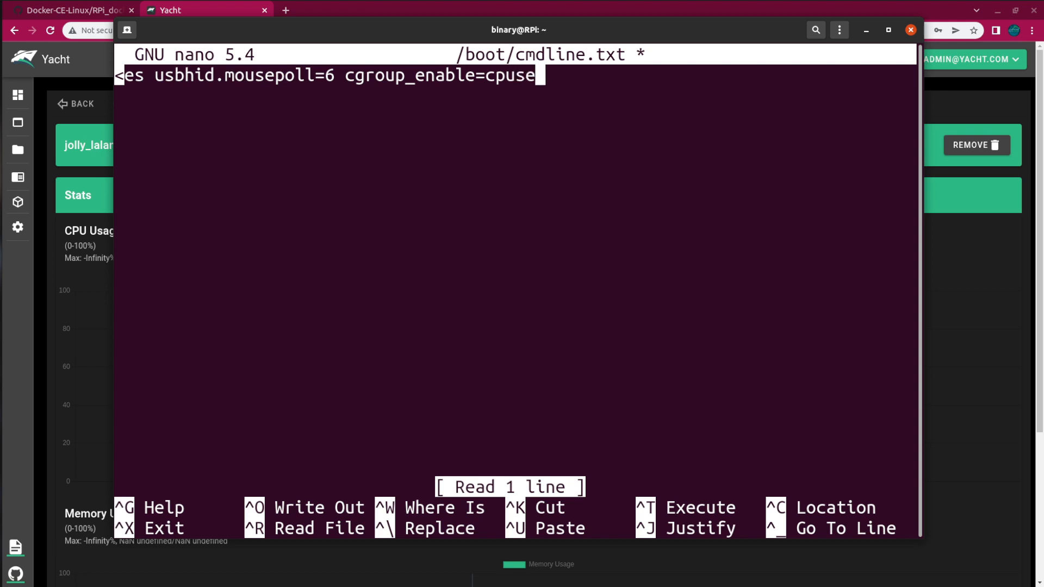
pyautogui.write('t')
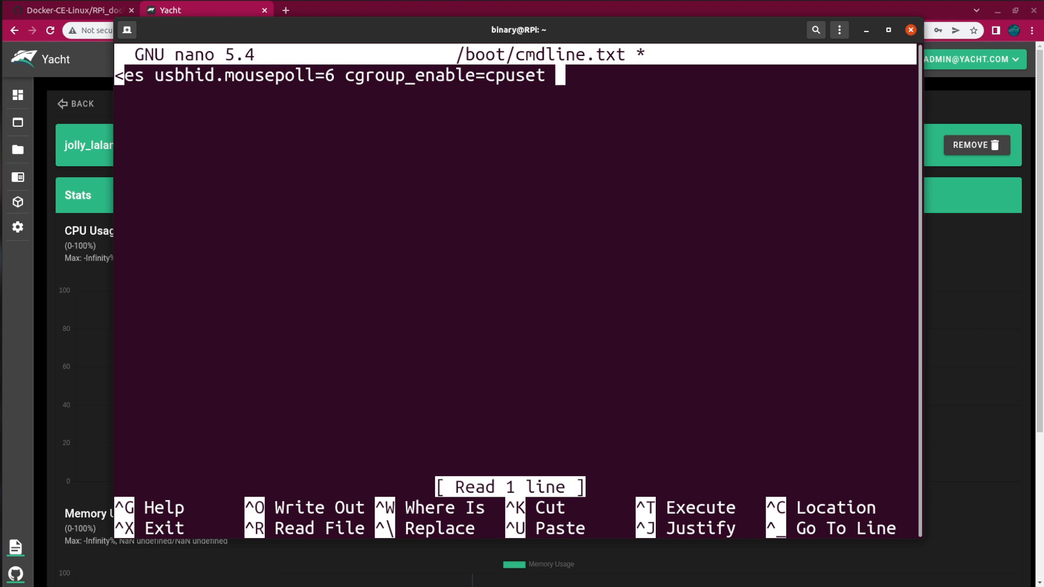
pyautogui.write('cgroup')
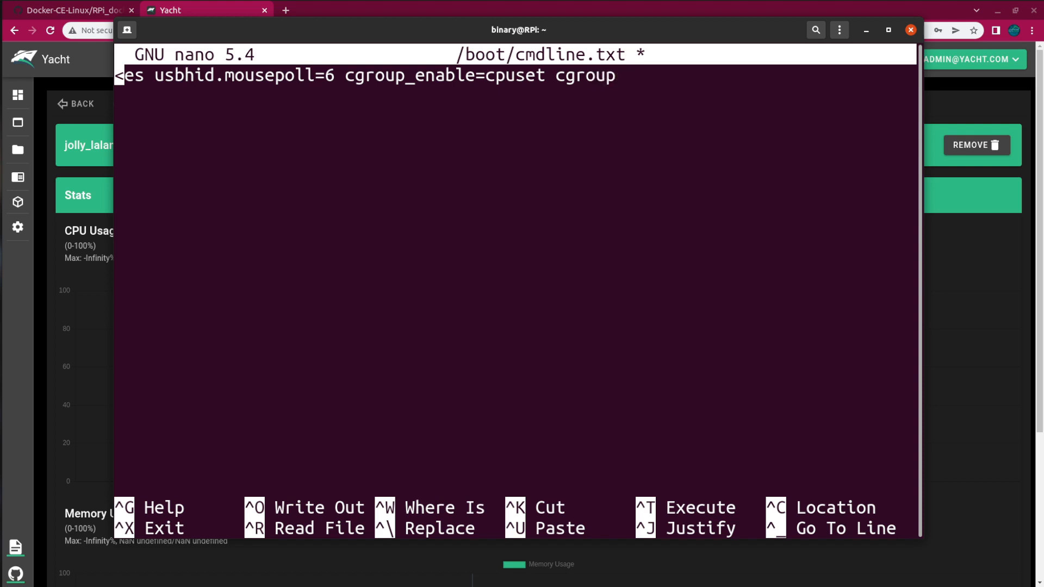
pyautogui.write('_e')
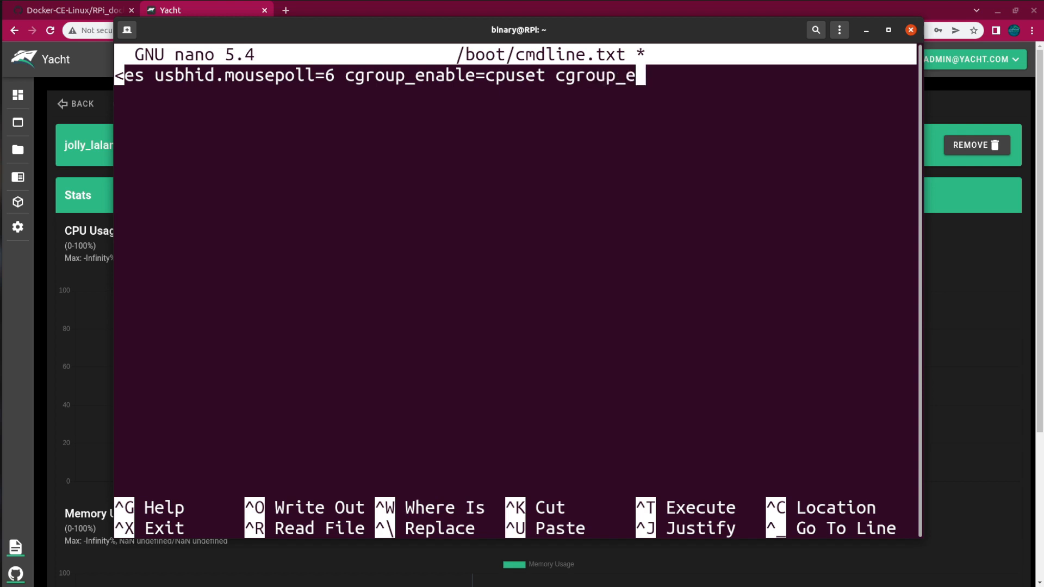
pyautogui.write('nable')
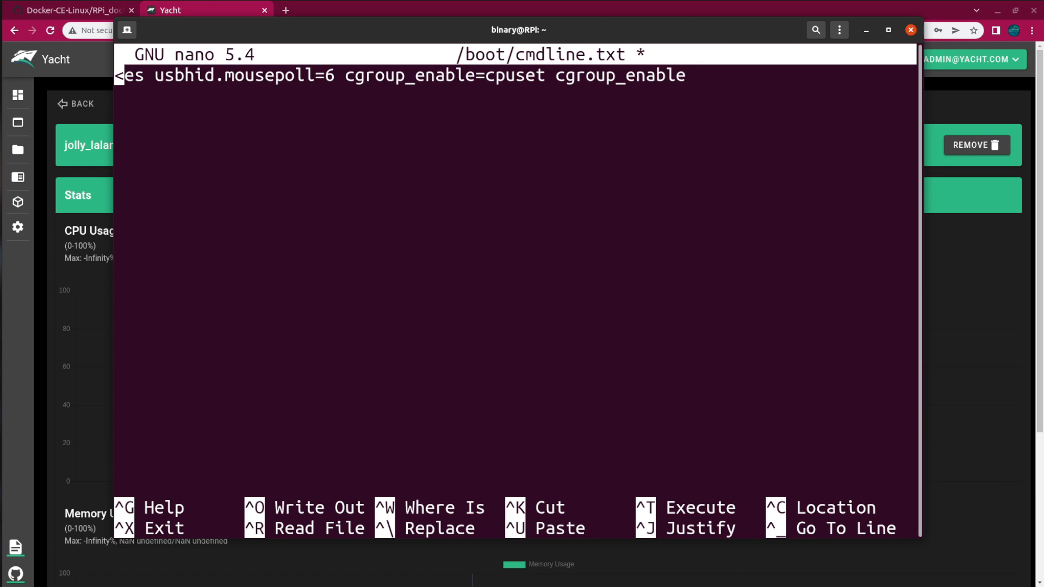
pyautogui.write('=mem')
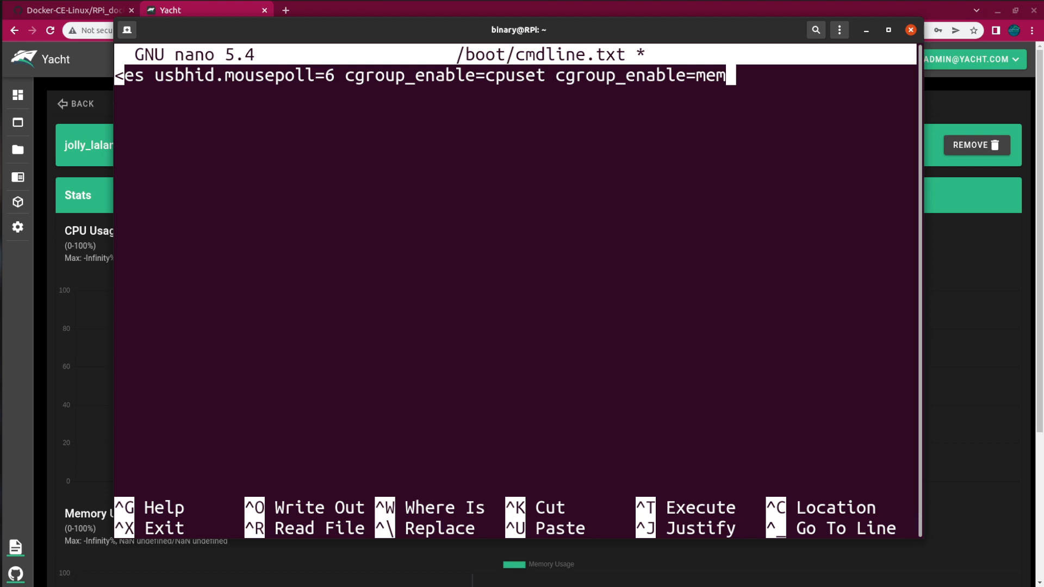
pyautogui.write('ory')
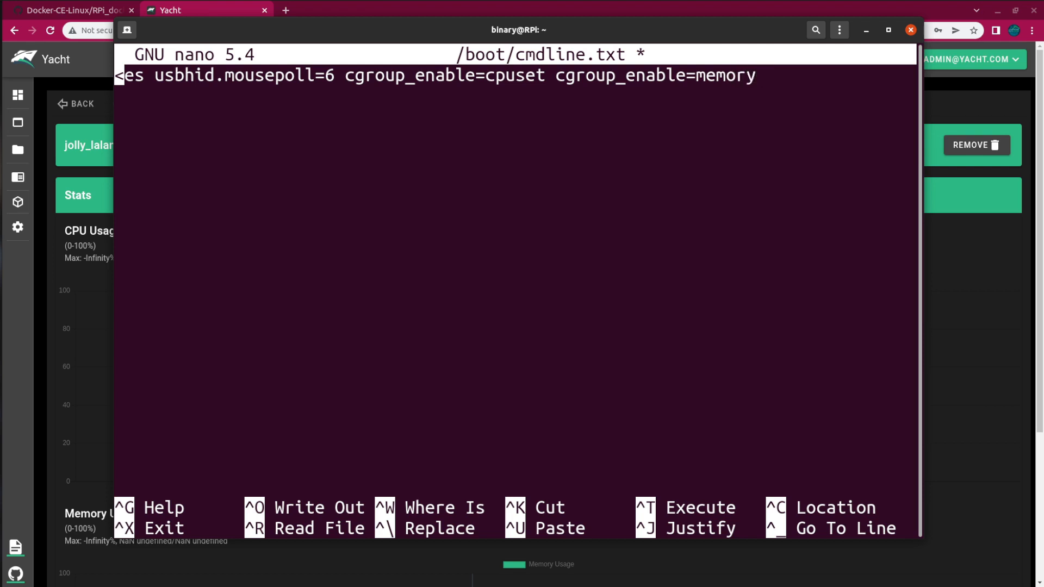
pyautogui.write('cgrou')
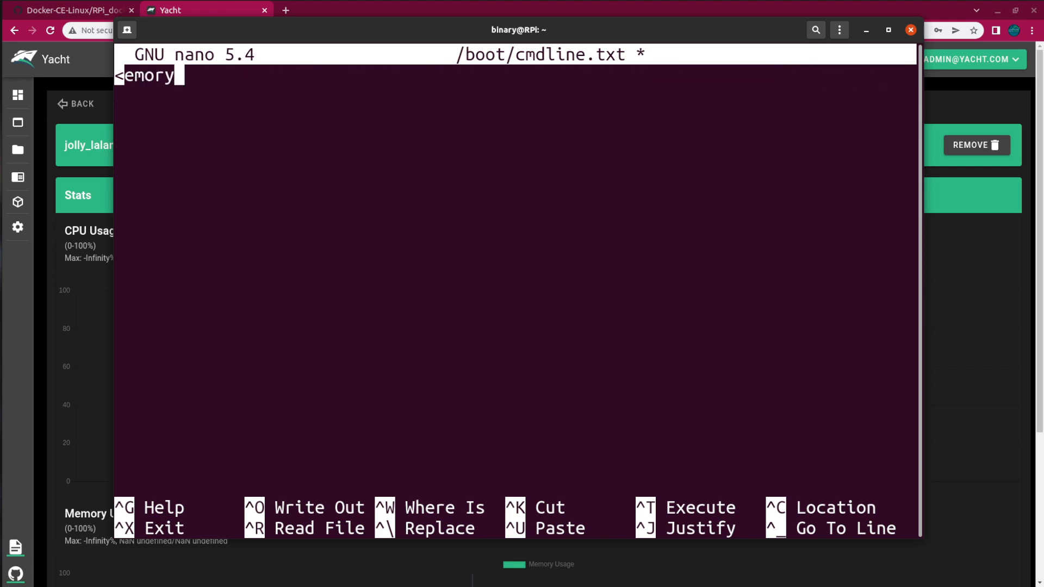
pyautogui.write('=1')
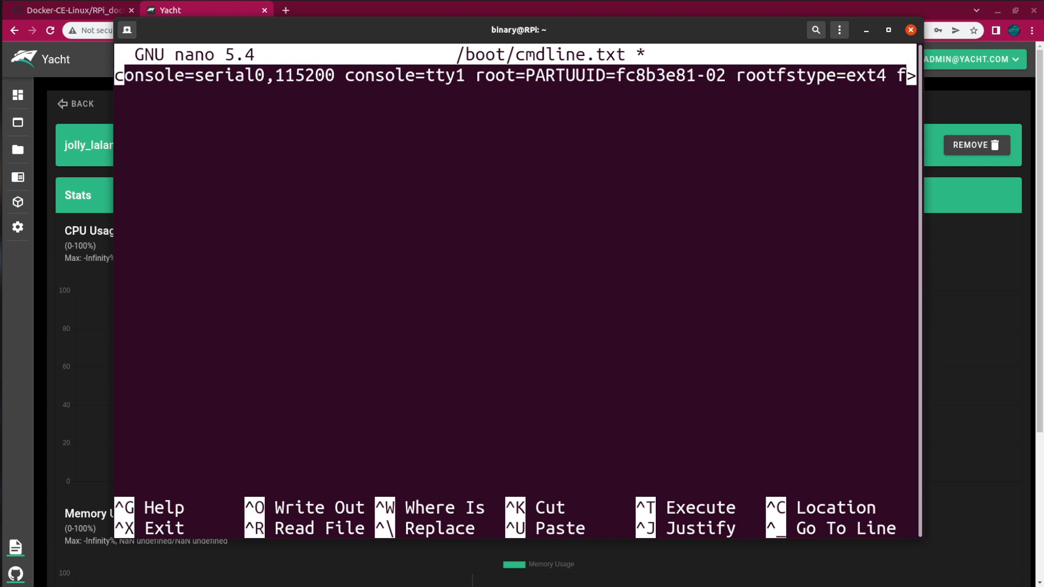
# - Save cmdline.txt under its existing name and exit nano
pyautogui.press('ctrl+o')
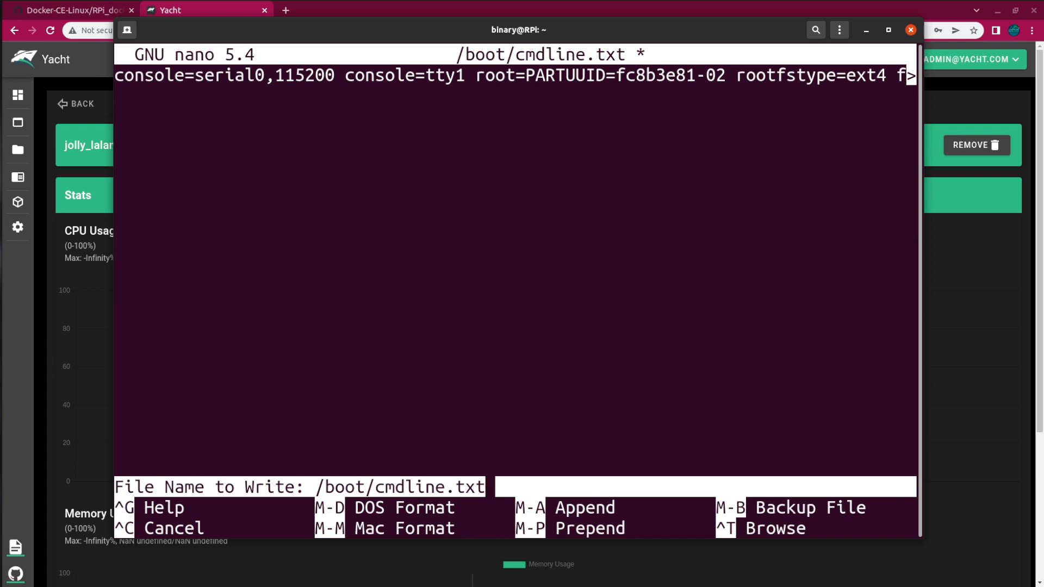
pyautogui.press('Enter')
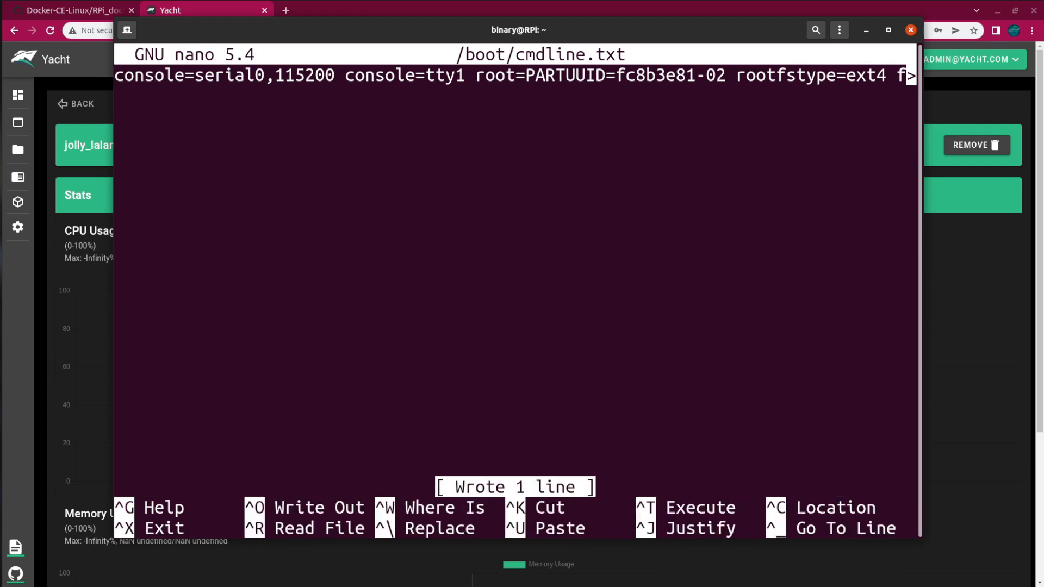
pyautogui.press('ctrl+x')
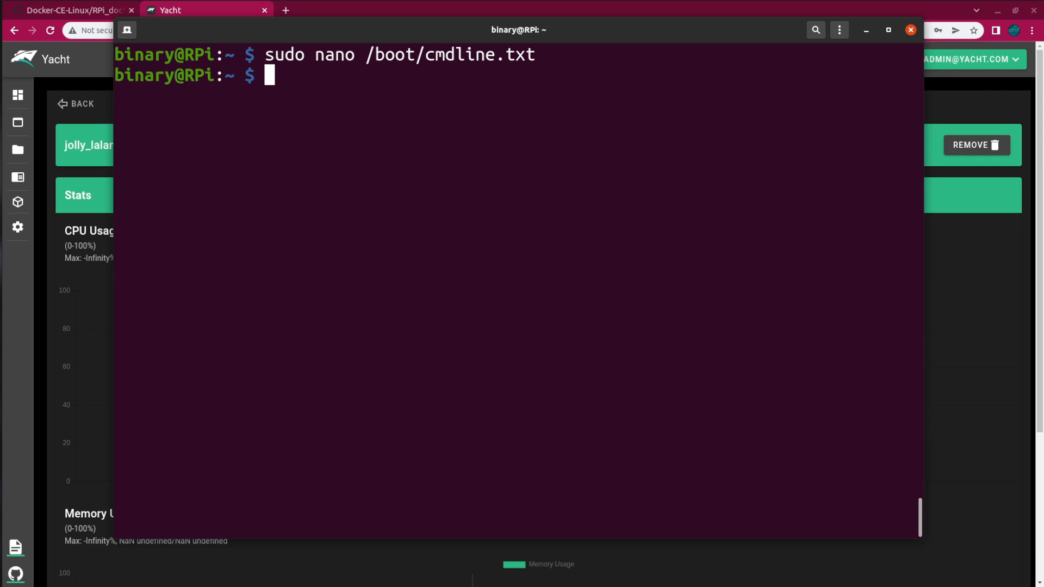
# - Enter sudo reboot to restart the Raspberry Pi
pyautogui.write('sudo reboo')
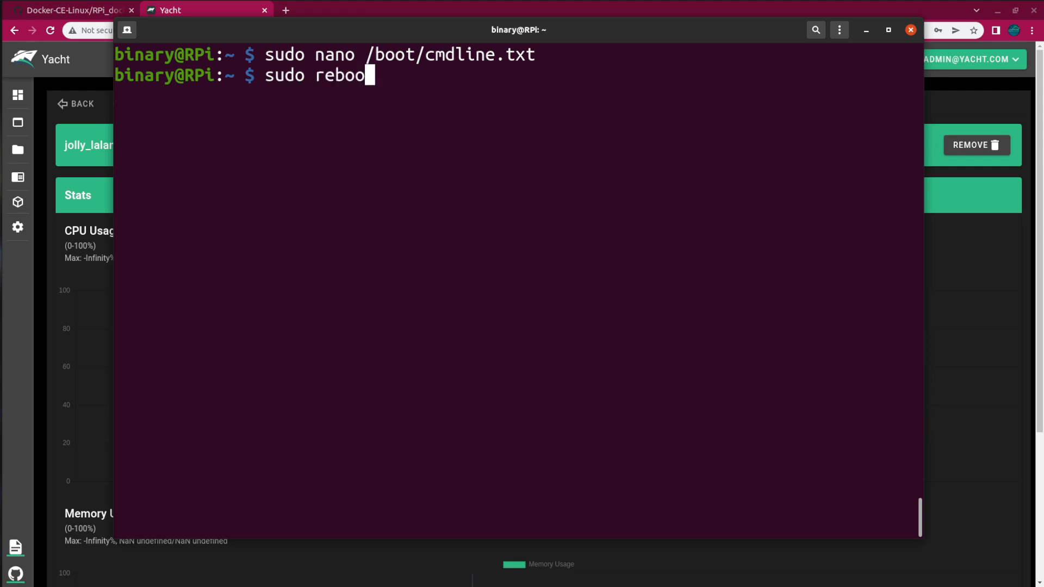
pyautogui.write('t')
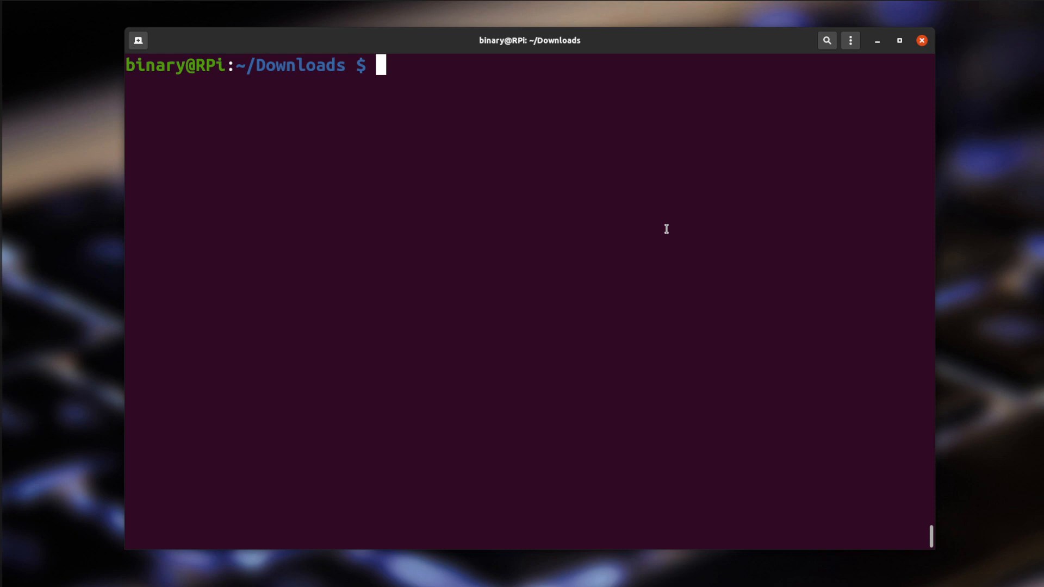
pyautogui.moveTo(647, 233)
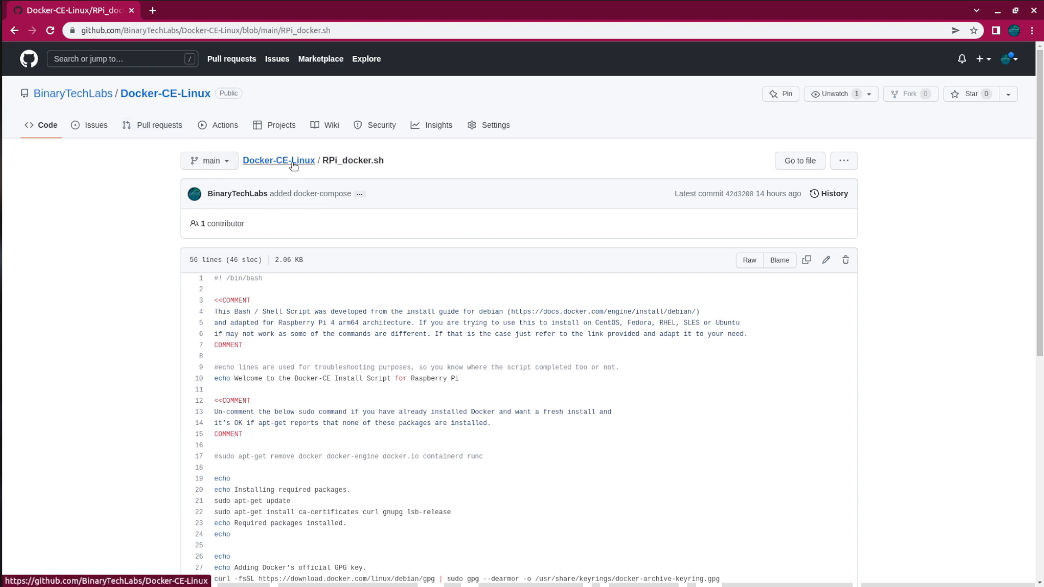
# - Open docker-compose.yml in the Docker-CE-Linux repository and select its Yacht template
pyautogui.click(278, 160)
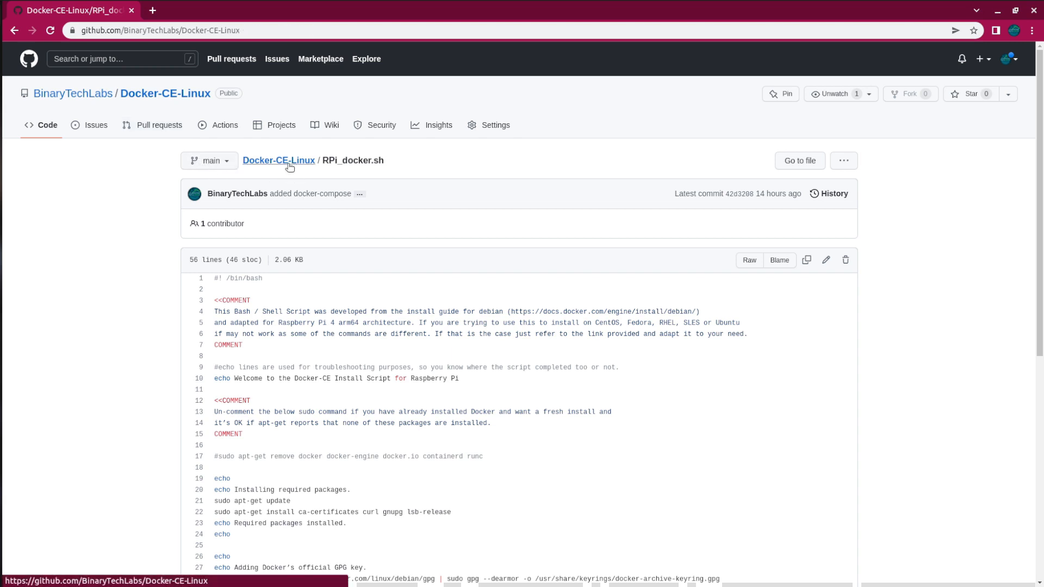
pyautogui.click(278, 160)
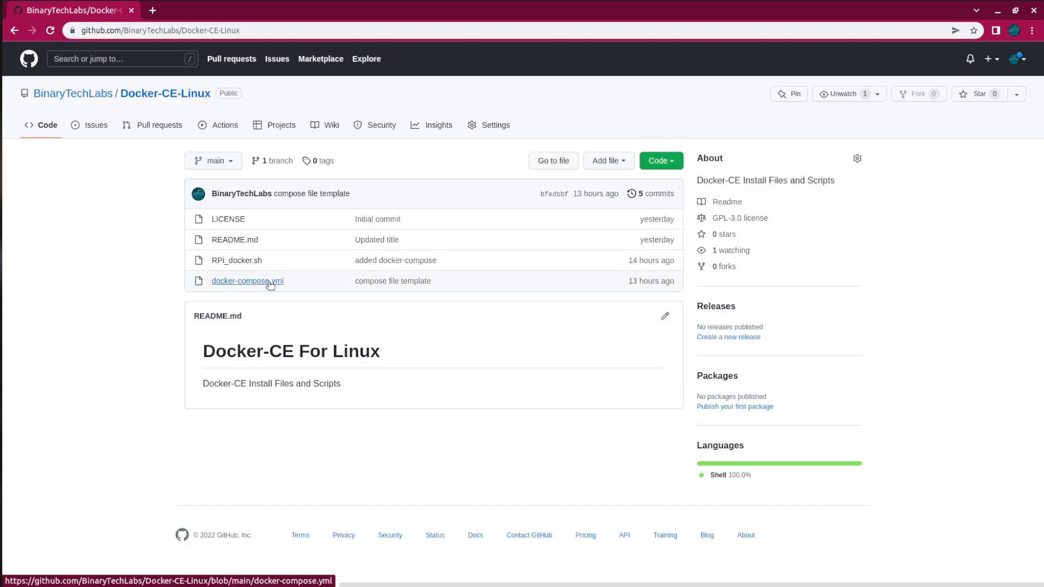
pyautogui.click(246, 280)
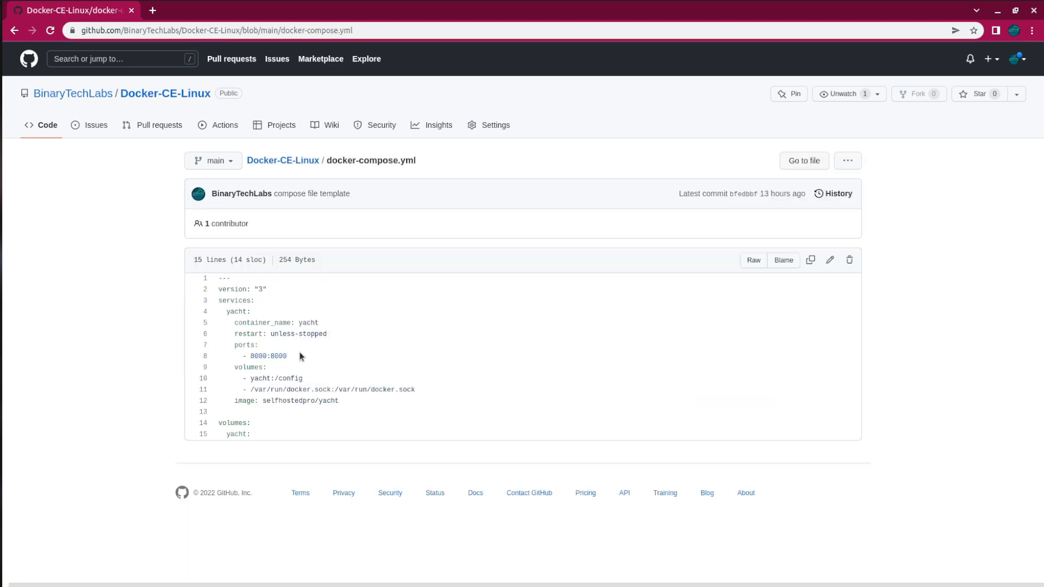
pyautogui.moveTo(217, 300); pyautogui.dragTo(251, 433)
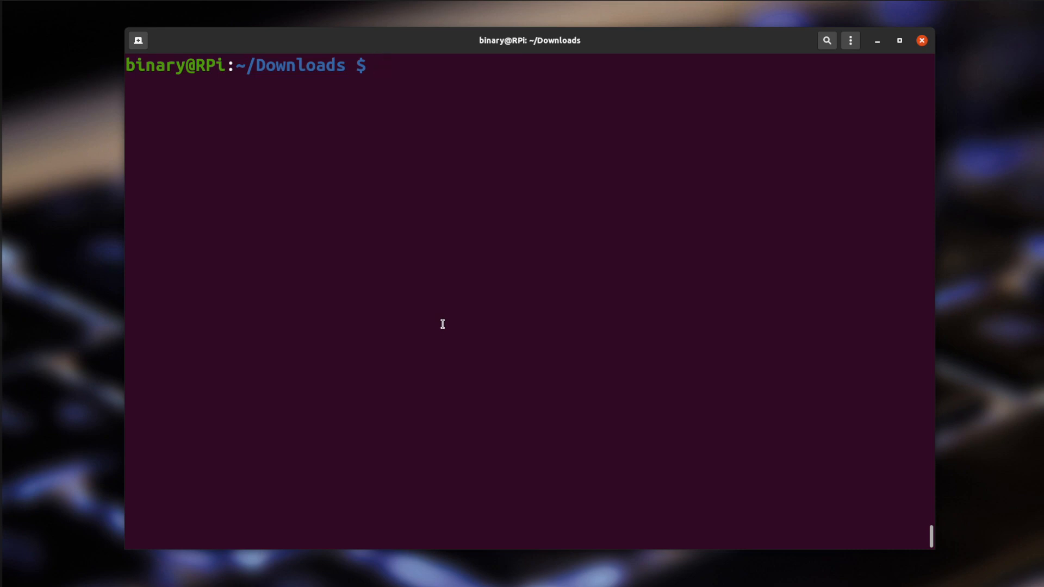
# - Create a yacht folder in Downloads and move into it
pyautogui.write('sudo')
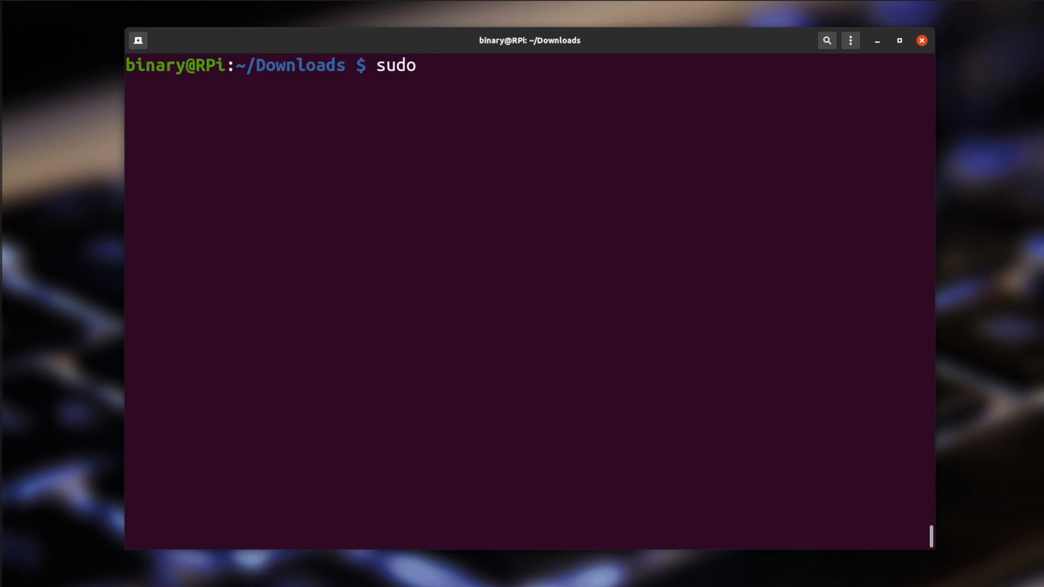
pyautogui.write('docker')
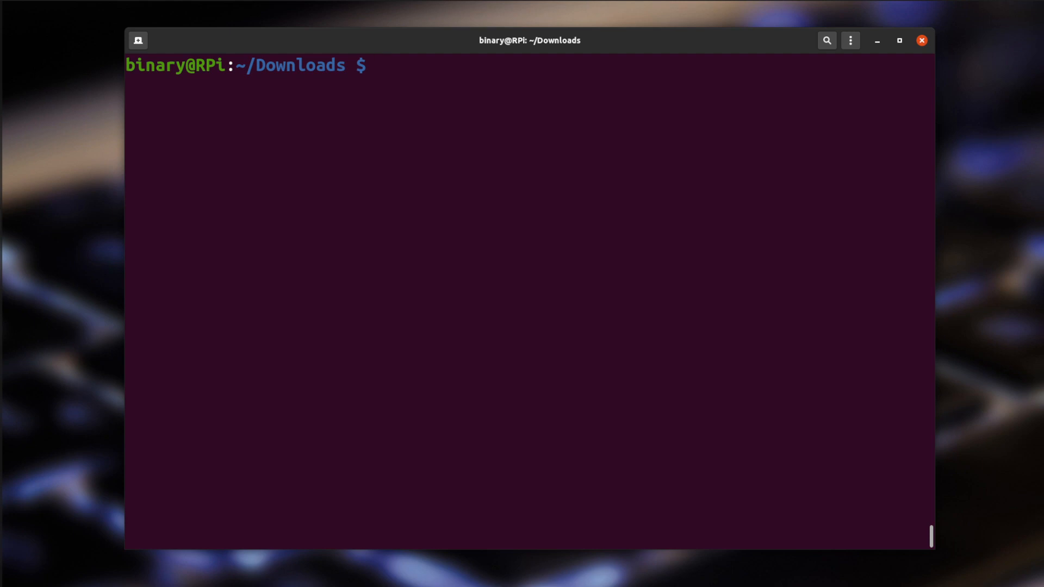
pyautogui.write('mkdir')
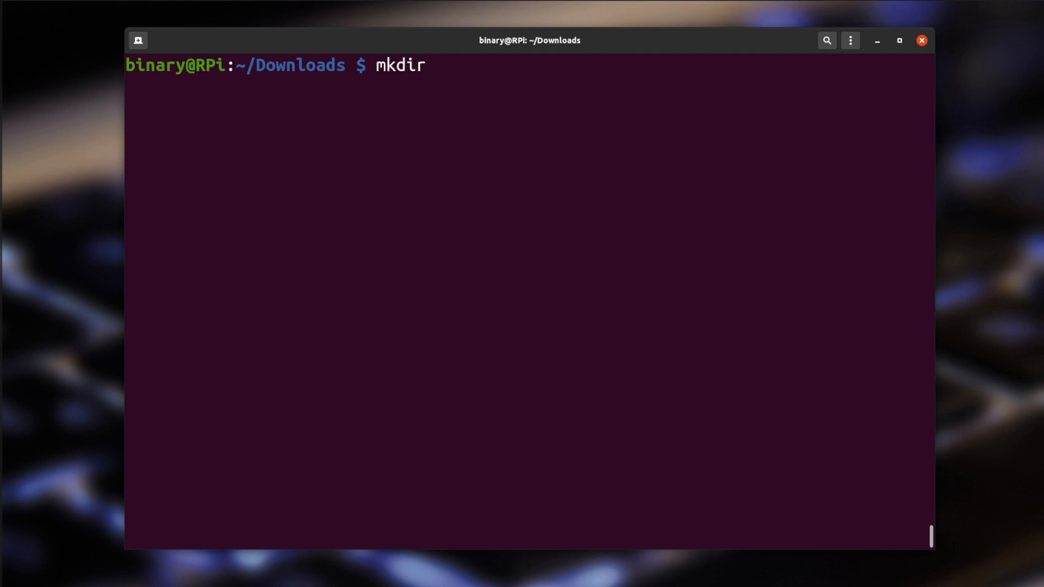
pyautogui.write('yacht')
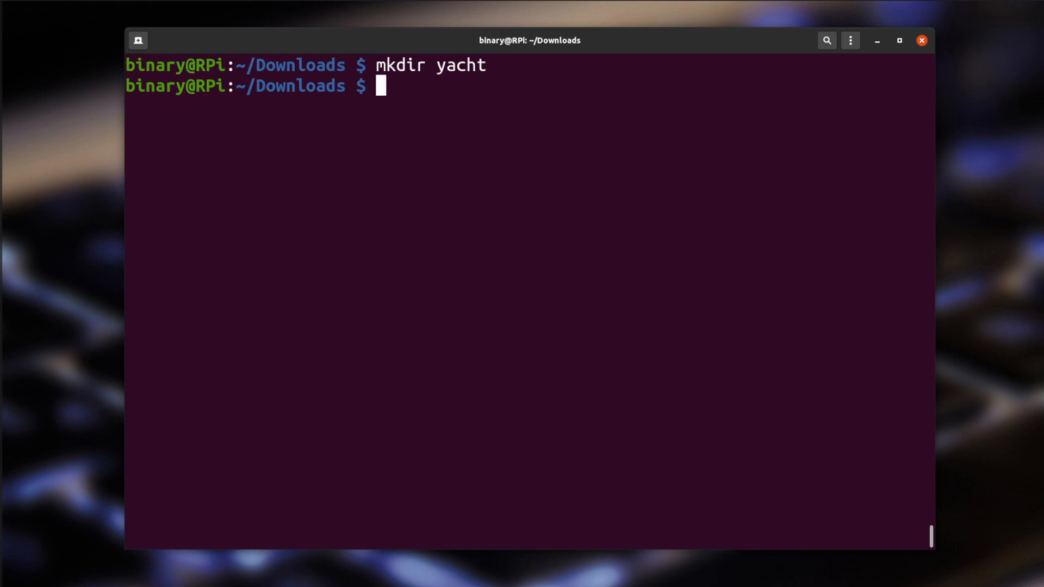
pyautogui.write('cd yacht/')
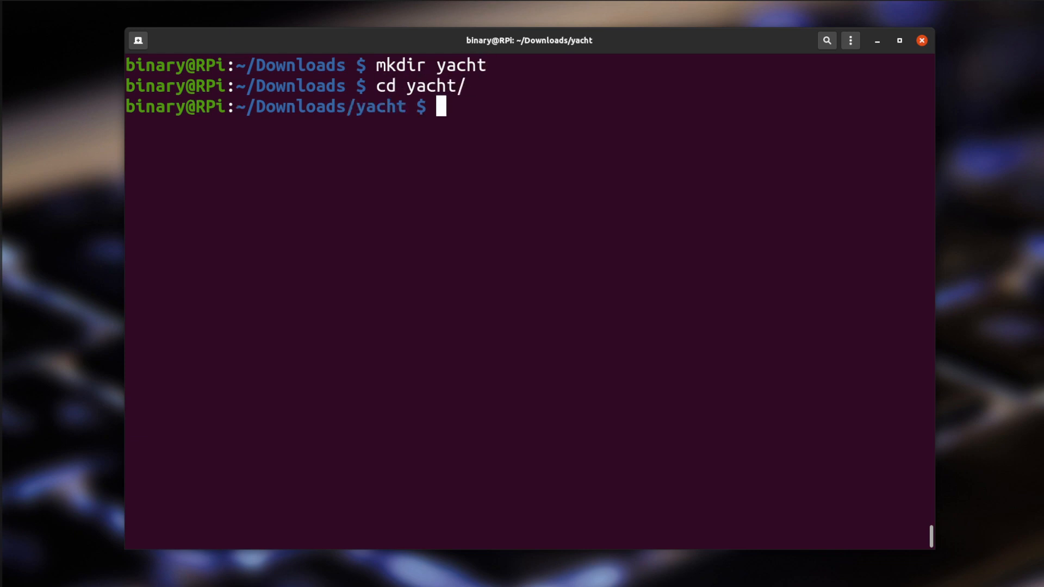
# - Enter sudo nano docker-compose.yml to start a new compose file
pyautogui.write('sudo')
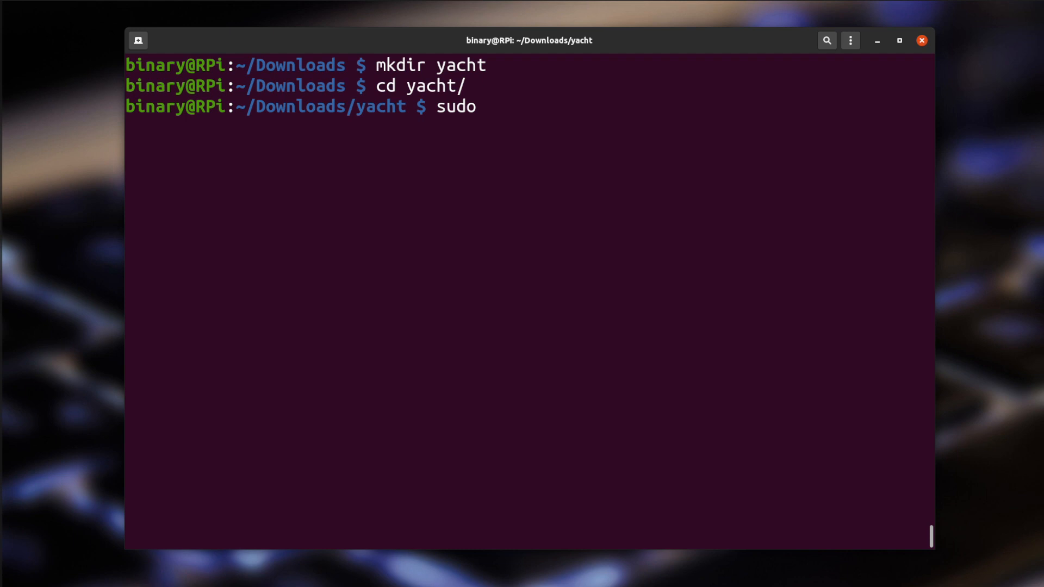
pyautogui.write('nano doc')
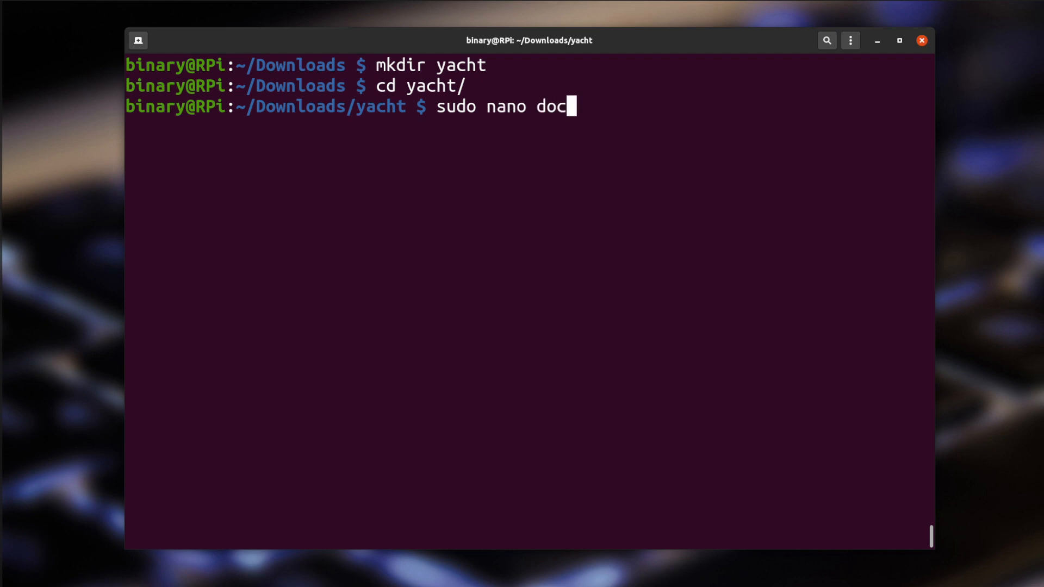
pyautogui.write('ker')
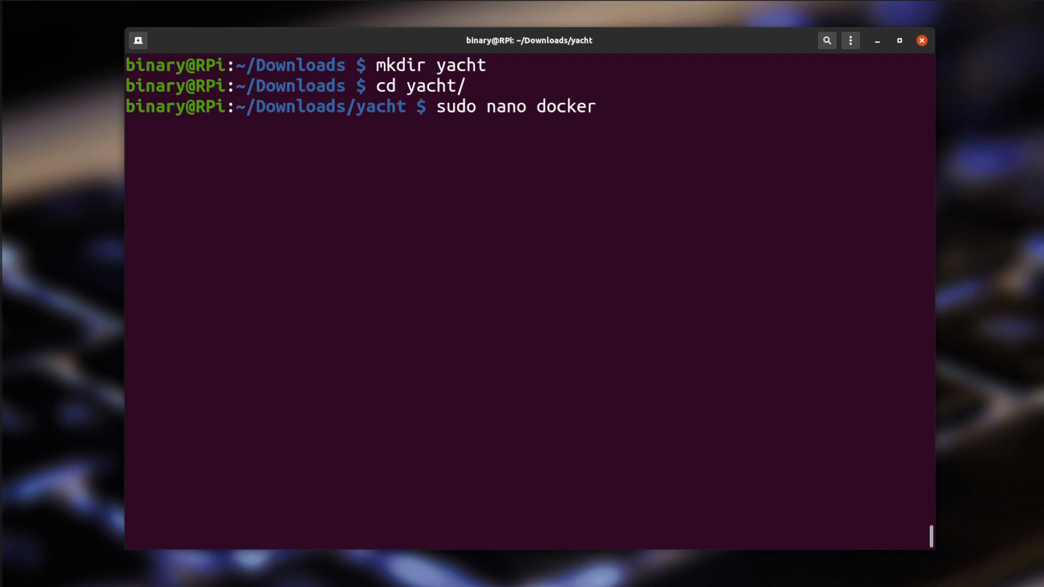
pyautogui.write('-compose')
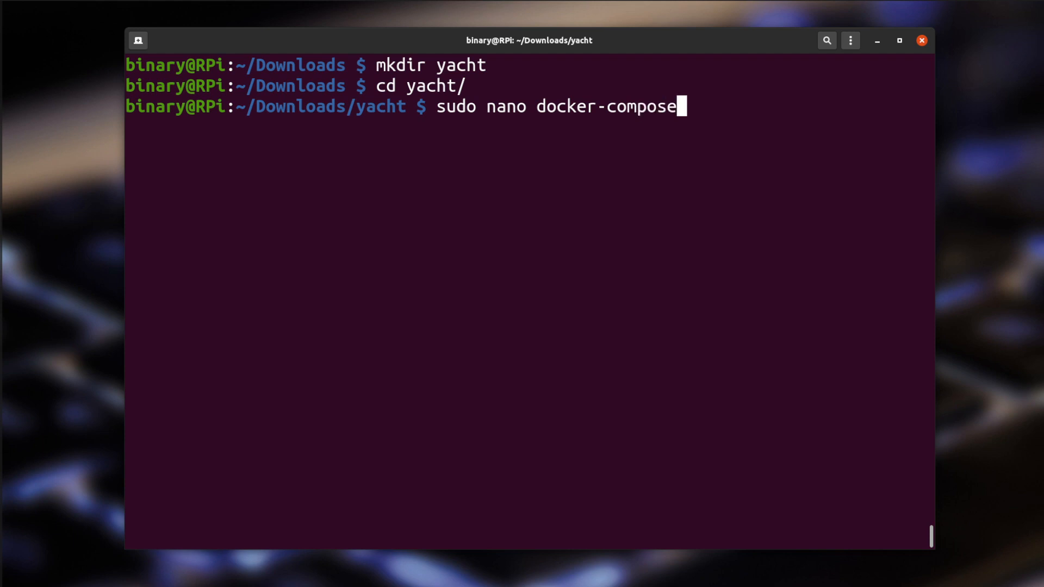
pyautogui.write('.yml')
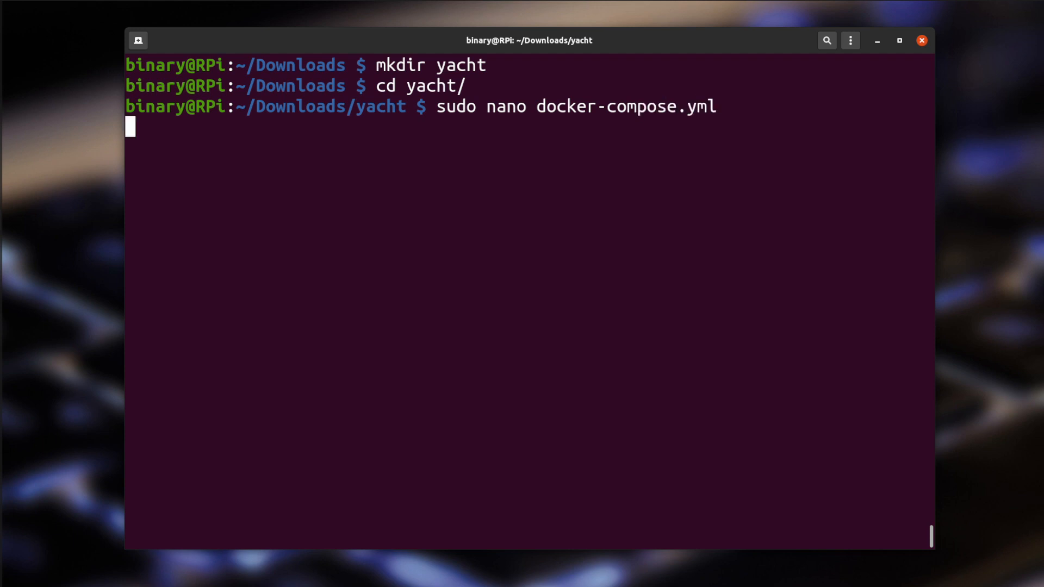
# - Put the Yacht service template into docker-compose.yml and save it
pyautogui.press('Return')
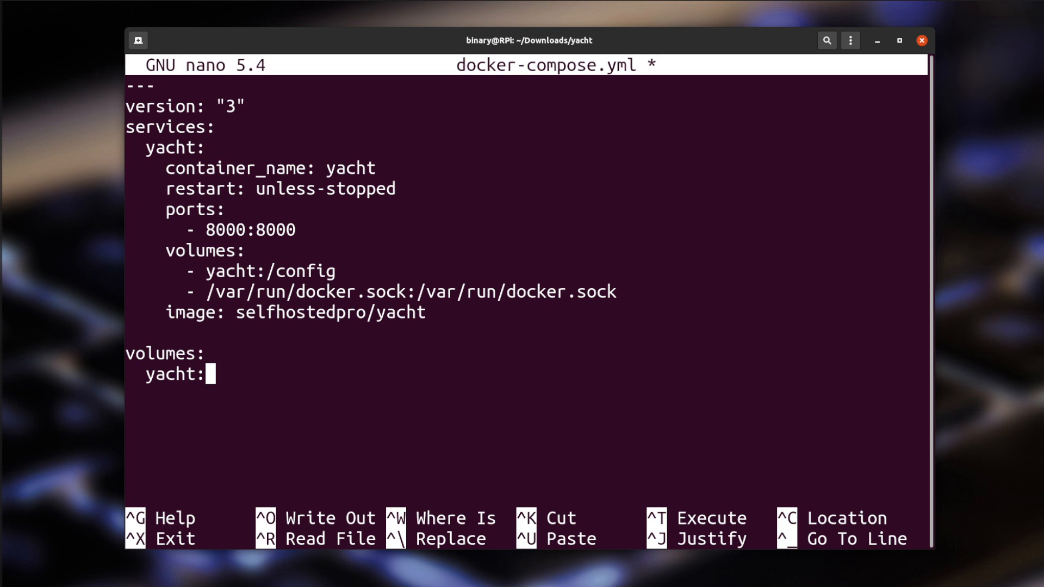
pyautogui.press('ctrl+o')
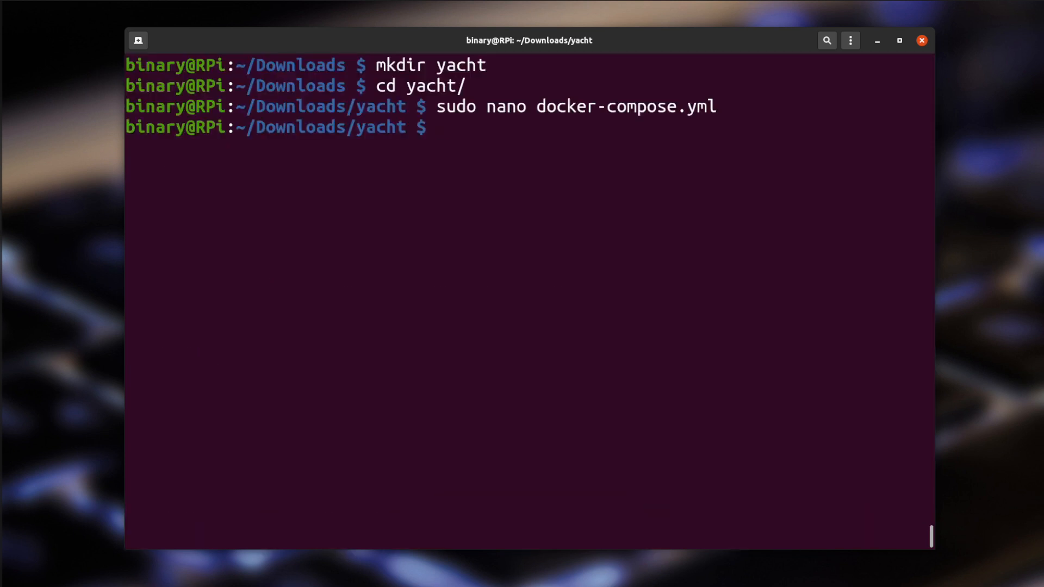
# - Enter docker-compose up -d to start Yacht detached
pyautogui.write('docker-')
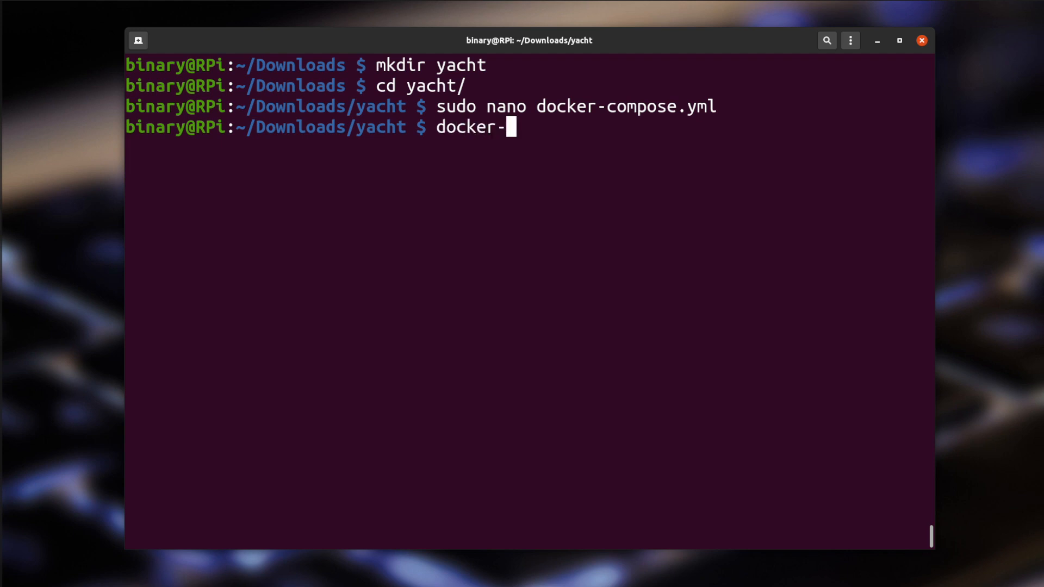
pyautogui.write('compose')
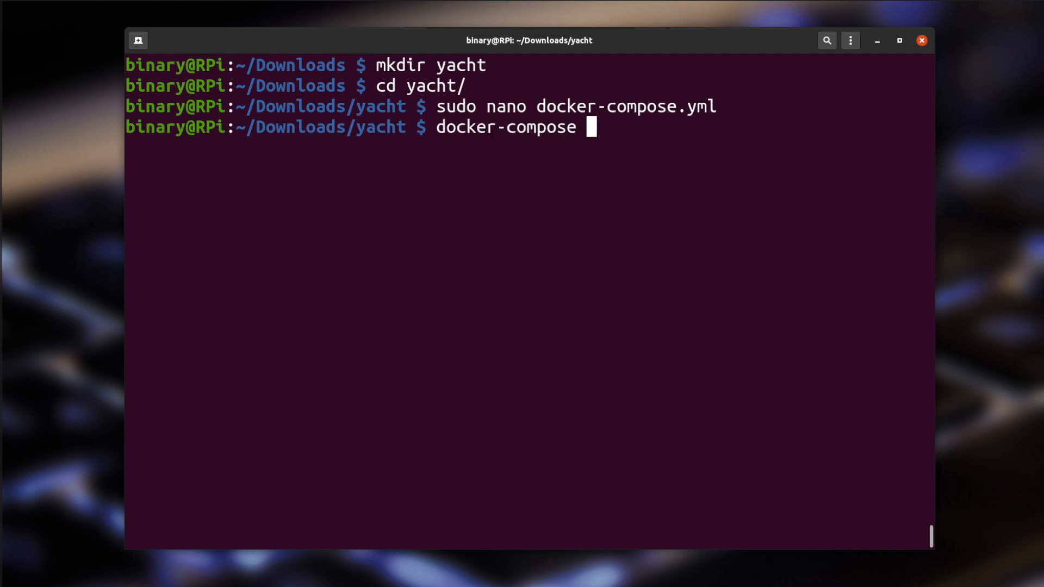
pyautogui.write('up')
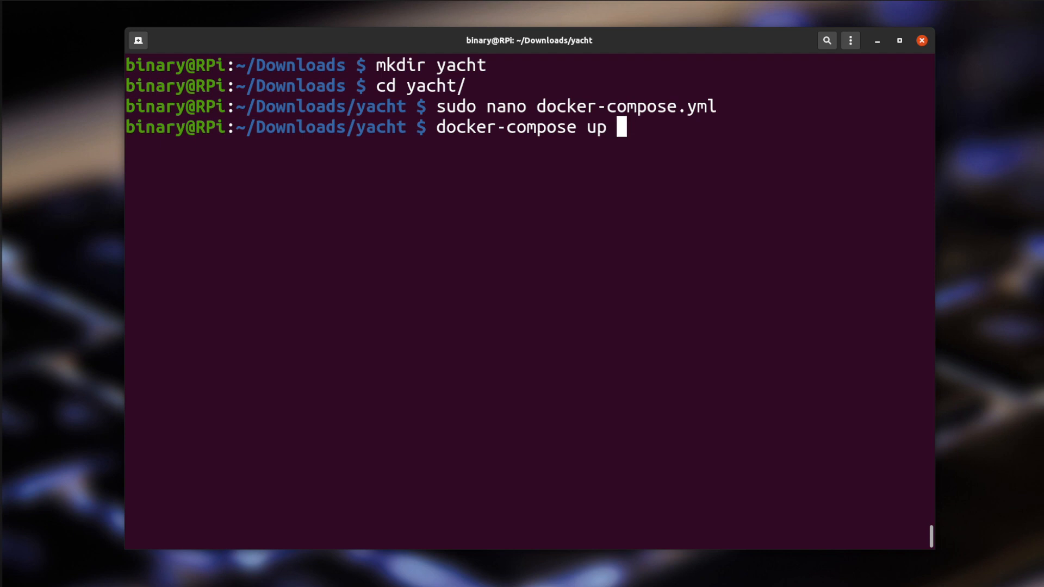
pyautogui.write('-d')
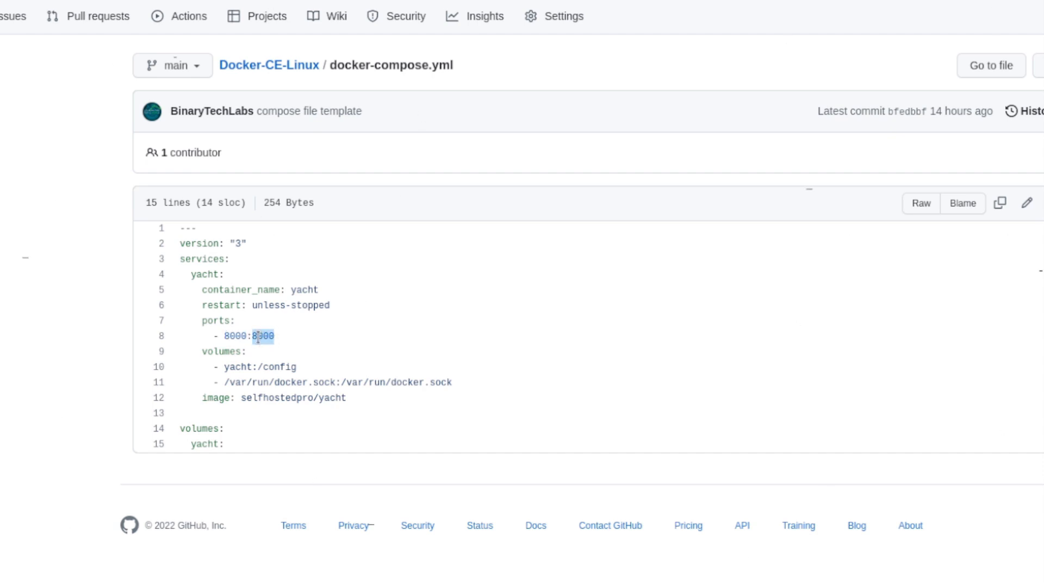
# - Select the dashboard port 8000 in the GitHub docker-compose.yml template
pyautogui.doubleClick(263, 335)
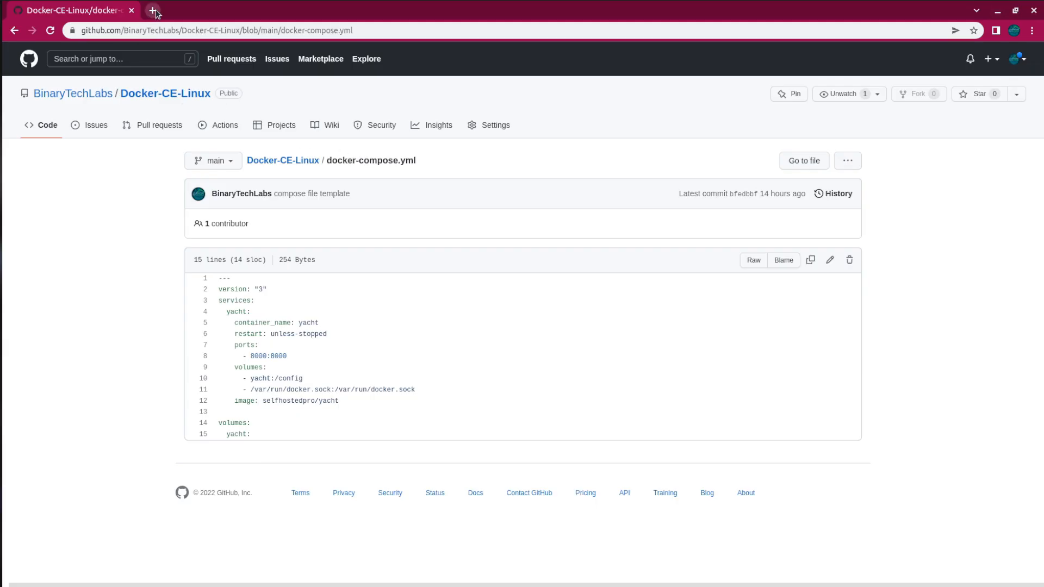
# - Load the Yacht dashboard on port 8000 in a new Chrome tab
pyautogui.click(152, 10)
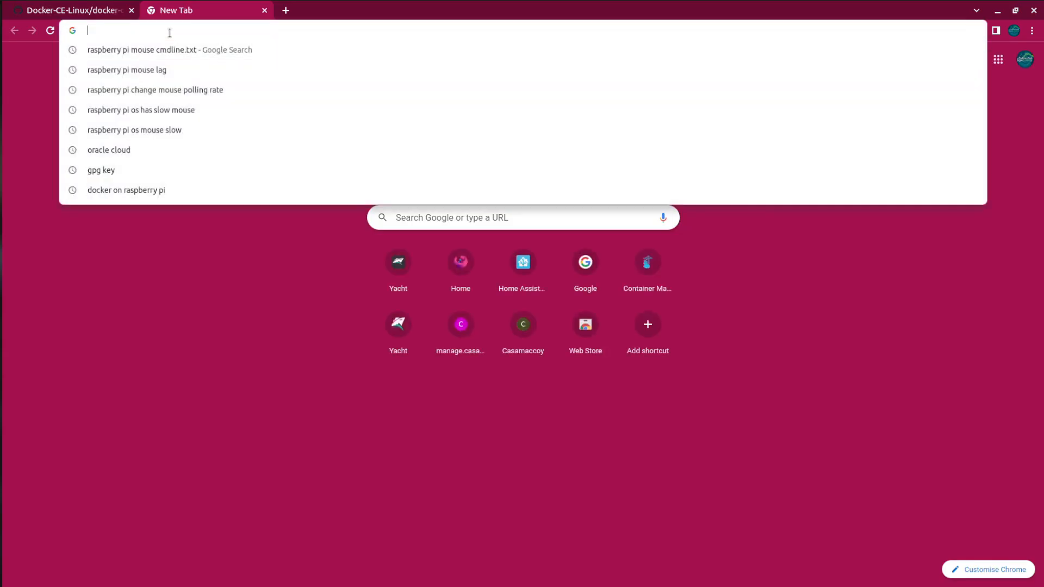
pyautogui.write('10.50.163.41:8123')
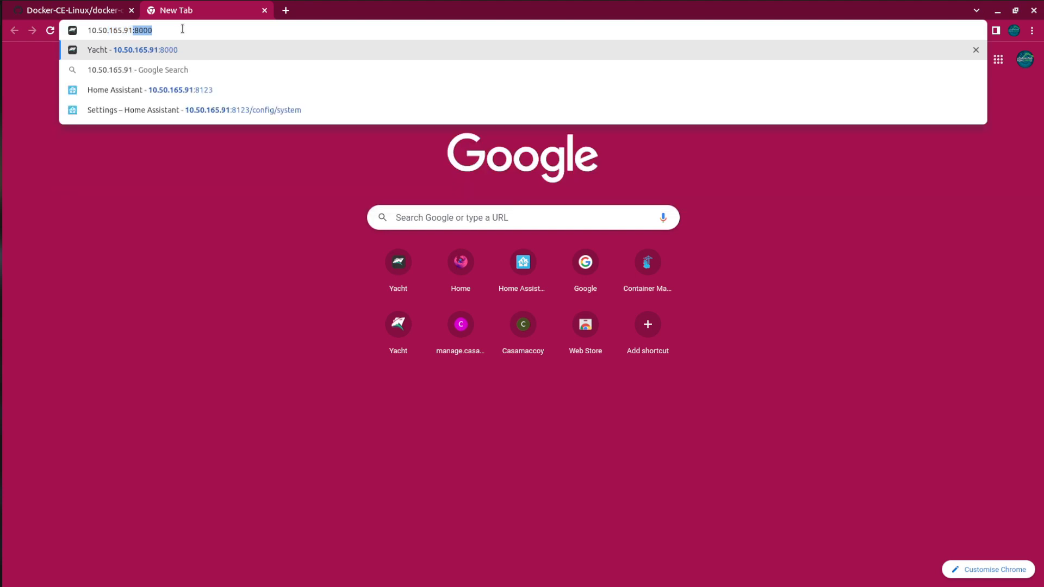
pyautogui.click(133, 50)
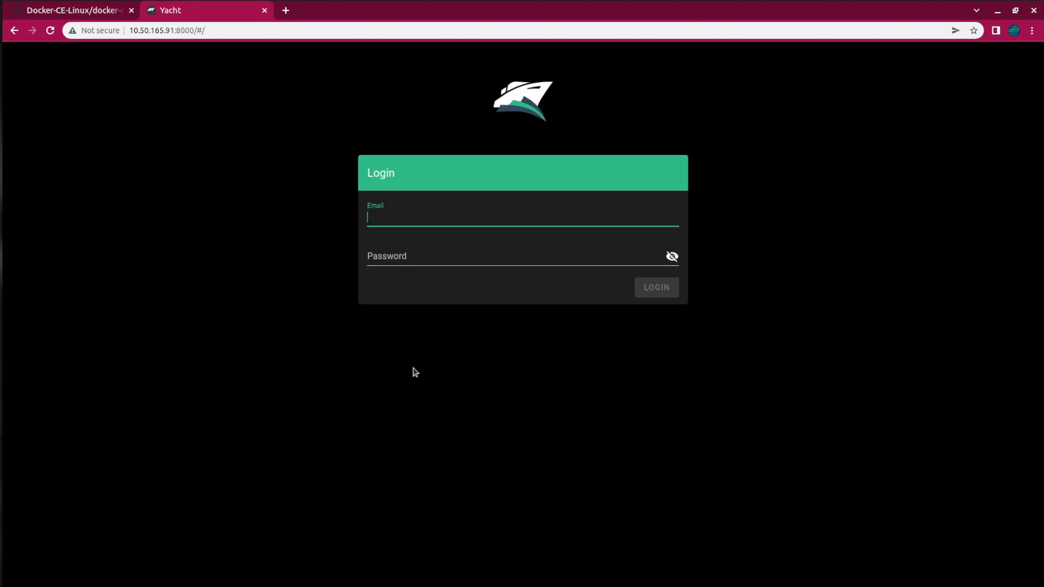
pyautogui.write('admin@')
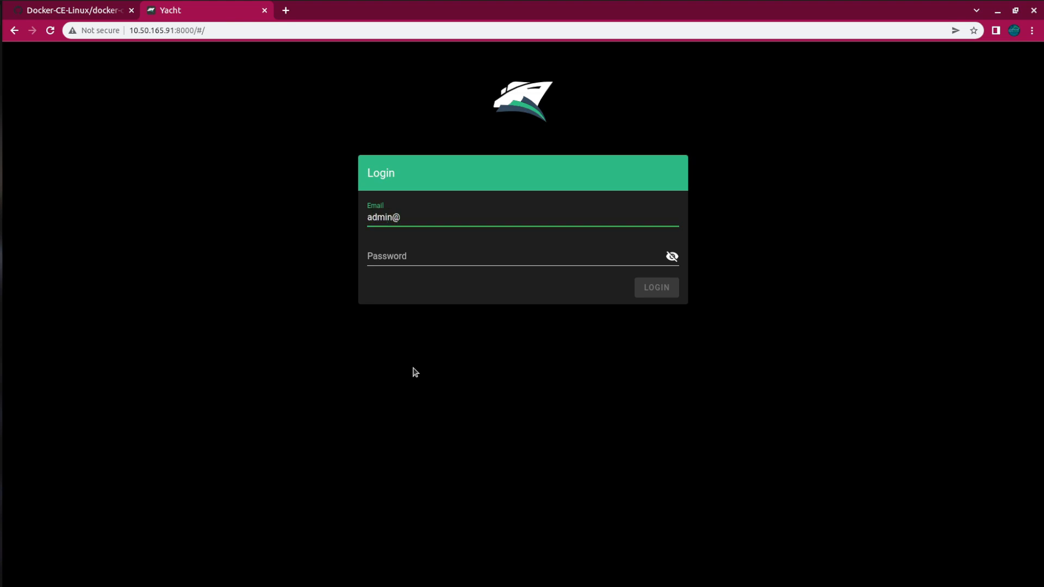
pyautogui.press('ctrl+plus')
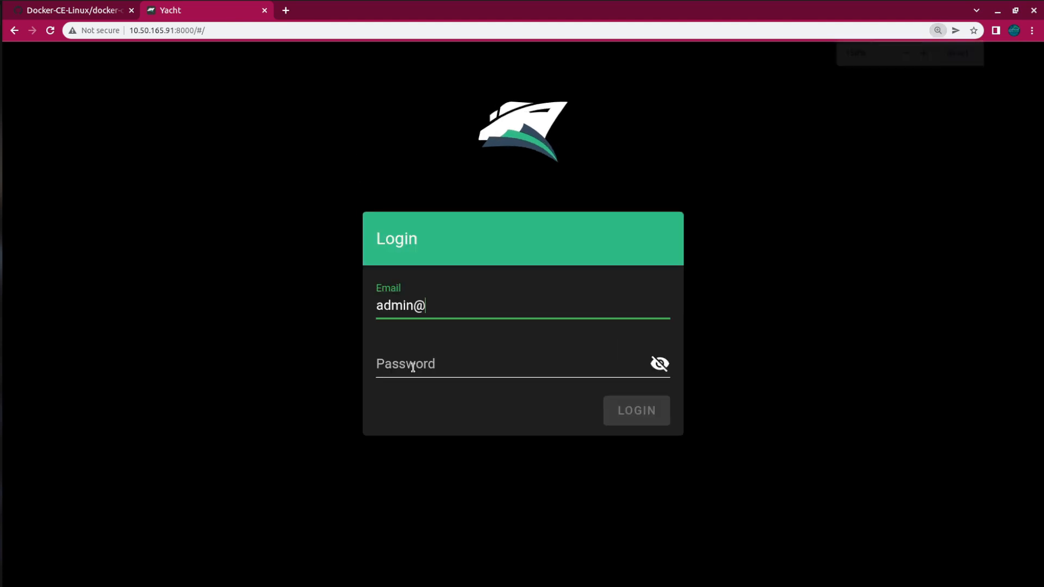
pyautogui.write('yacht')
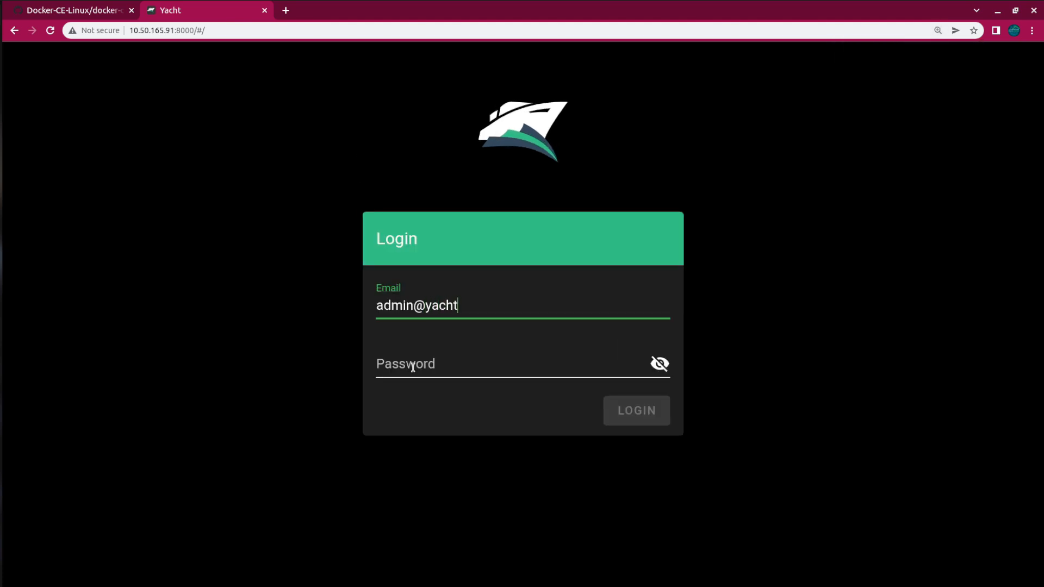
pyautogui.write('.local')
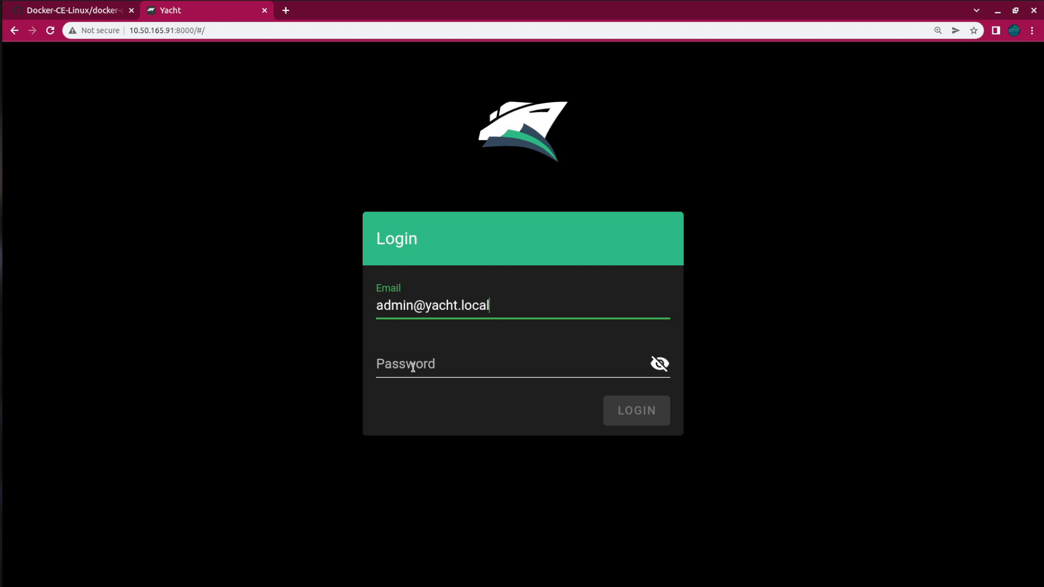
pyautogui.click(513, 364)
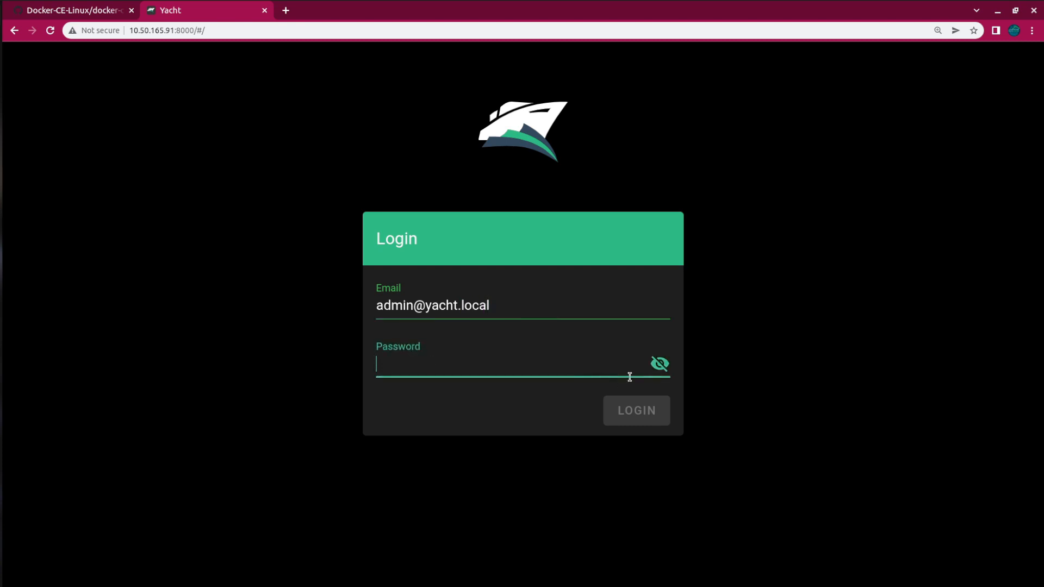
pyautogui.write('p')
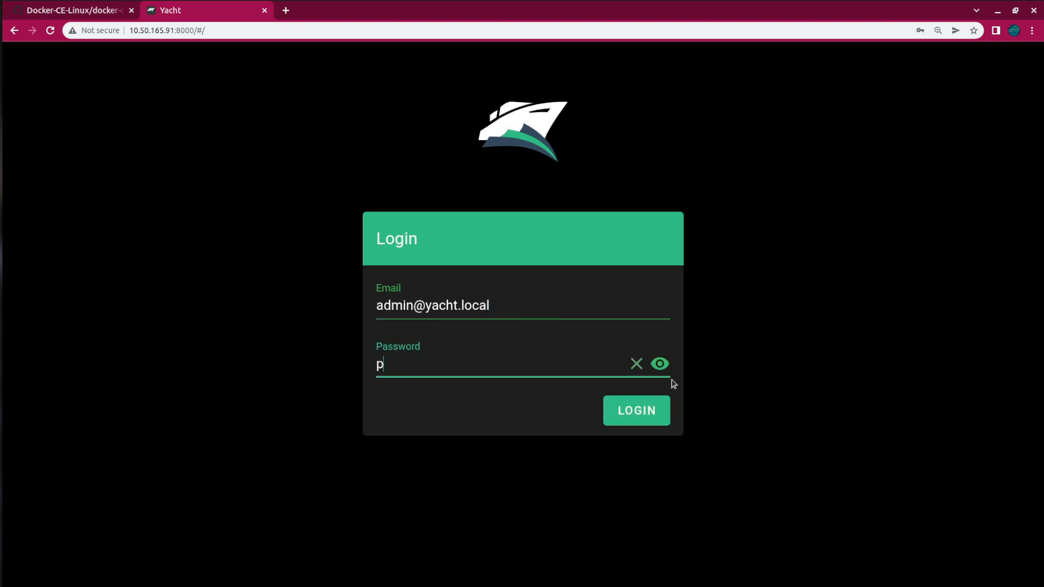
pyautogui.write('ass')
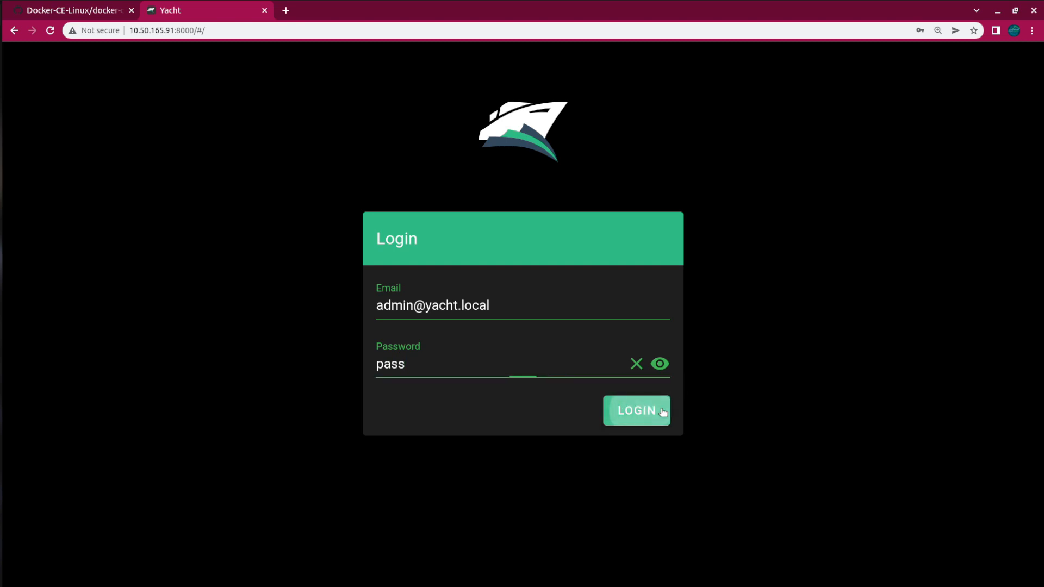
pyautogui.click(636, 410)
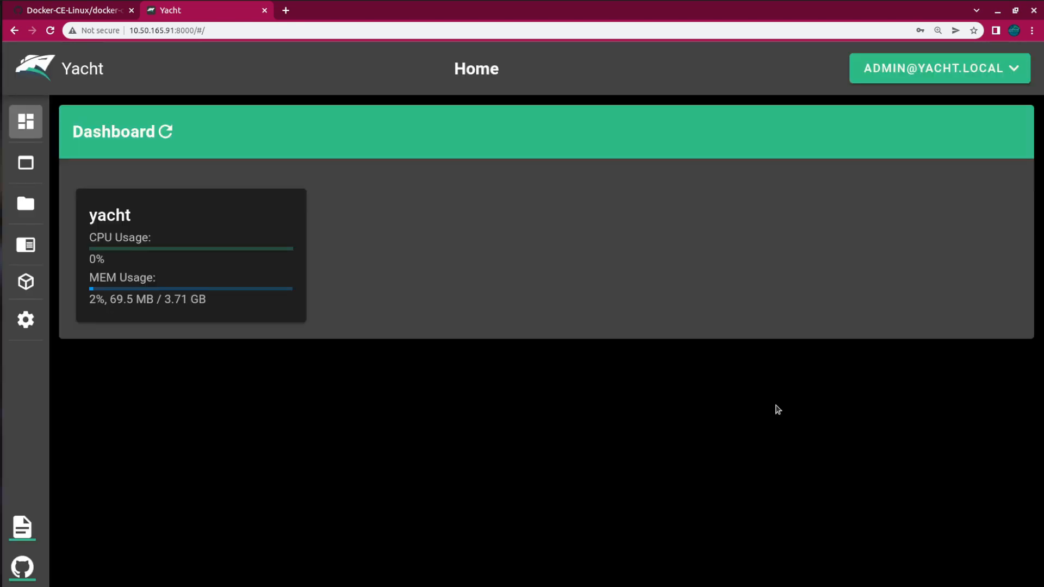
pyautogui.moveTo(209, 231)
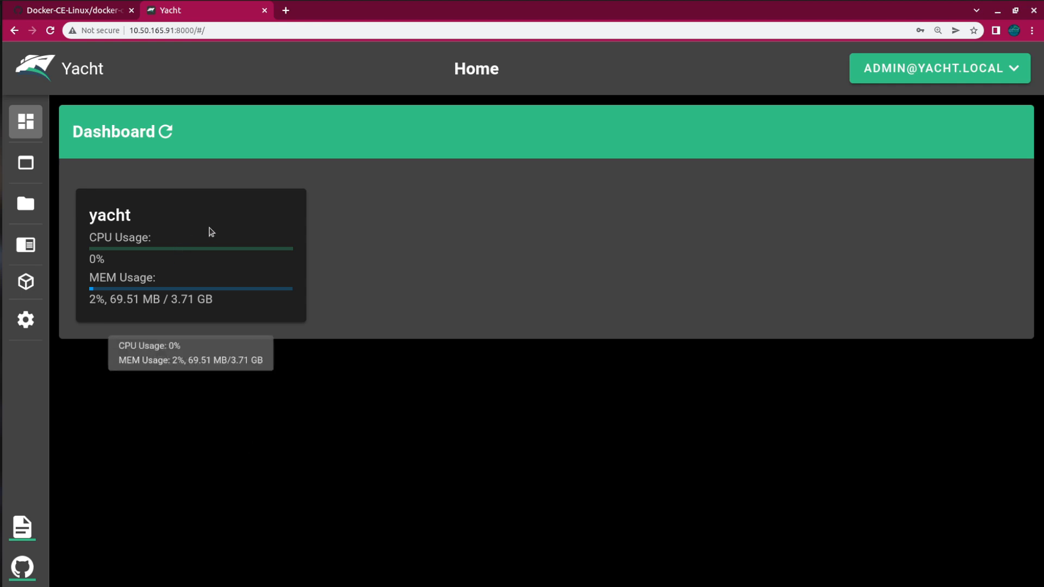
pyautogui.moveTo(388, 364)
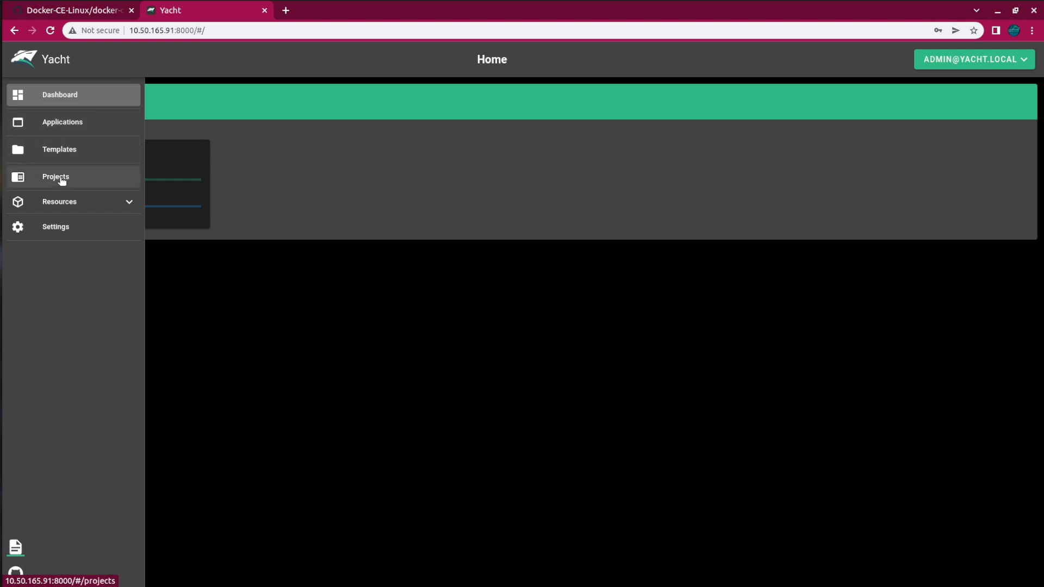
# - Expand the sidebar's Resources group to reveal Images, Volumes and Networks
pyautogui.click(59, 201)
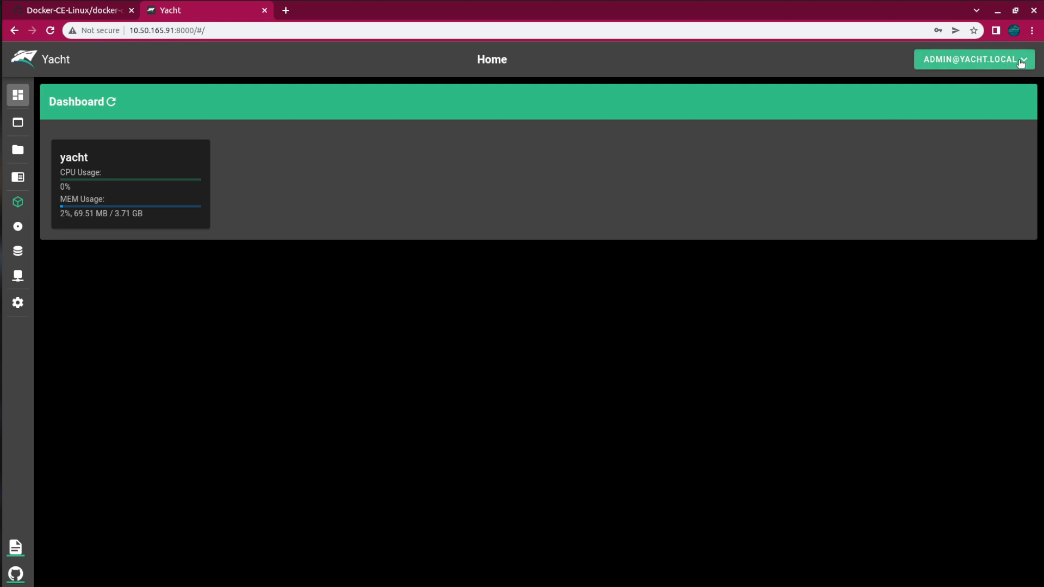
pyautogui.click(973, 59)
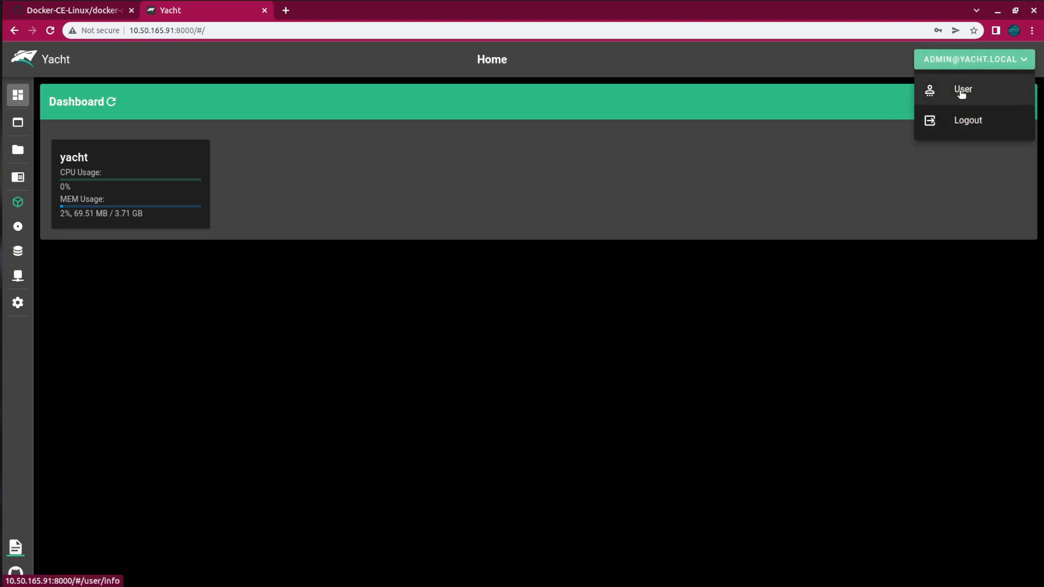
pyautogui.click(962, 90)
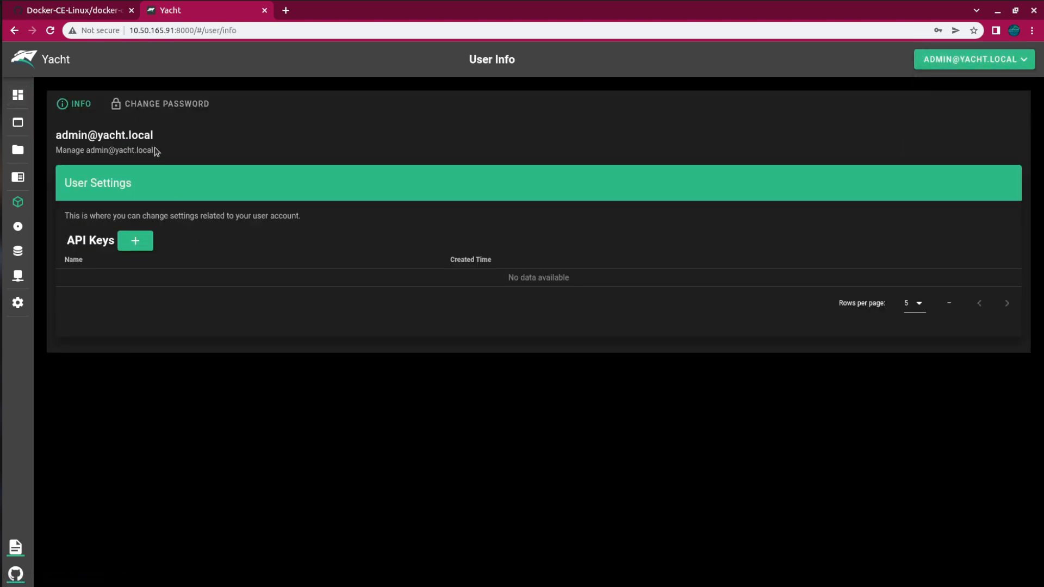
pyautogui.click(165, 103)
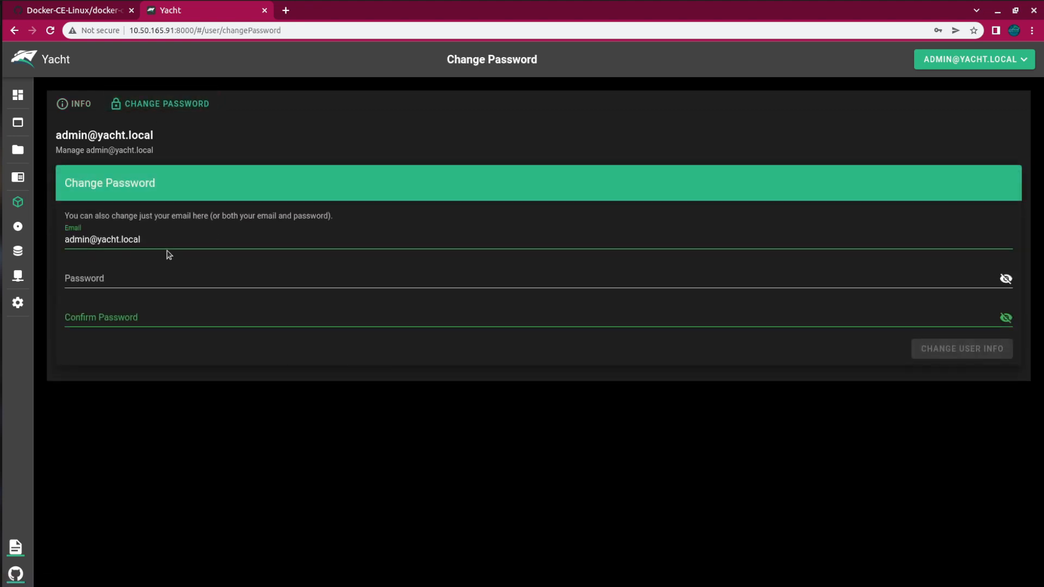
pyautogui.tripleClick(101, 240)
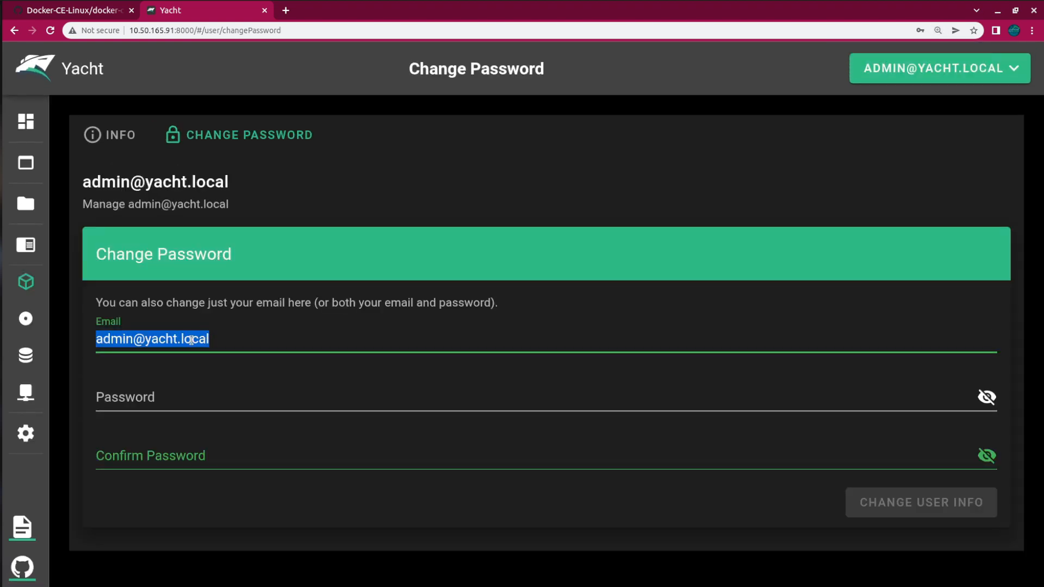
pyautogui.moveTo(177, 404)
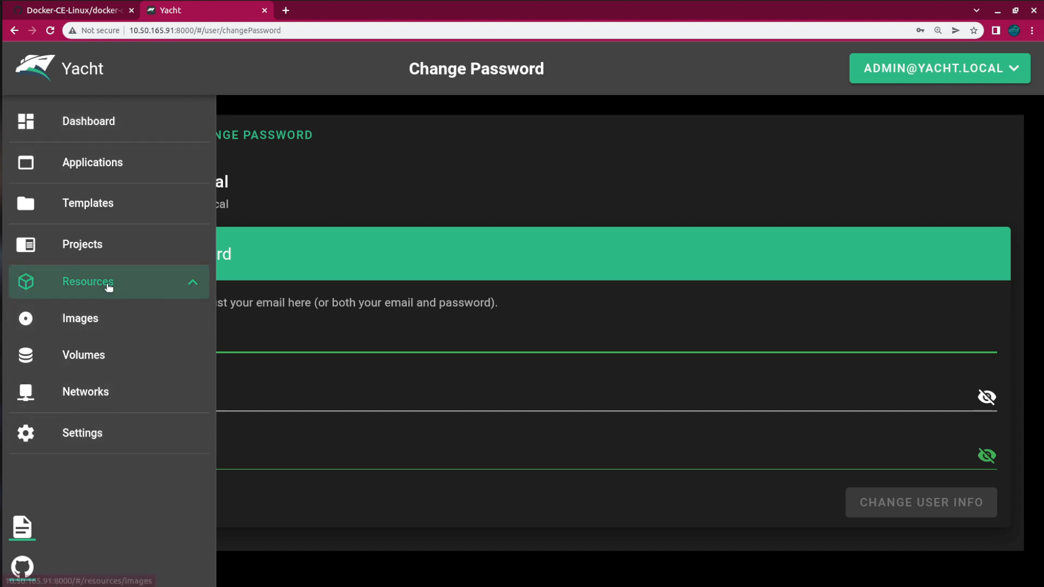
# - Open Settings' Template Variables and select the !config name and its path
pyautogui.click(82, 432)
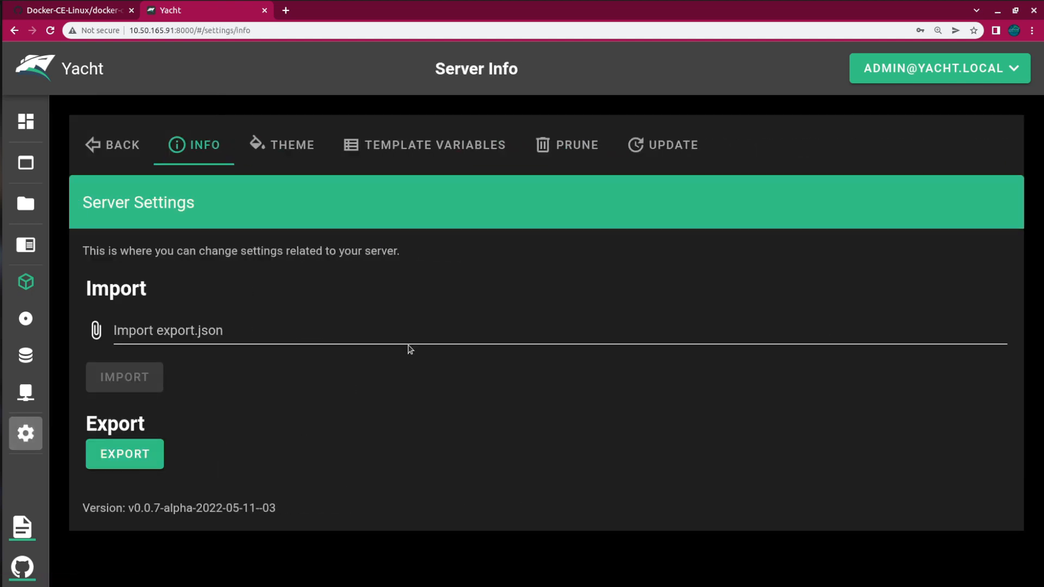
pyautogui.moveTo(424, 144)
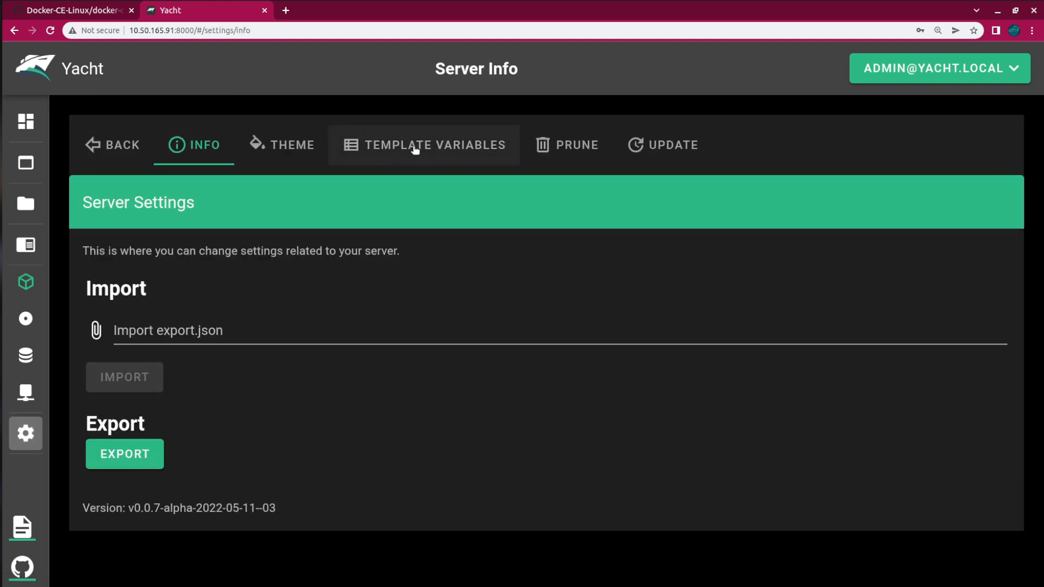
pyautogui.click(424, 144)
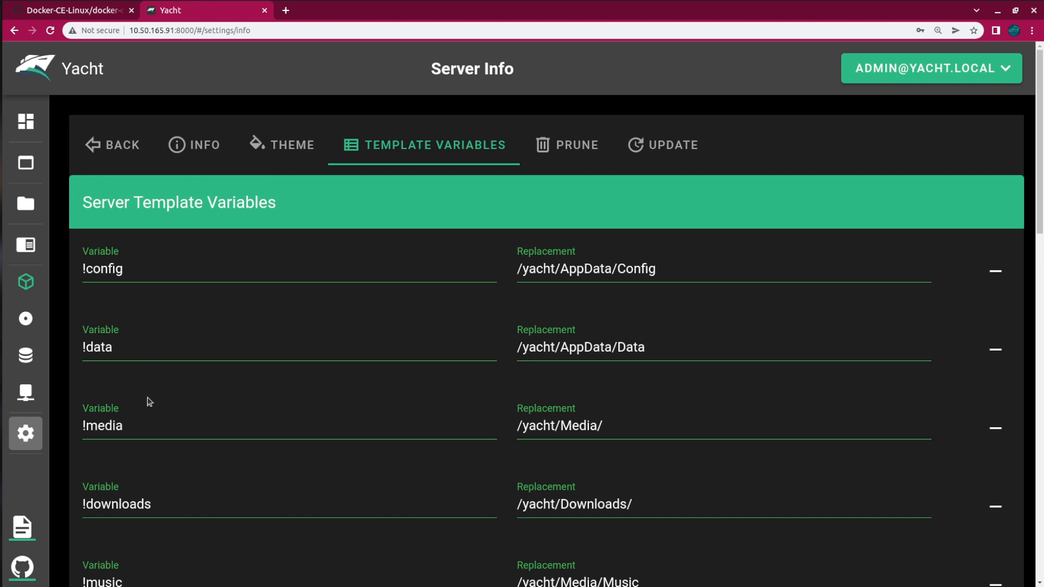
pyautogui.moveTo(136, 315)
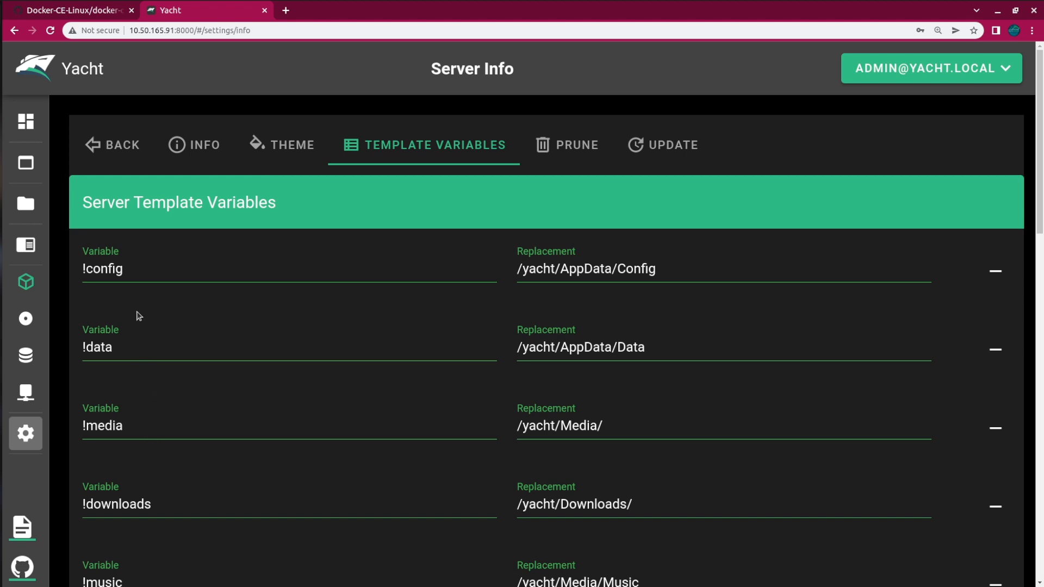
pyautogui.doubleClick(103, 268)
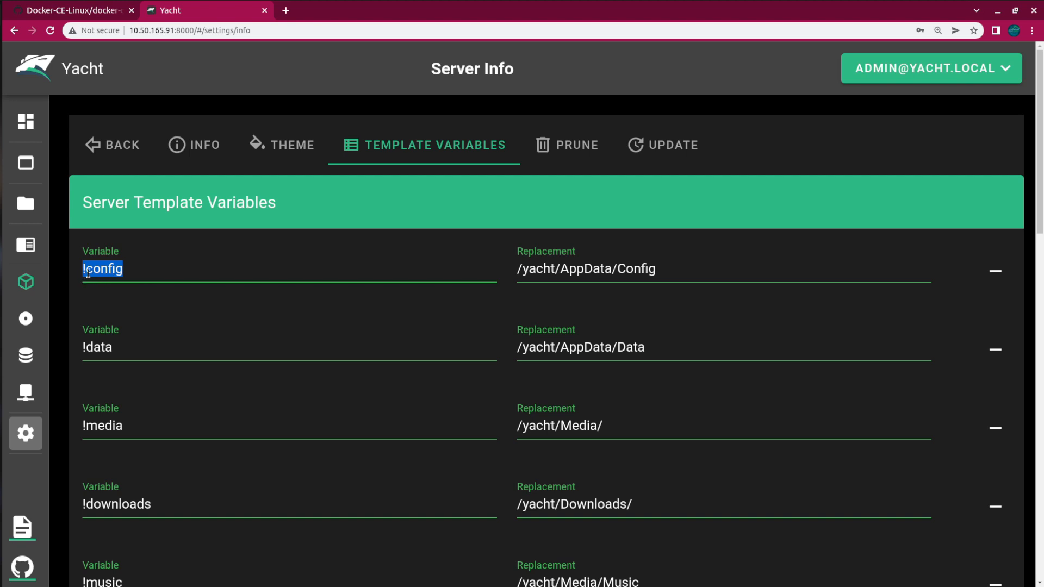
pyautogui.moveTo(513, 288)
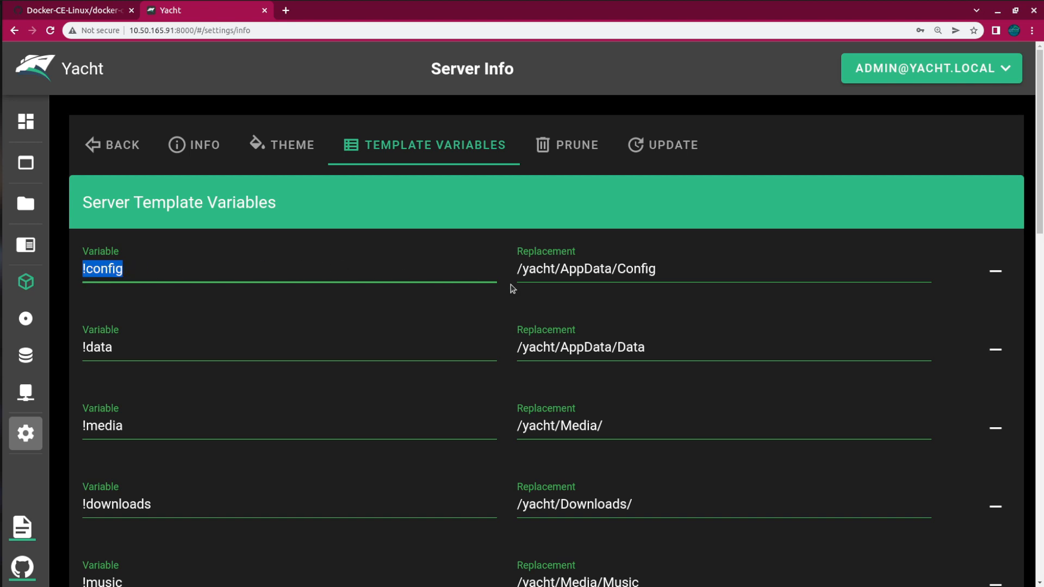
pyautogui.doubleClick(636, 268)
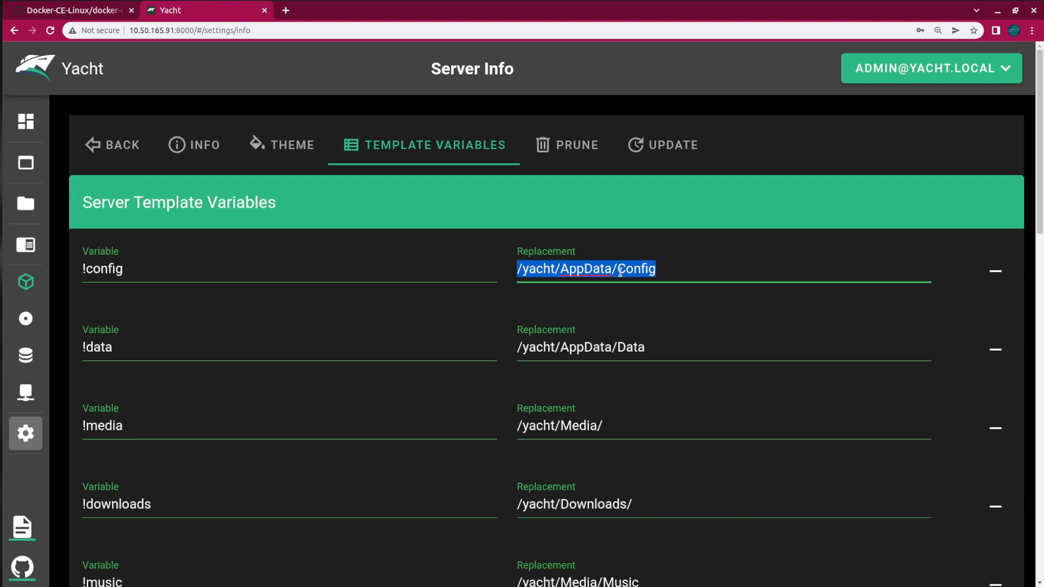
pyautogui.moveTo(577, 305)
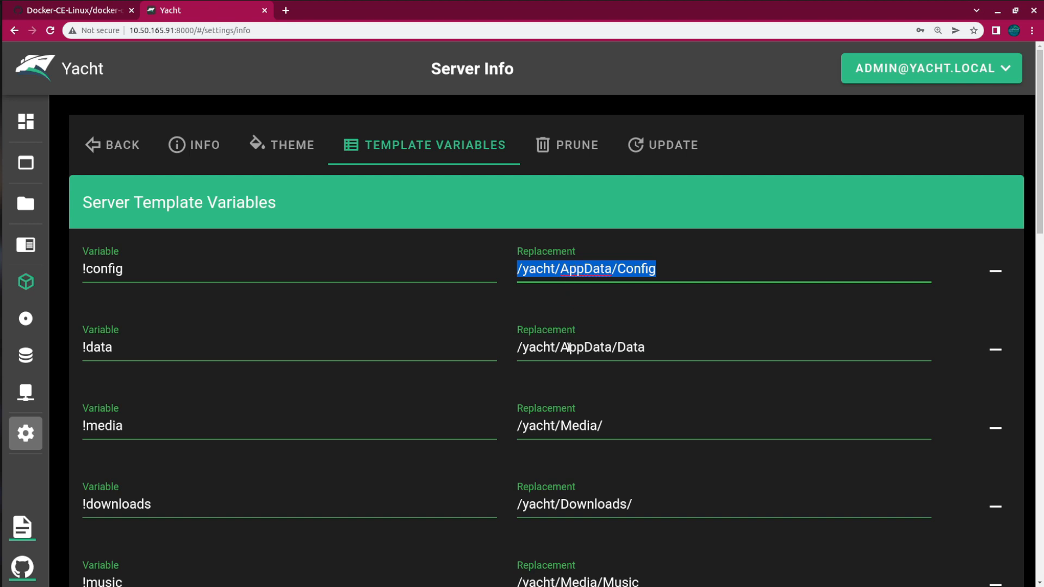
# - Scroll through the remaining template variables such as !data and !media
pyautogui.scroll(-3)
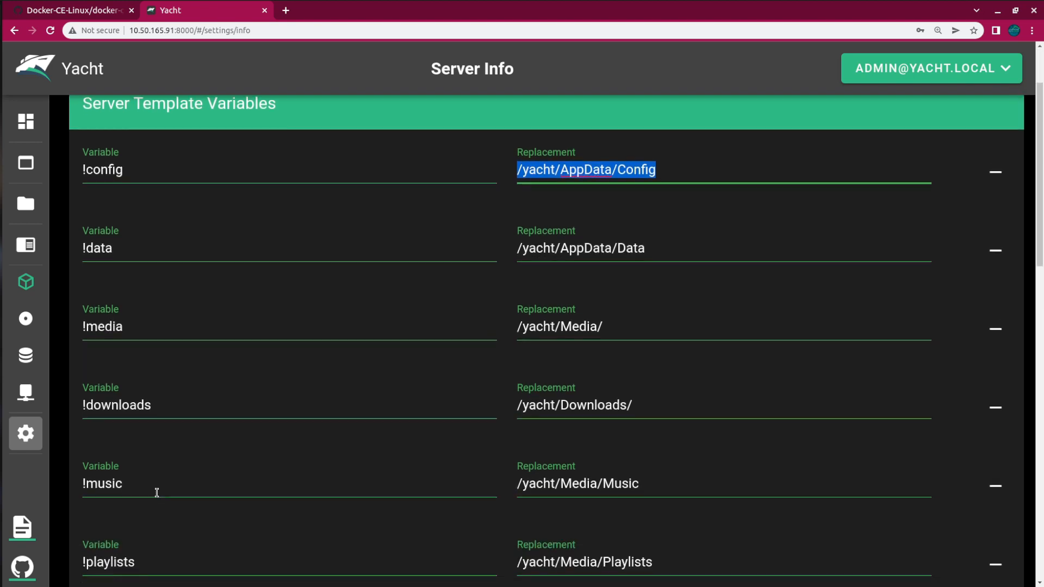
pyautogui.scroll(-3)
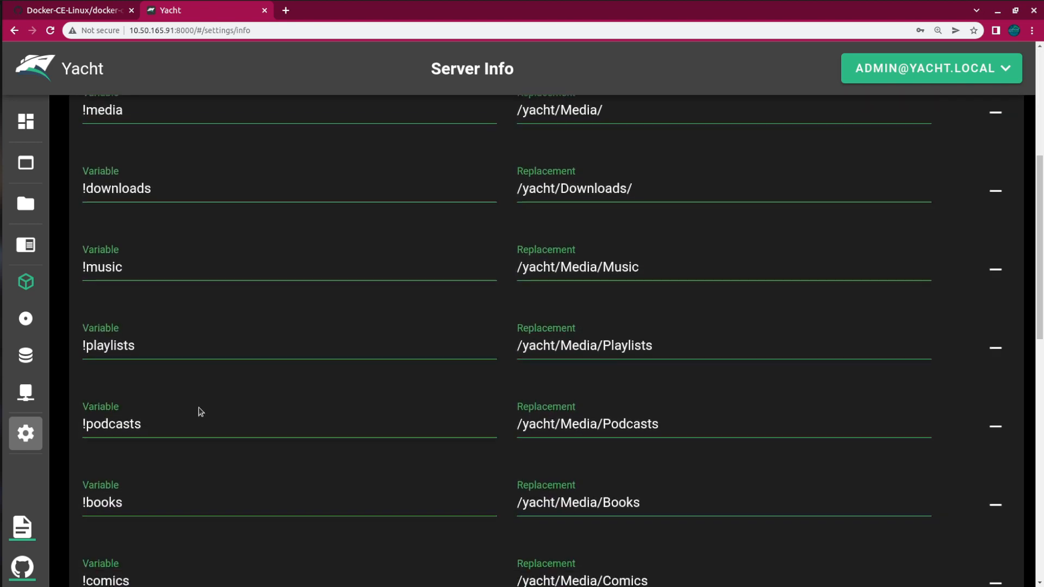
pyautogui.scroll(-3)
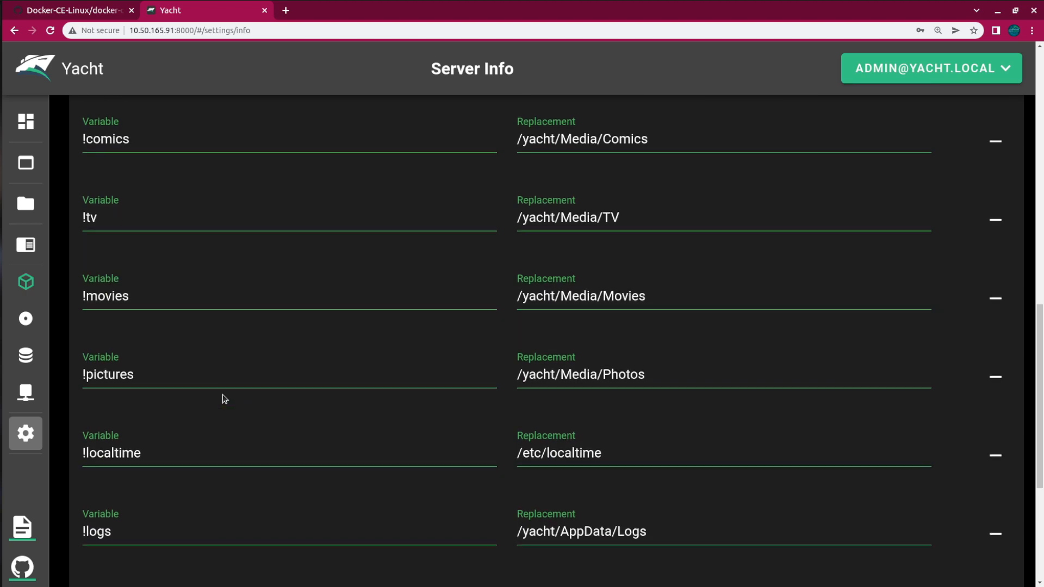
pyautogui.scroll(-3)
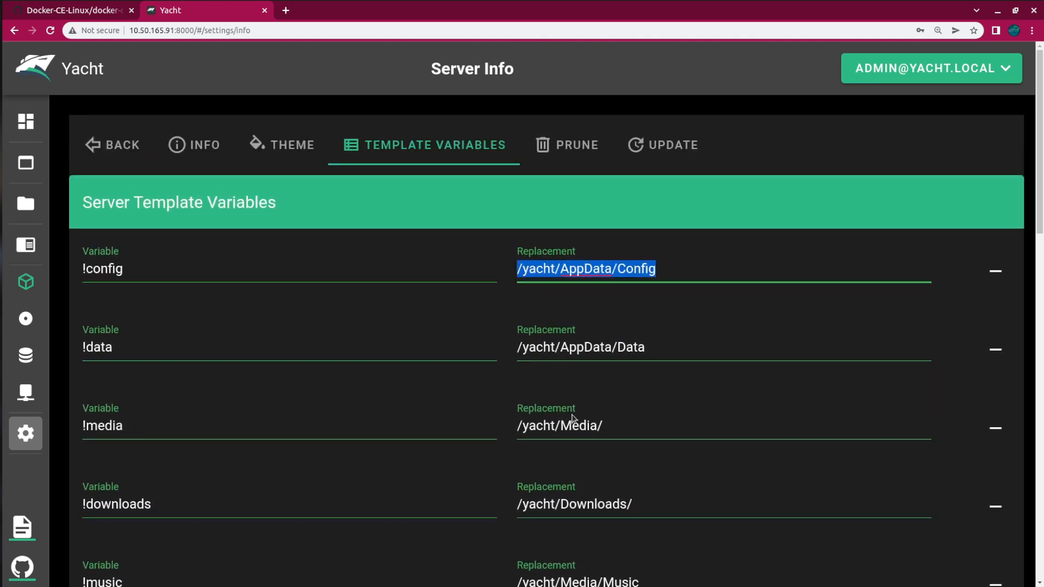
pyautogui.moveTo(298, 173)
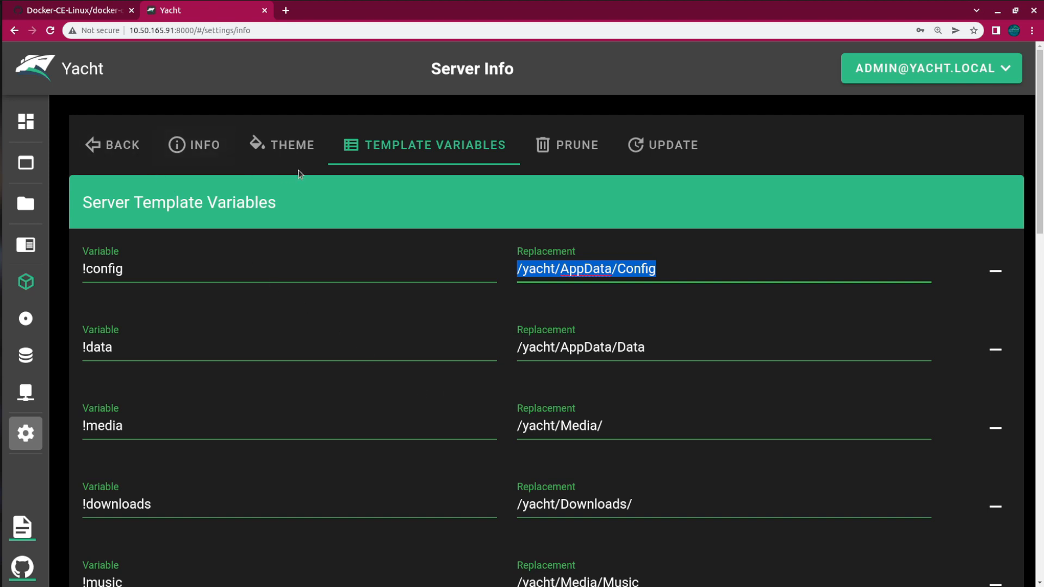
# - Browse the Theme colour picker, then view Server Settings showing version v0.0.7-alpha
pyautogui.click(280, 145)
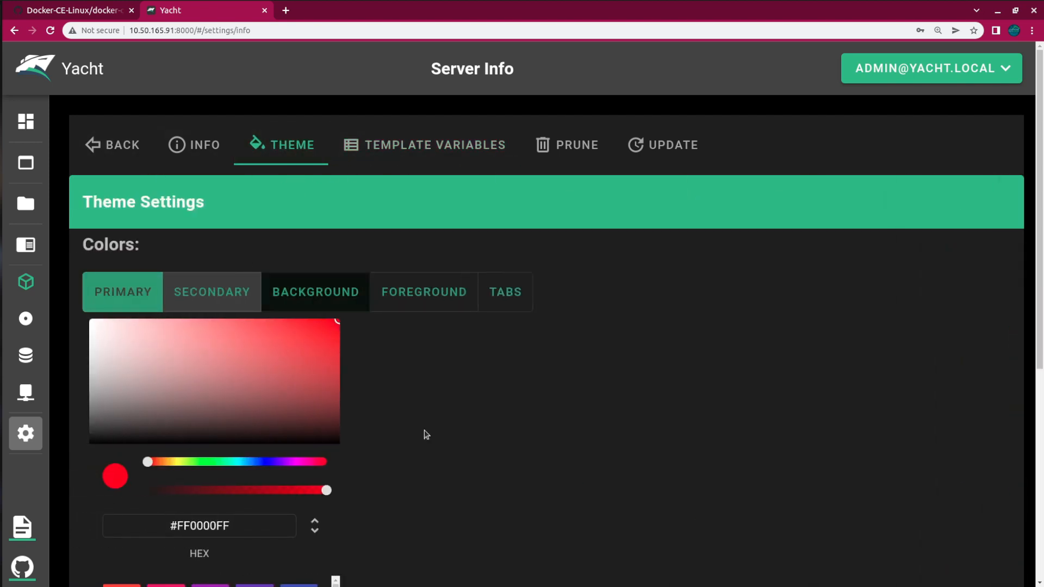
pyautogui.scroll(-3)
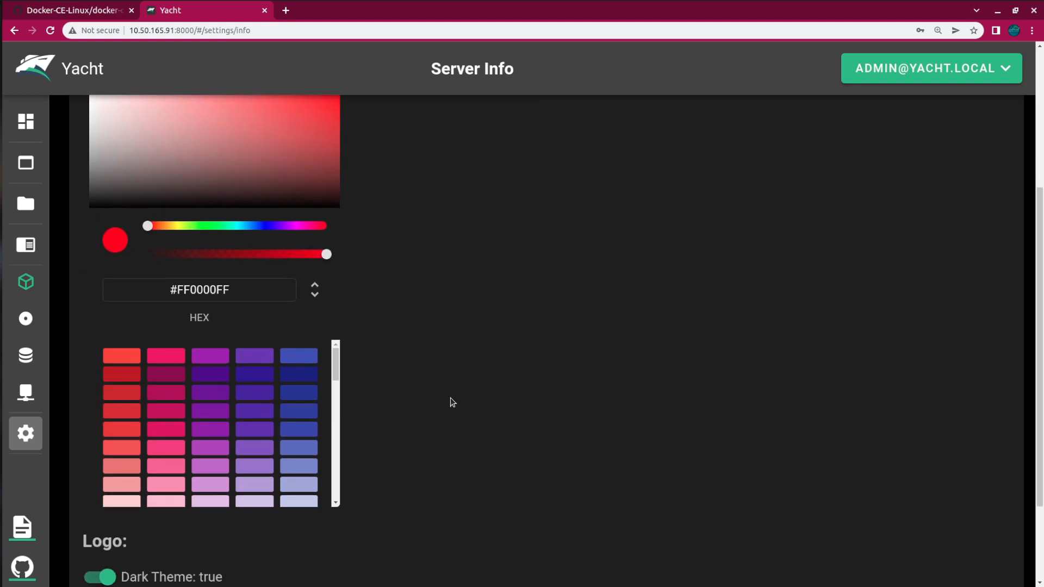
pyautogui.scroll(-3)
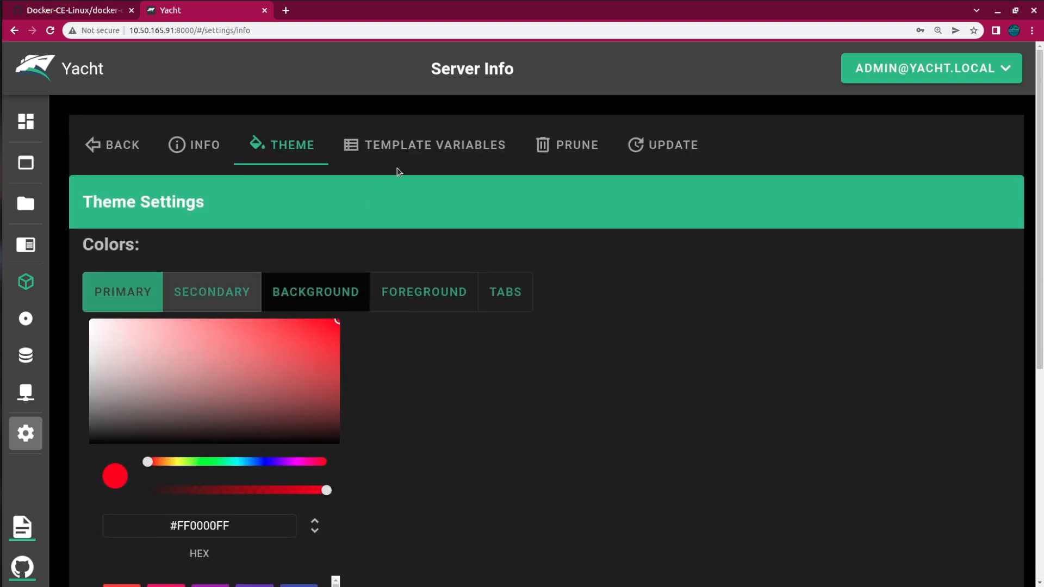
pyautogui.click(194, 145)
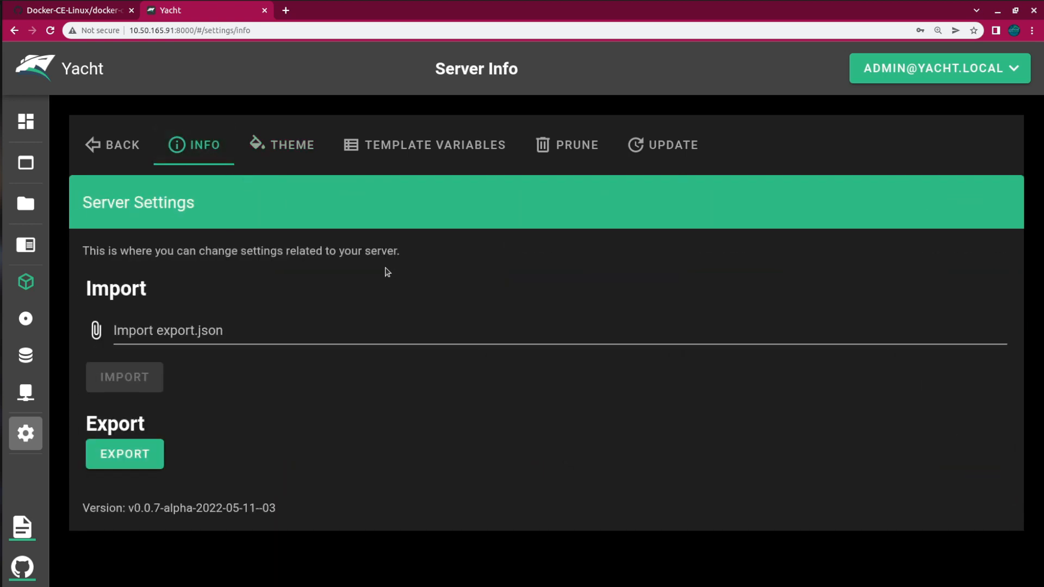
pyautogui.moveTo(235, 305)
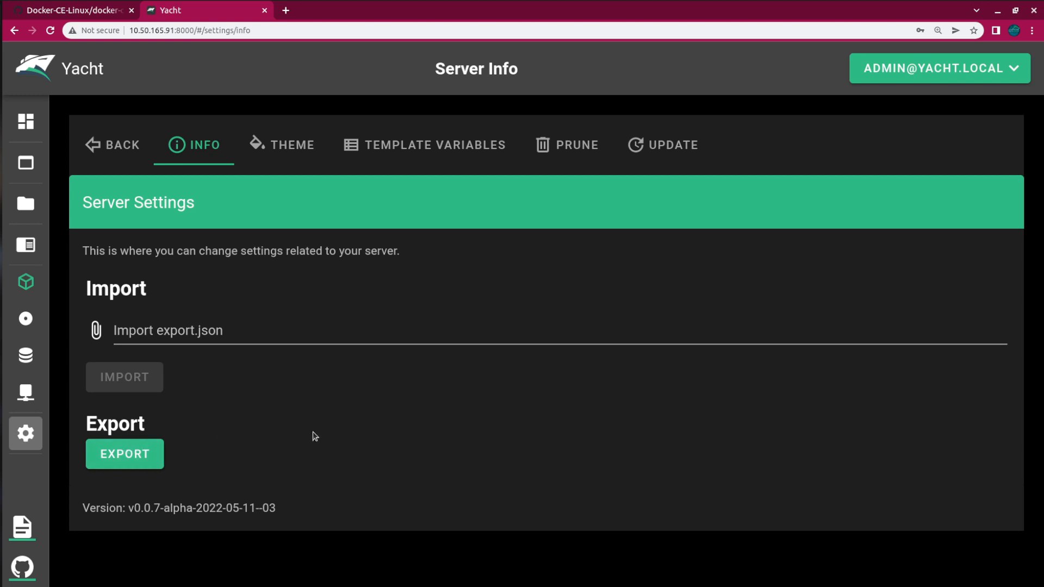
pyautogui.click(168, 330)
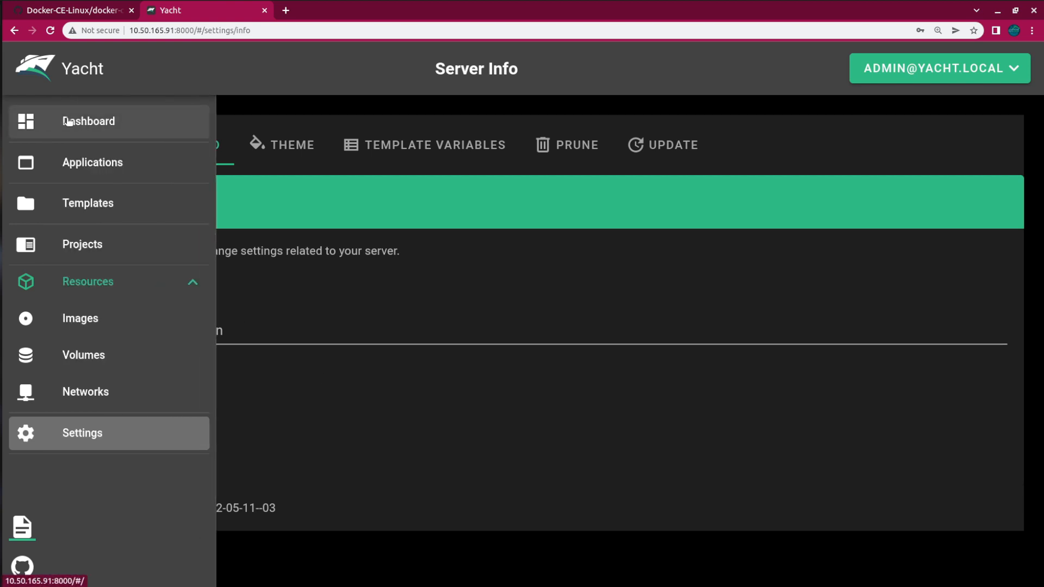
# - Return to the Dashboard showing yacht at 0% CPU and 69.68 MB memory
pyautogui.click(88, 121)
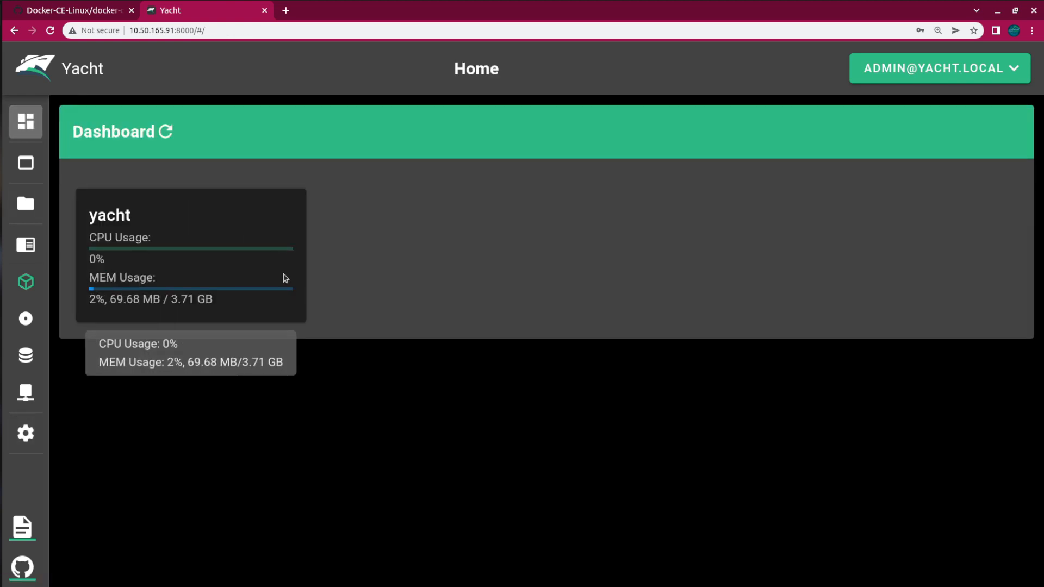
pyautogui.moveTo(184, 316)
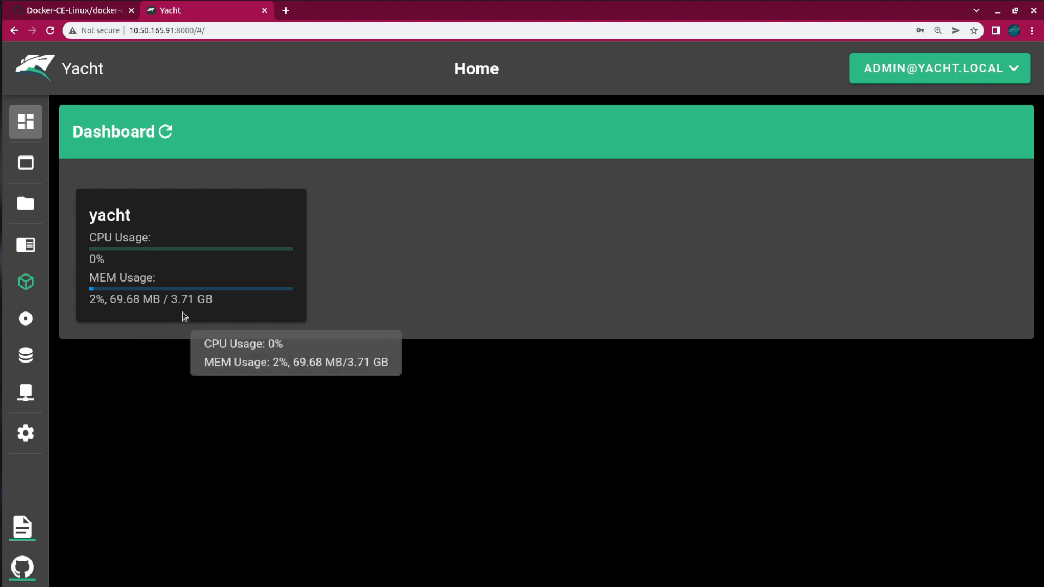
pyautogui.moveTo(170, 346)
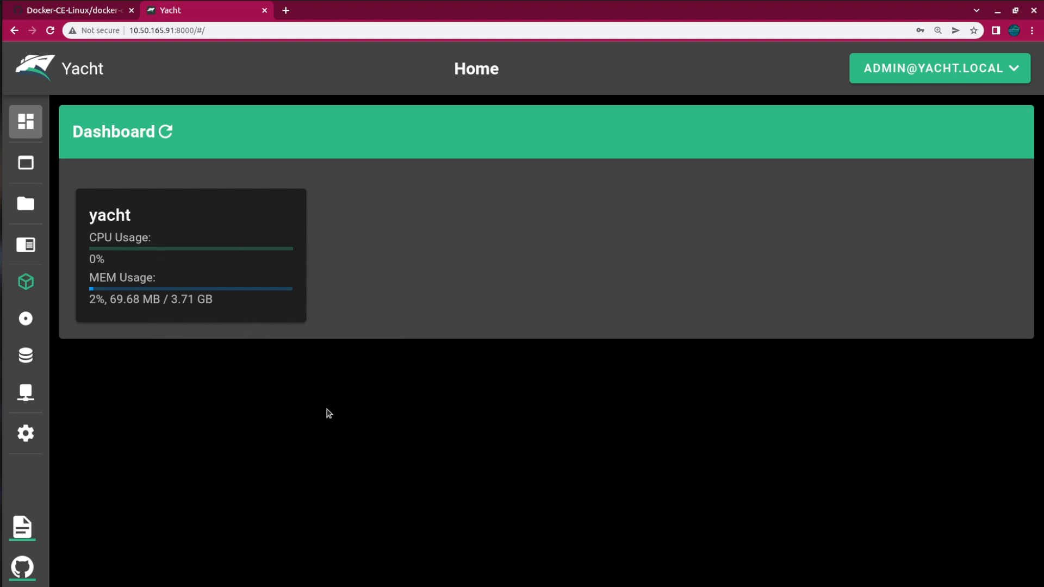
pyautogui.moveTo(109, 317)
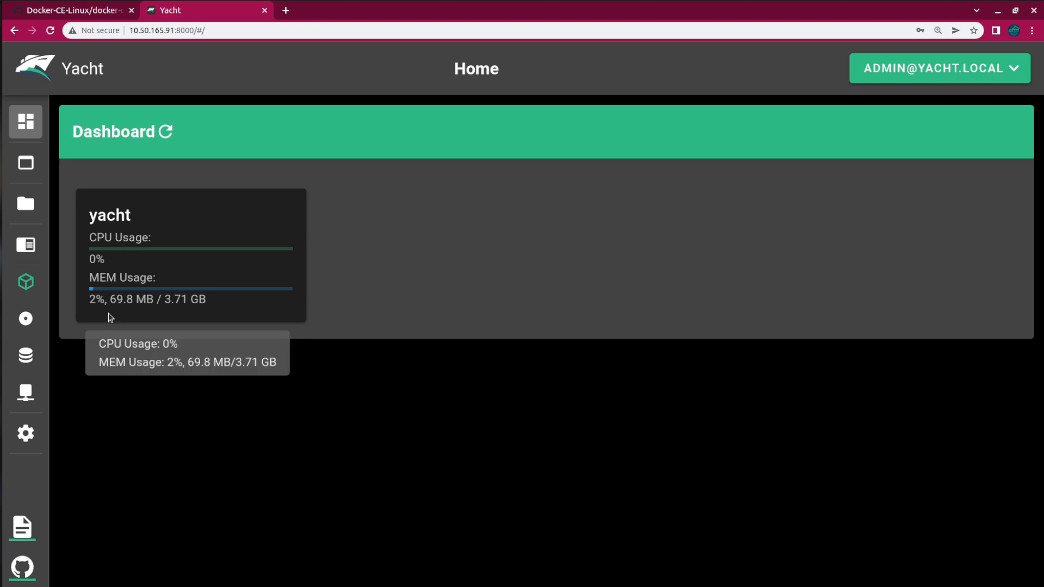
pyautogui.moveTo(139, 264)
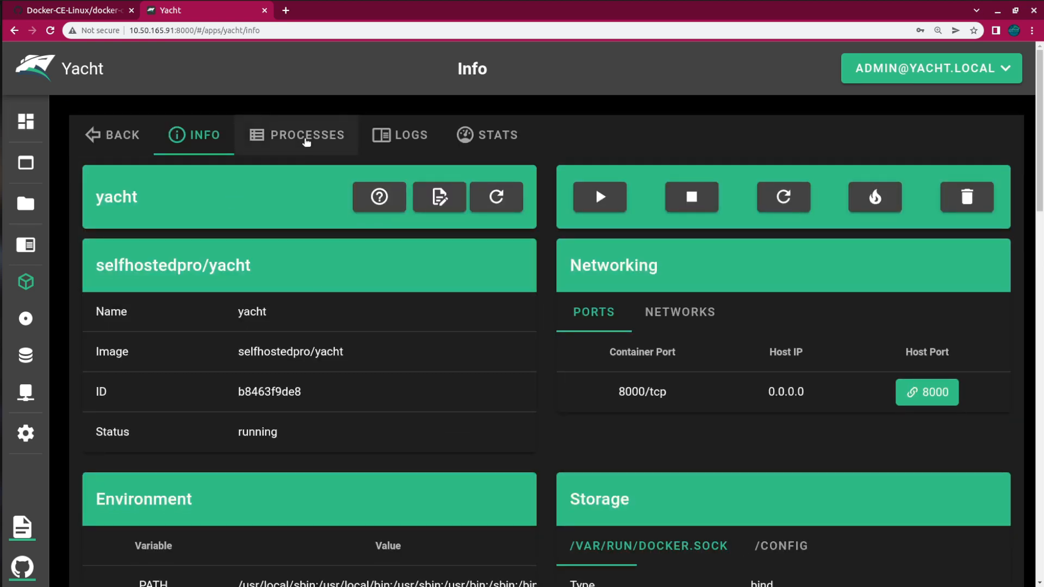
# - View the yacht container's Processes, Logs and Stats tabs, zooming to see the stats
pyautogui.click(297, 134)
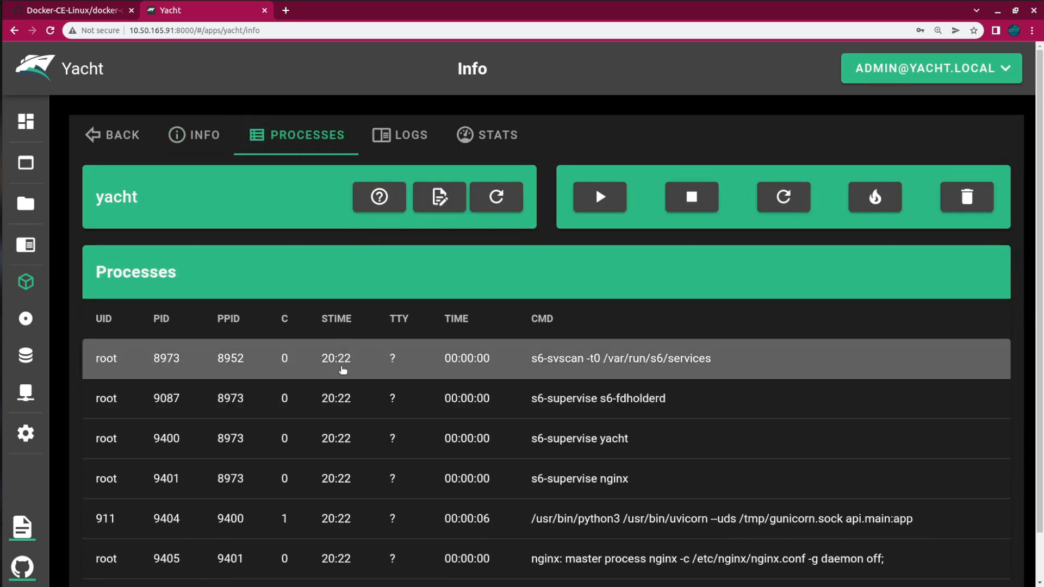
pyautogui.moveTo(325, 398)
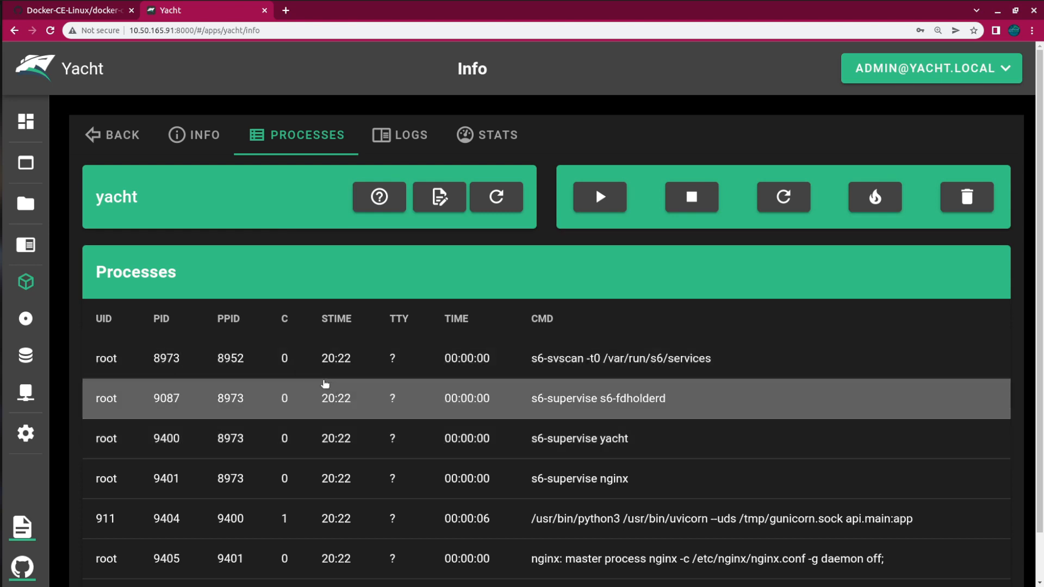
pyautogui.scroll(-3)
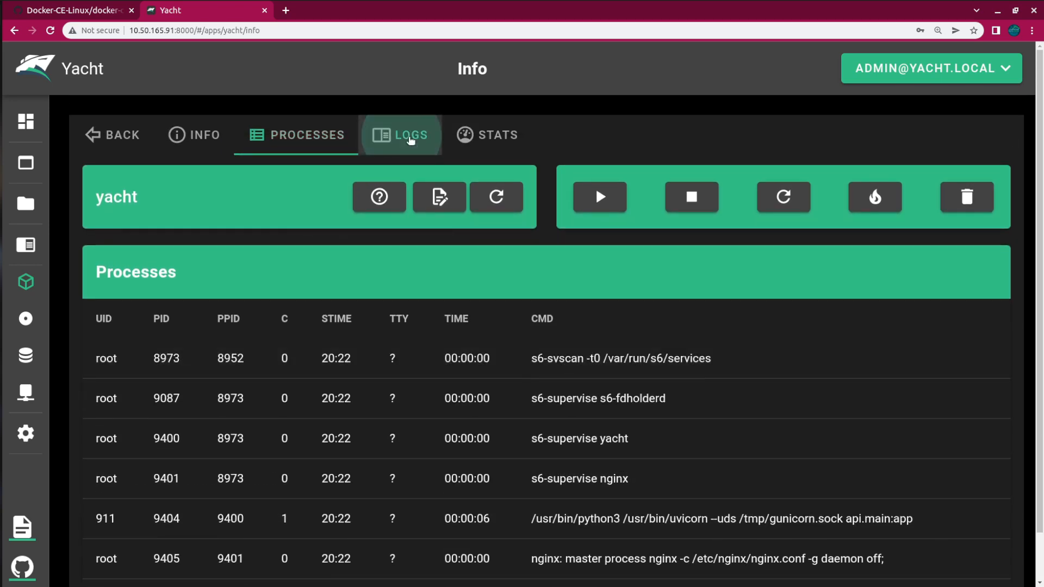
pyautogui.click(402, 134)
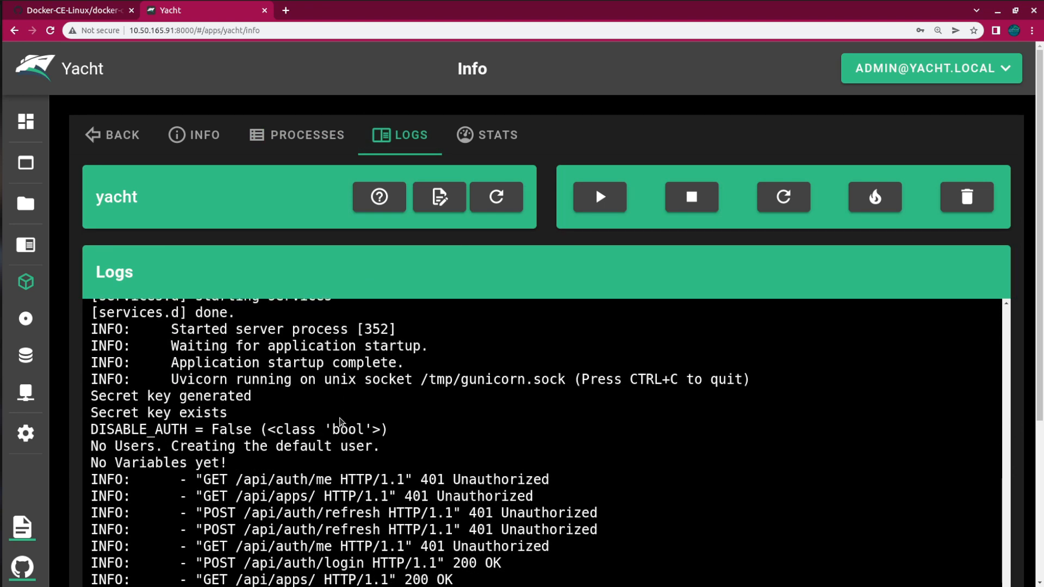
pyautogui.click(488, 135)
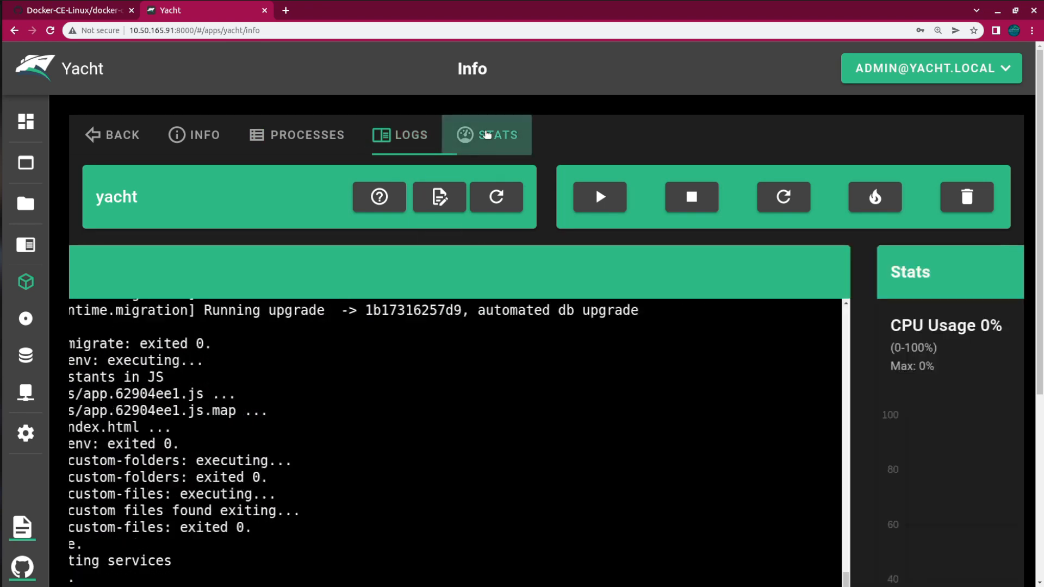
pyautogui.click(486, 134)
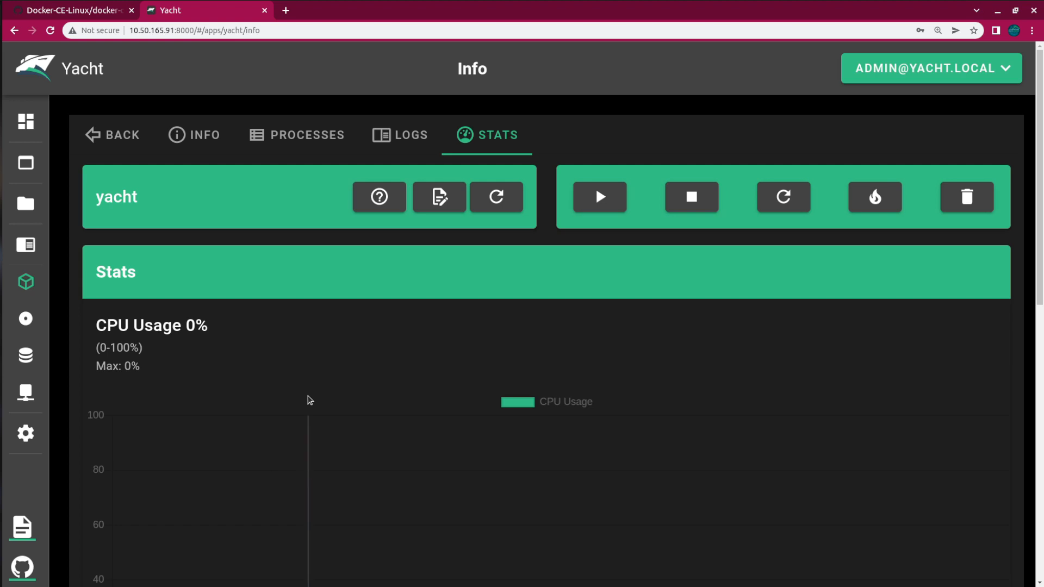
pyautogui.press('ctrl+plus')
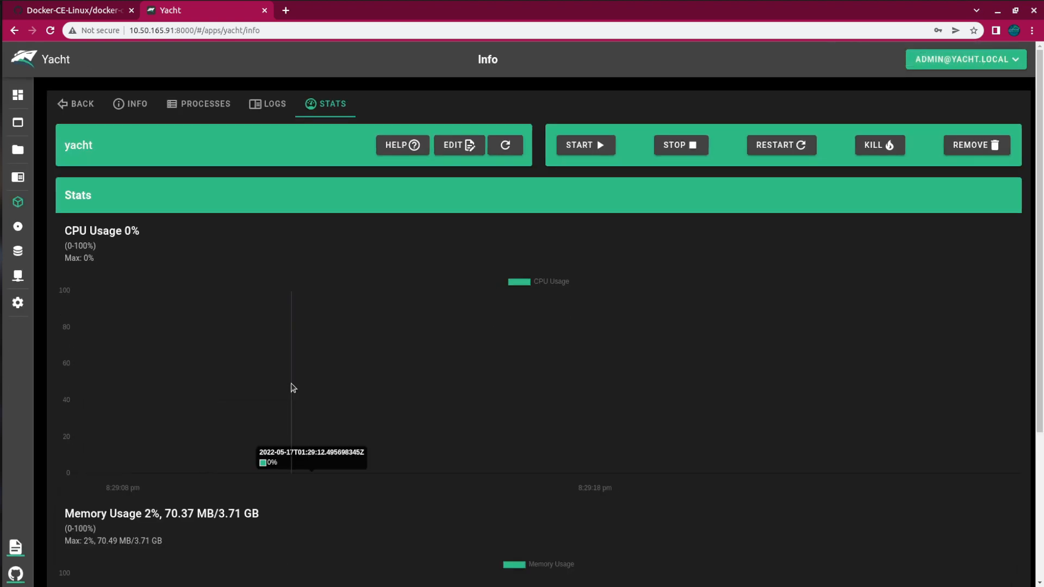
pyautogui.moveTo(97, 247)
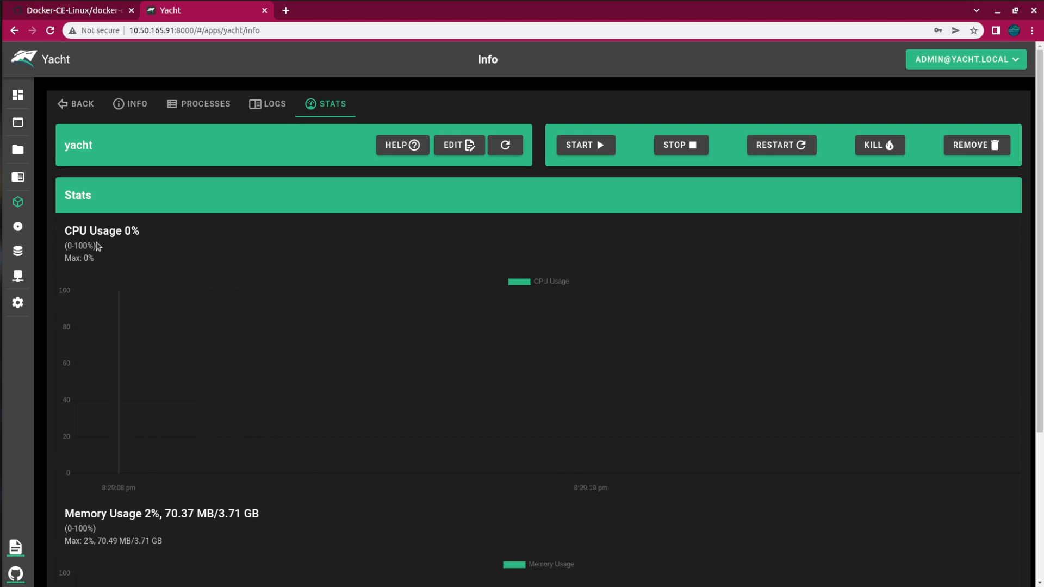
pyautogui.scroll(-3)
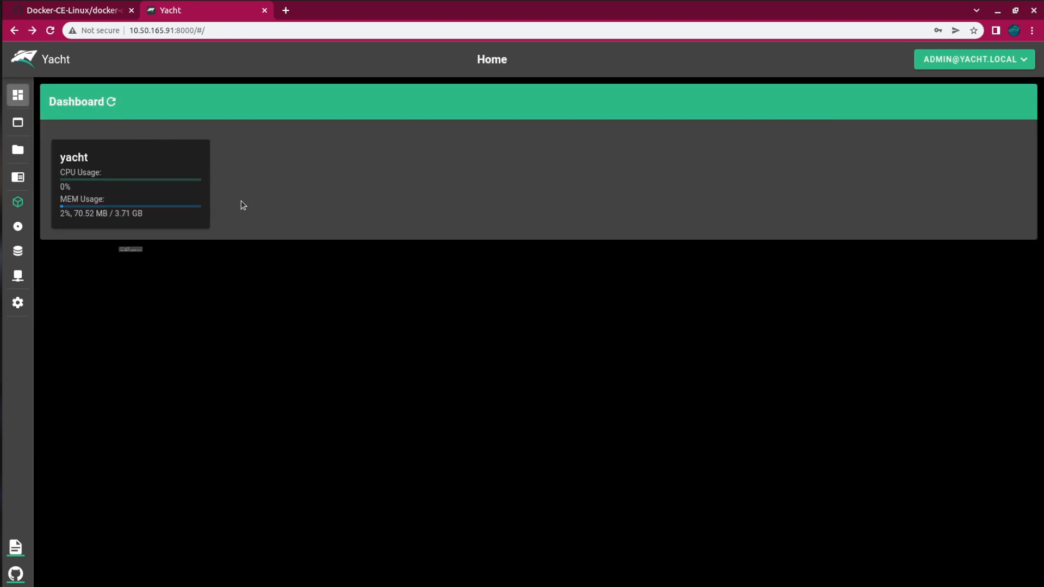
pyautogui.moveTo(355, 332)
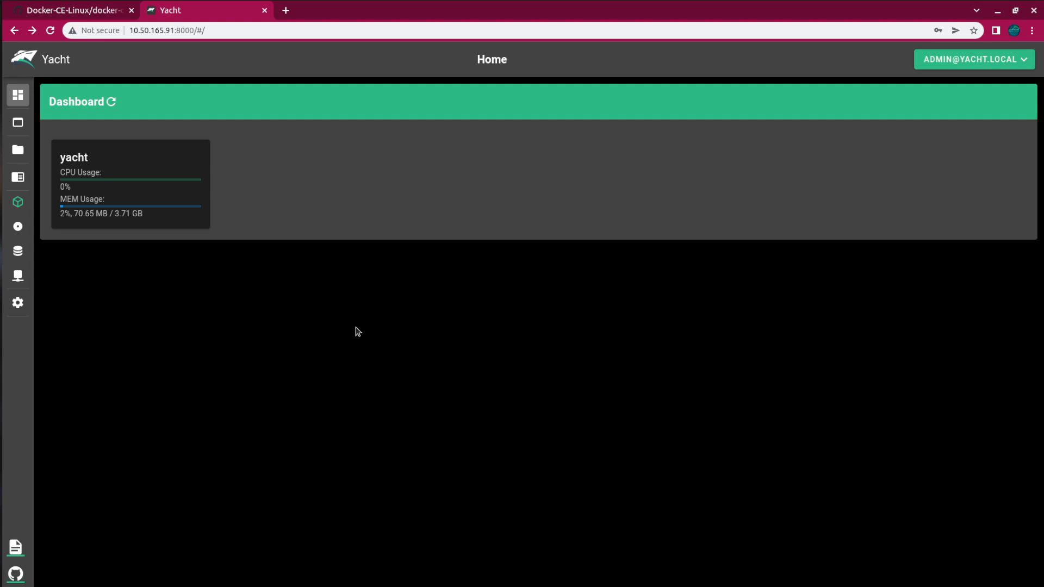
pyautogui.moveTo(281, 305)
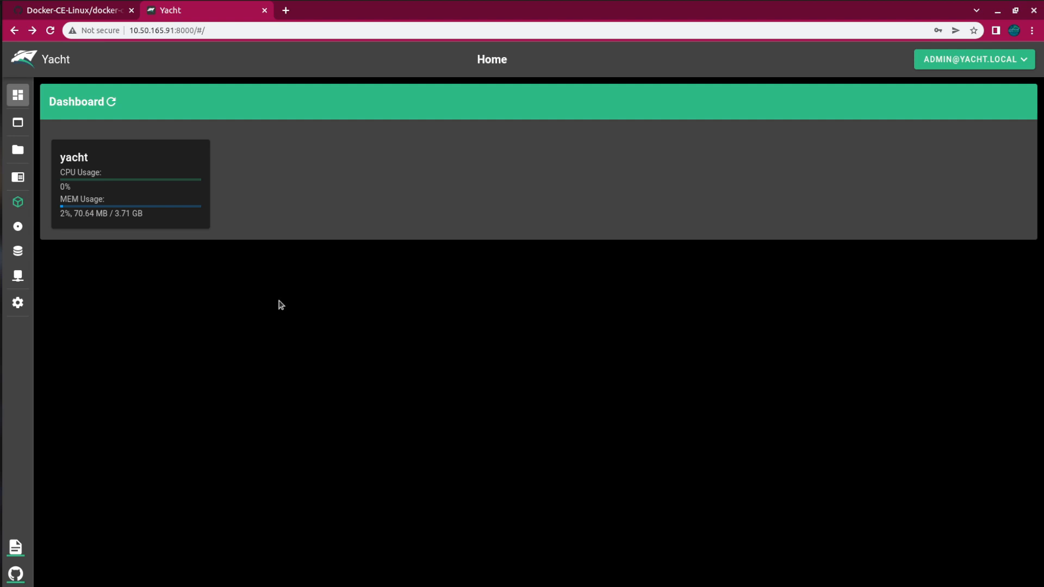